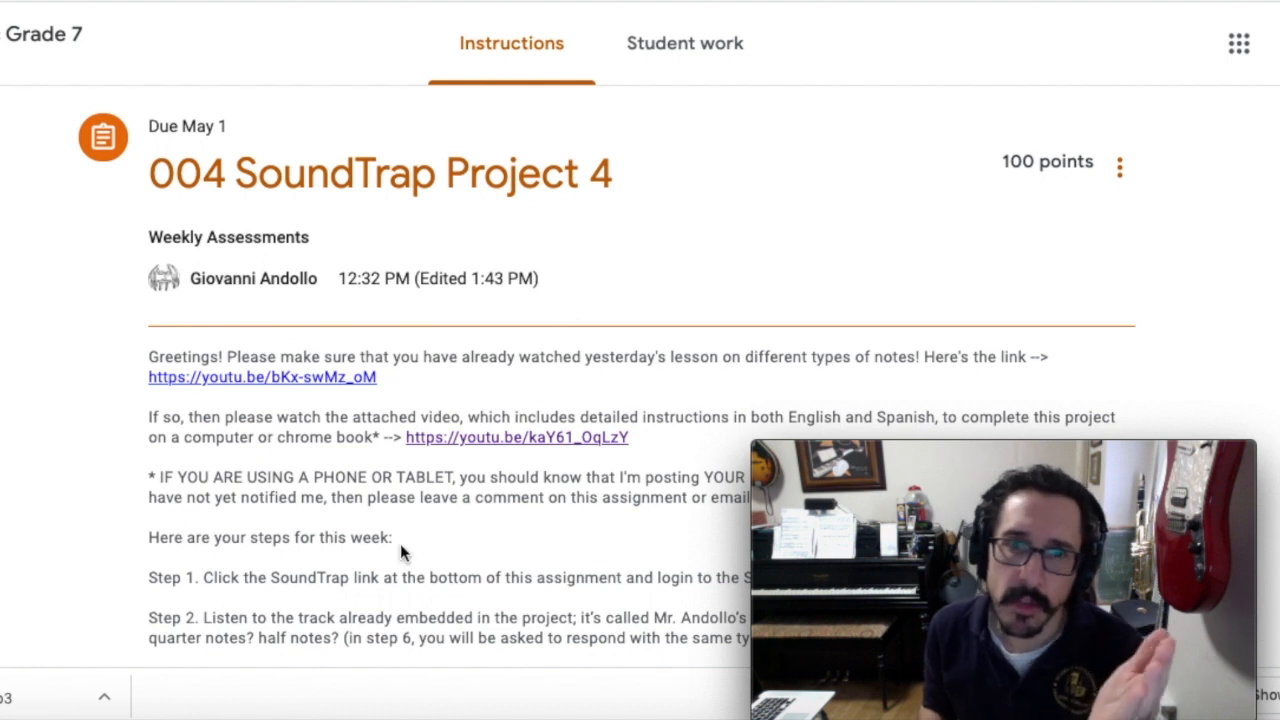
mouse_move(395, 545)
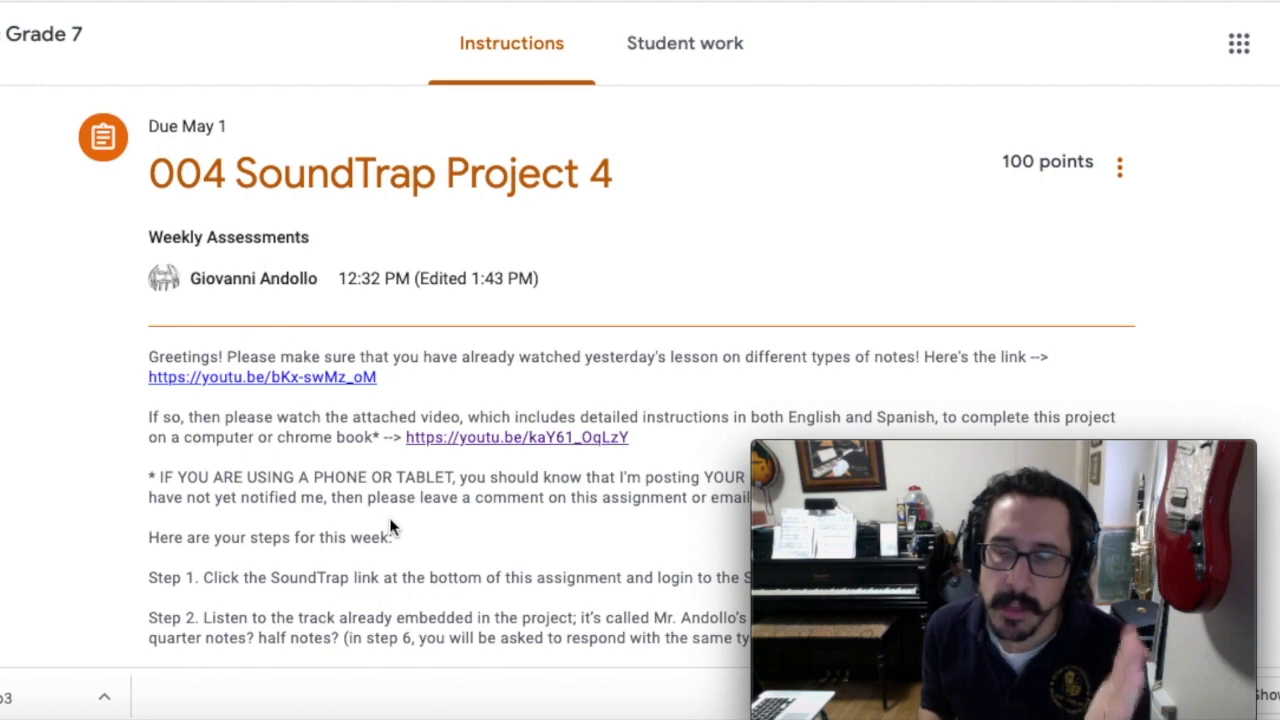
Step: Scroll down the 004 SoundTrap Project 4 assignment to reach the attached Soundtrap link
scroll("down", 3)
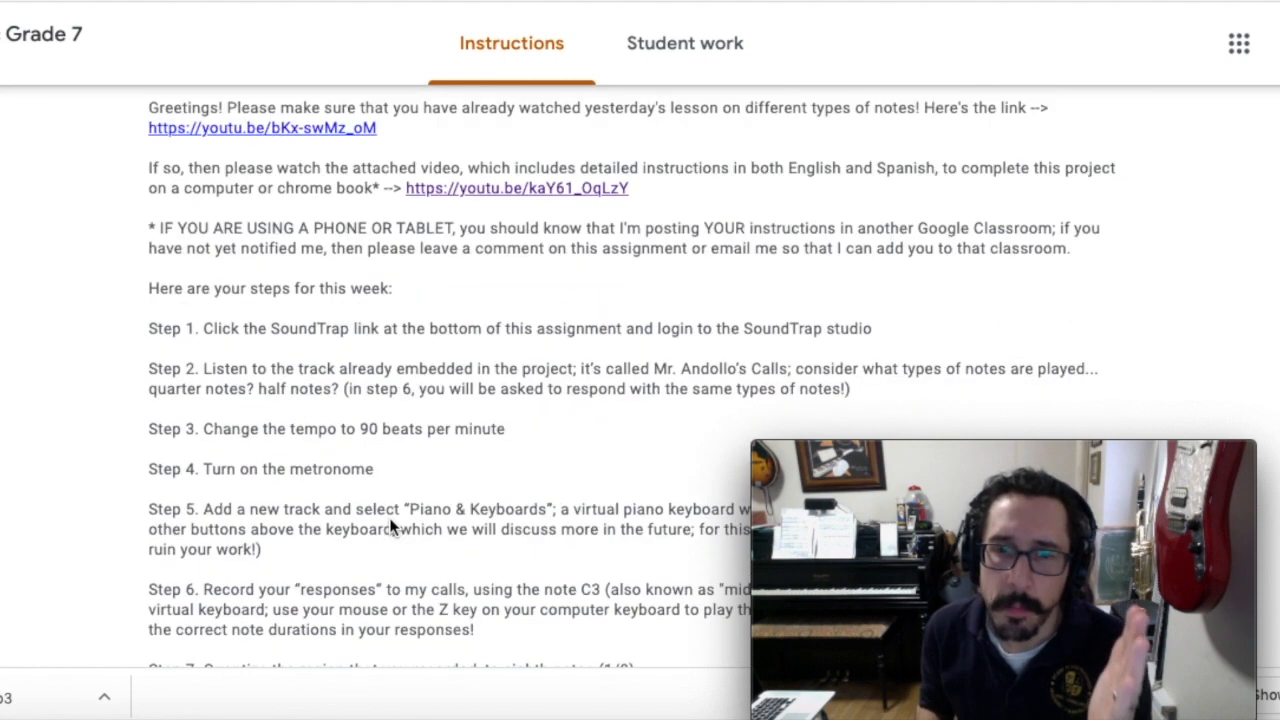
scroll("down", 3)
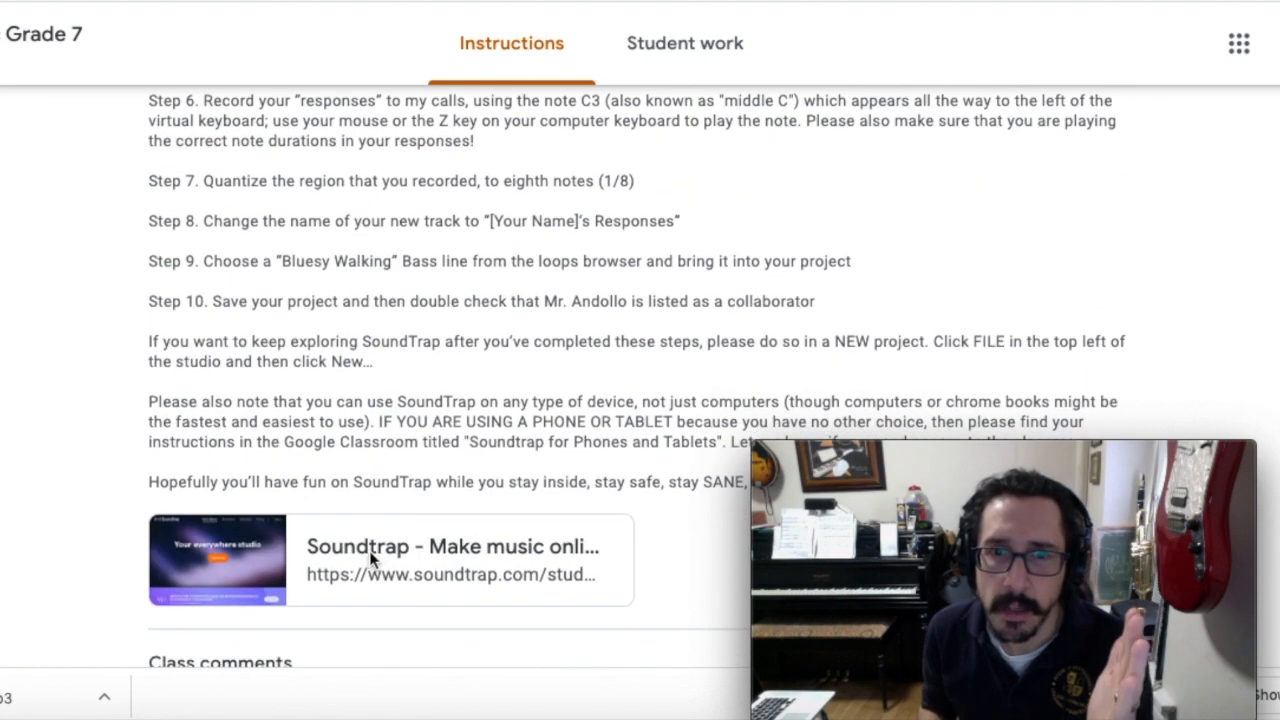
mouse_move(280, 570)
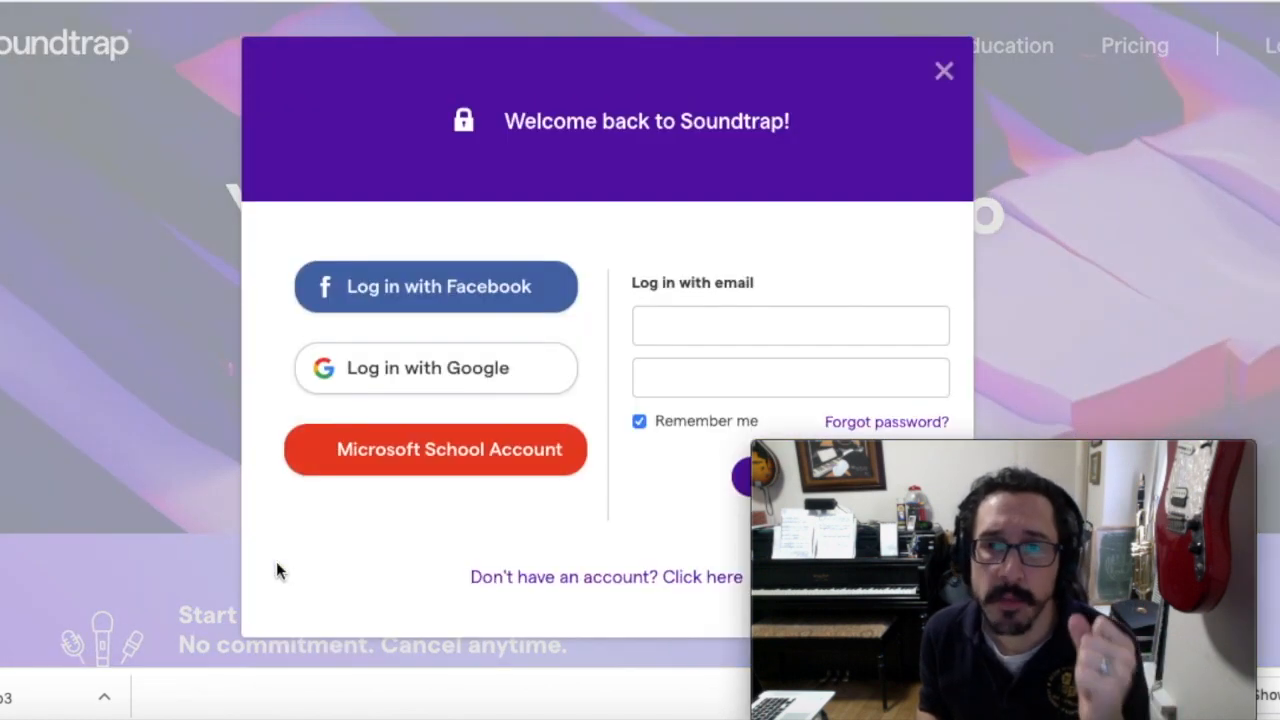
mouse_move(415, 382)
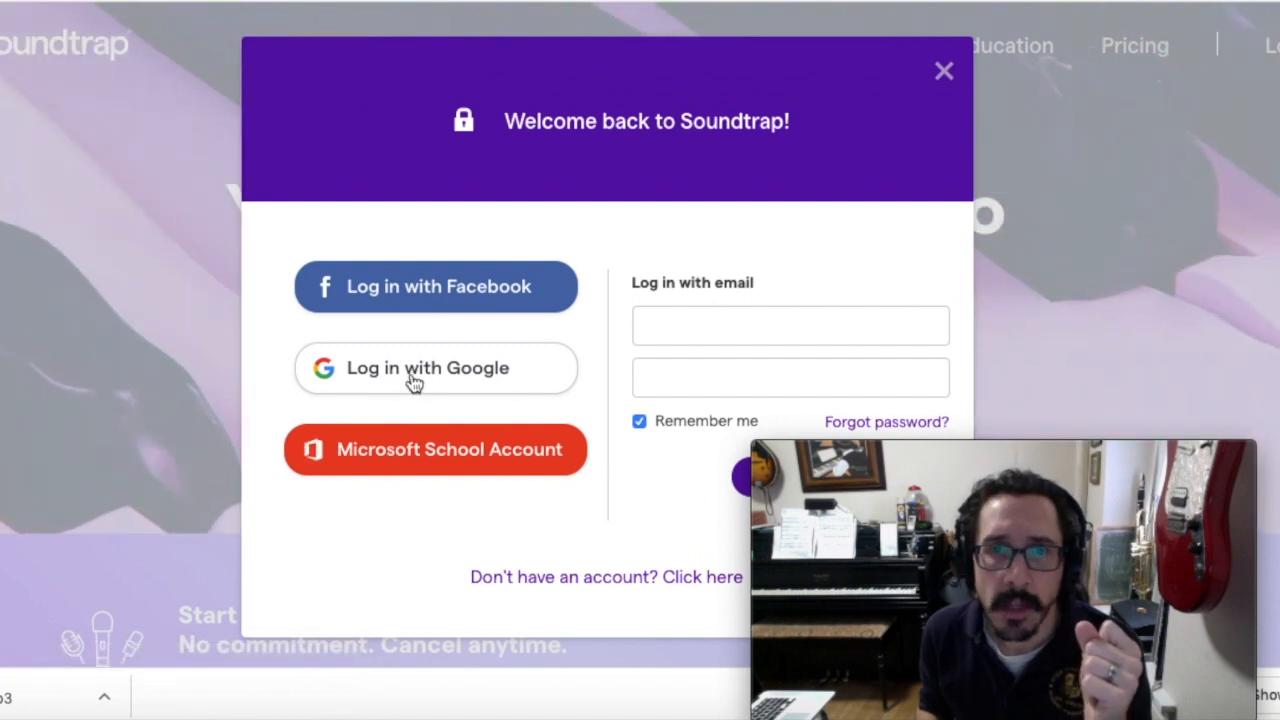
Step: Log in to Soundtrap with the school Microsoft account to open Project 4
left_click(435, 367)
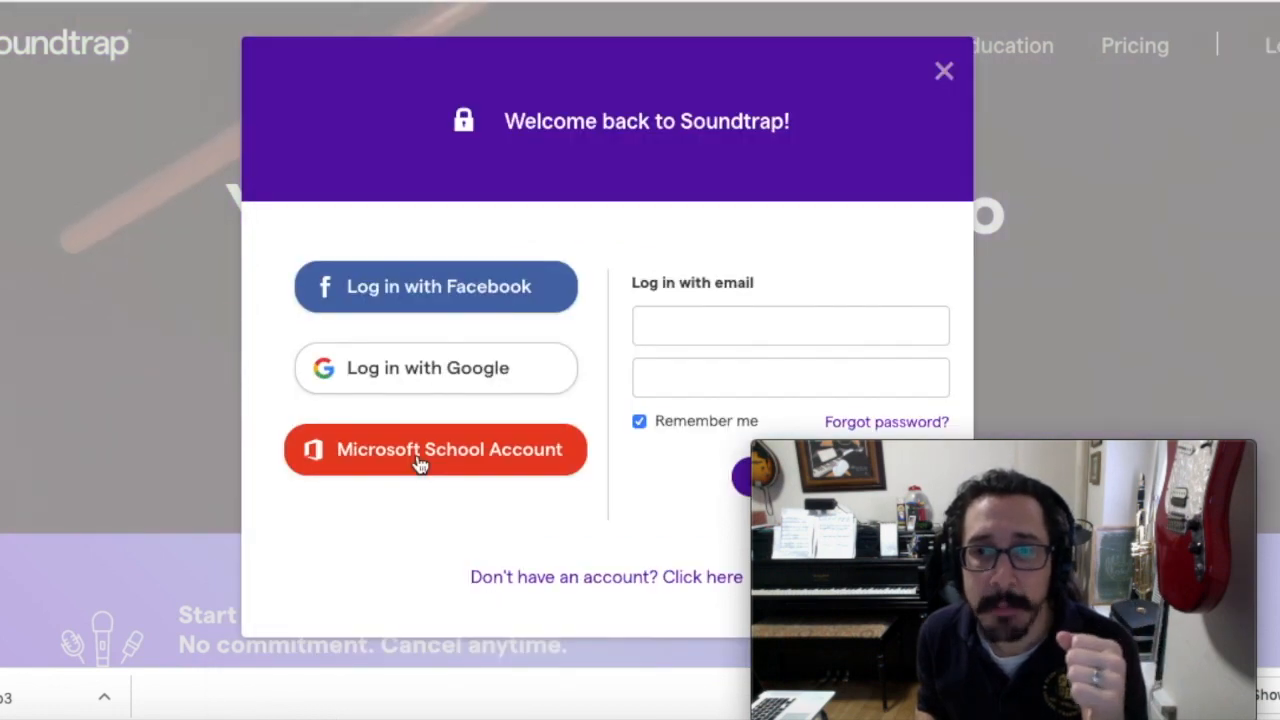
left_click(435, 449)
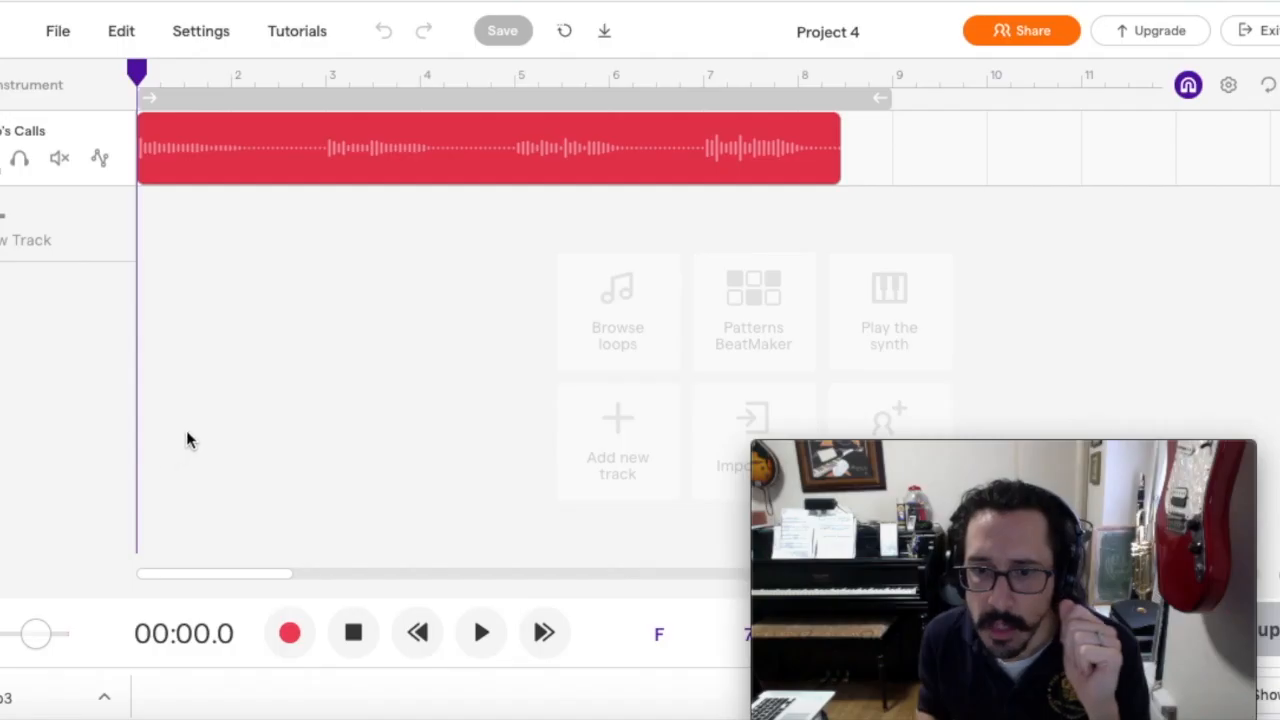
mouse_move(210, 407)
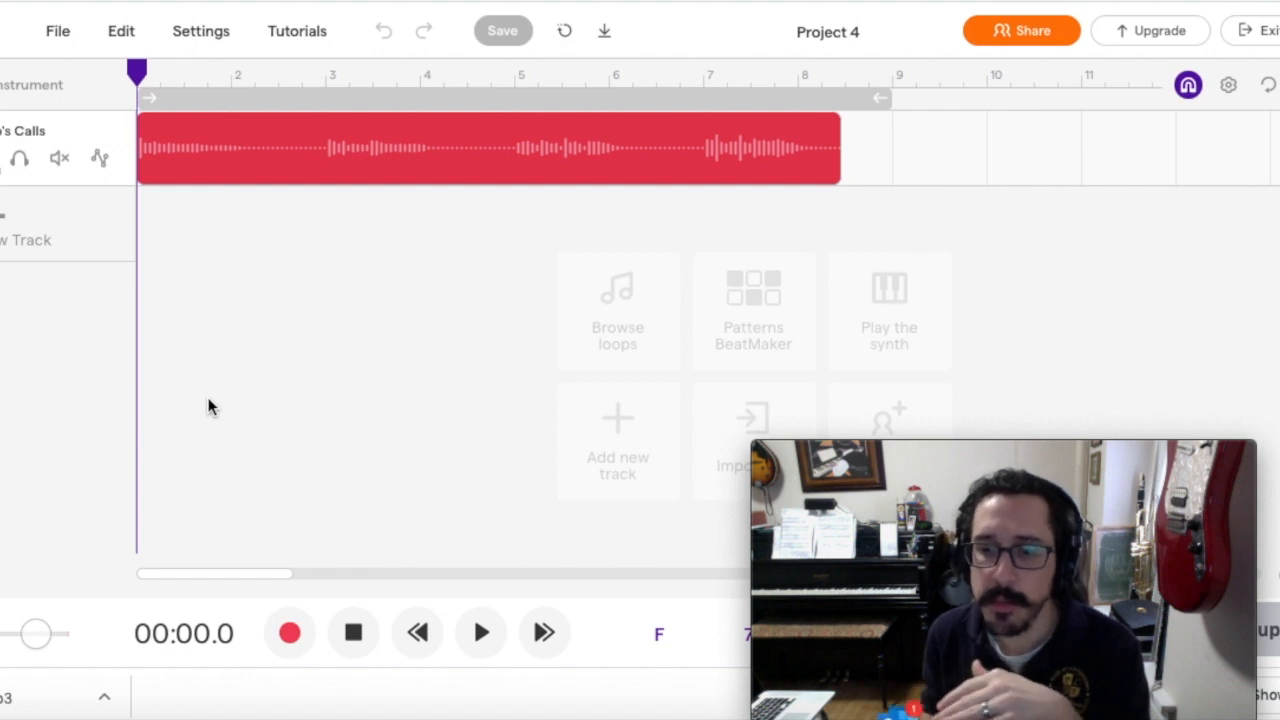
mouse_move(250, 538)
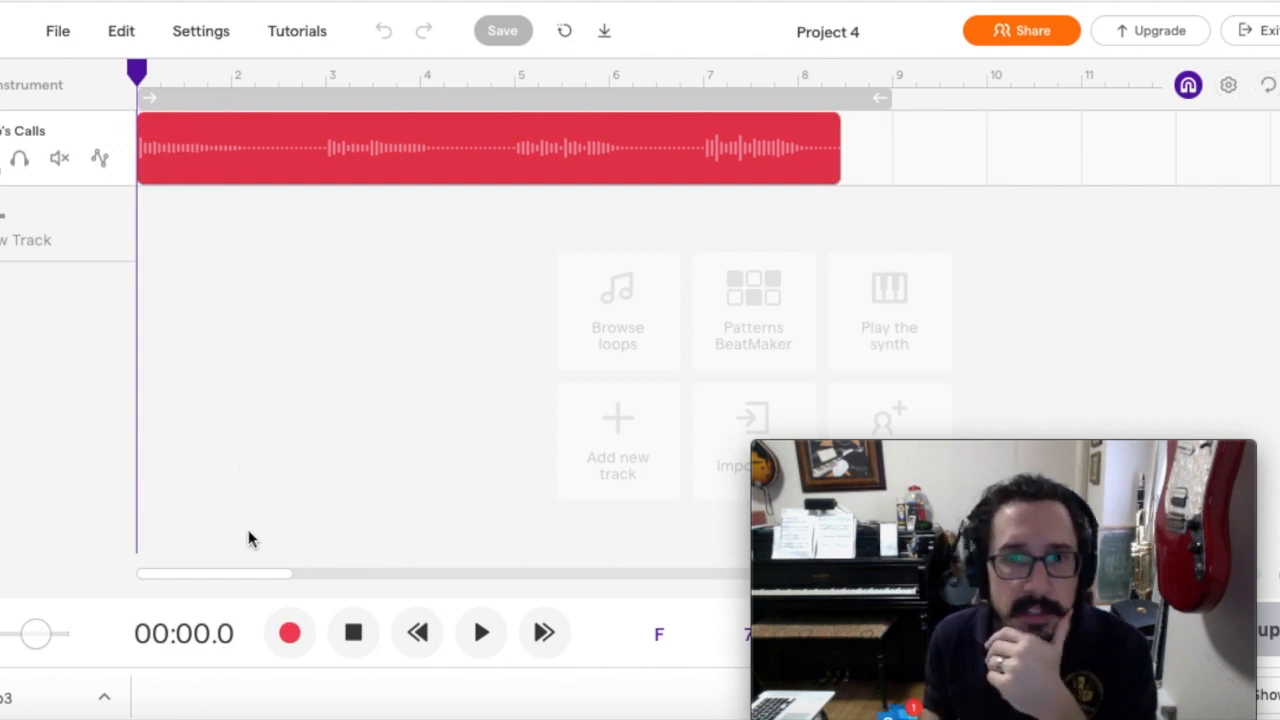
left_click(480, 632)
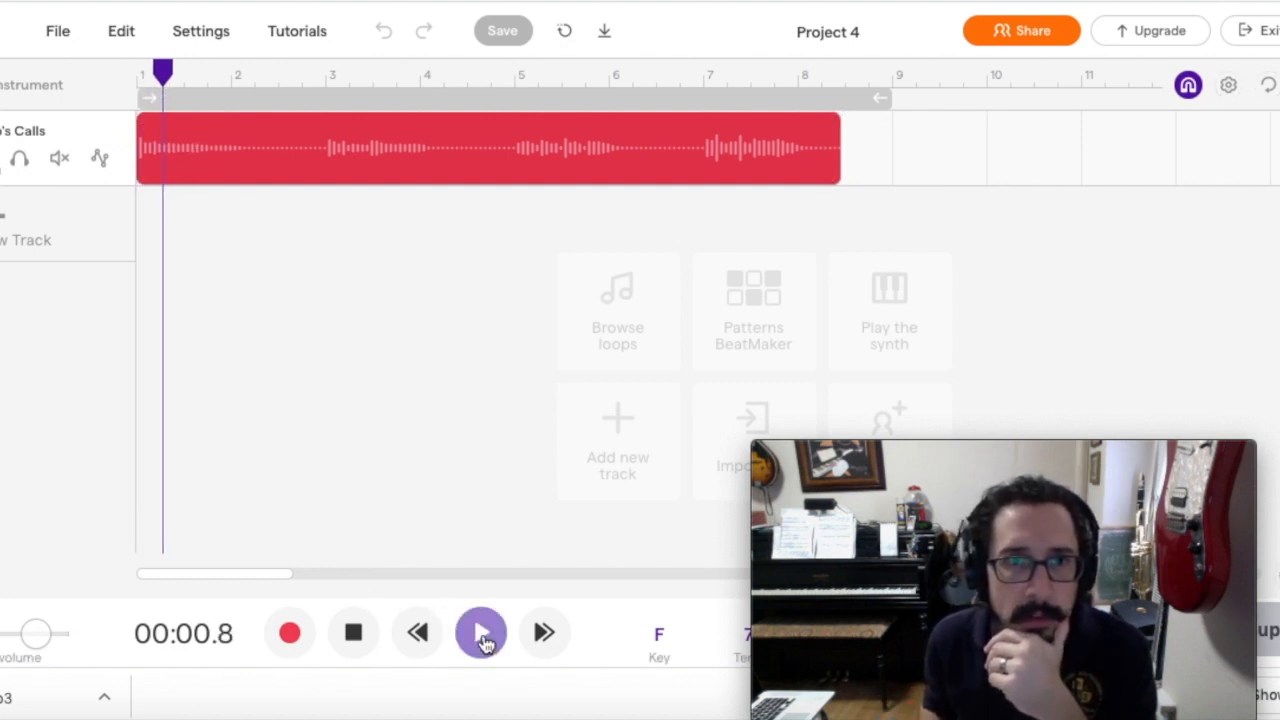
left_click(481, 633)
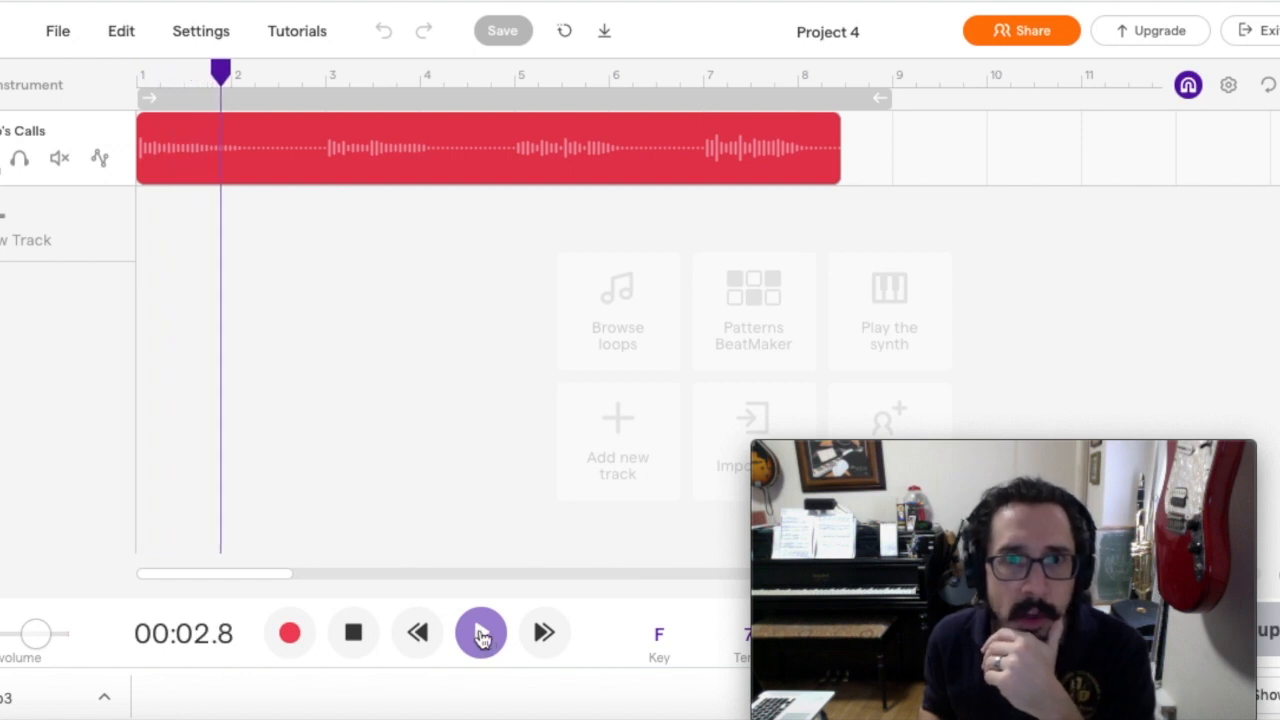
left_click(480, 632)
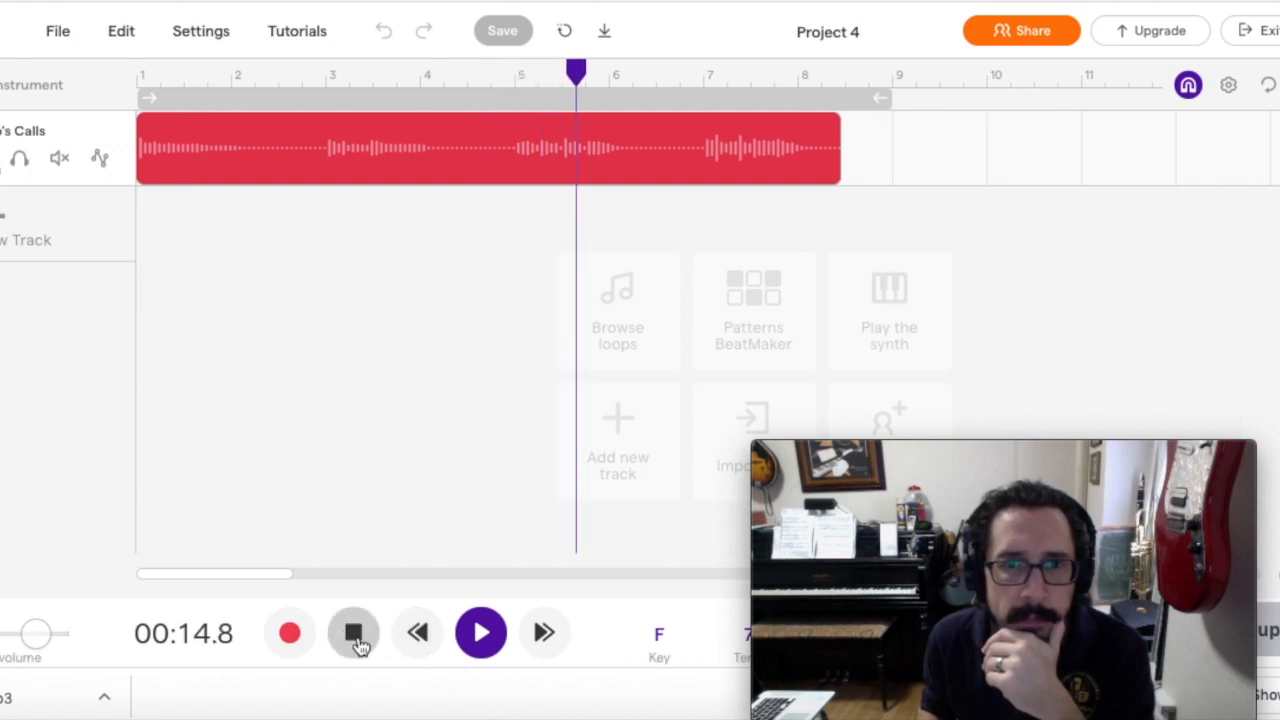
left_click(353, 632)
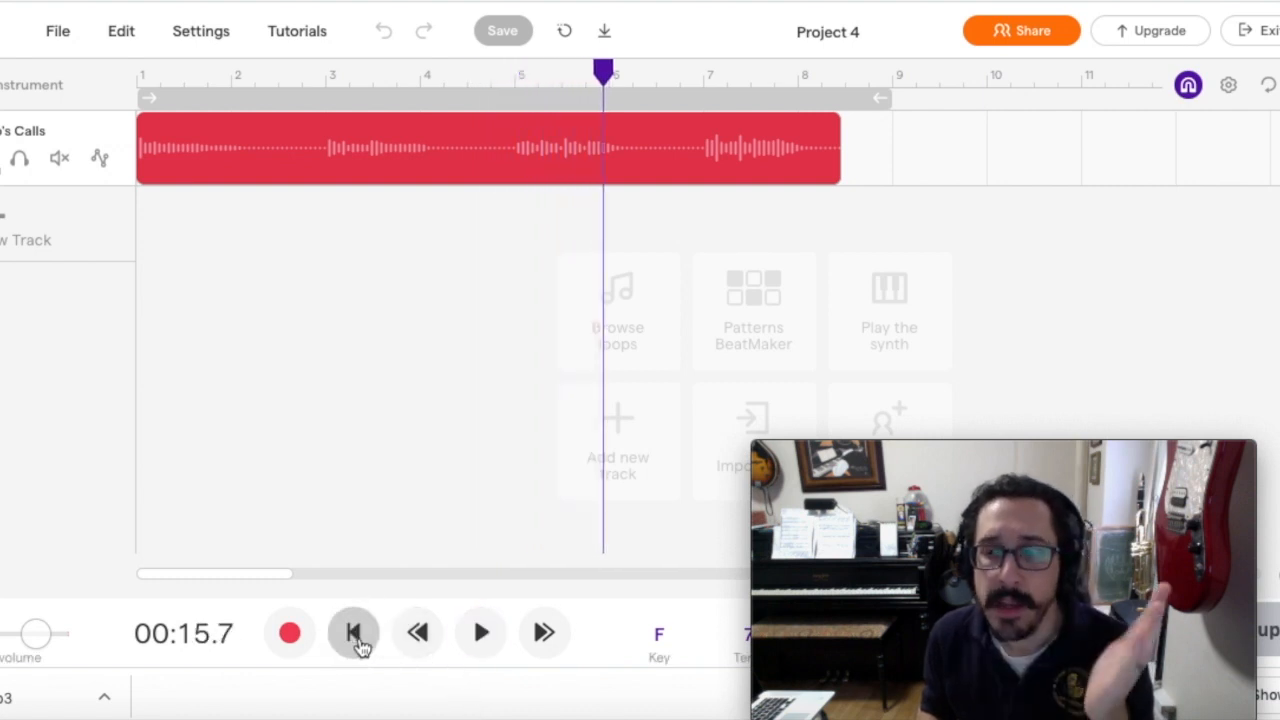
mouse_move(355, 610)
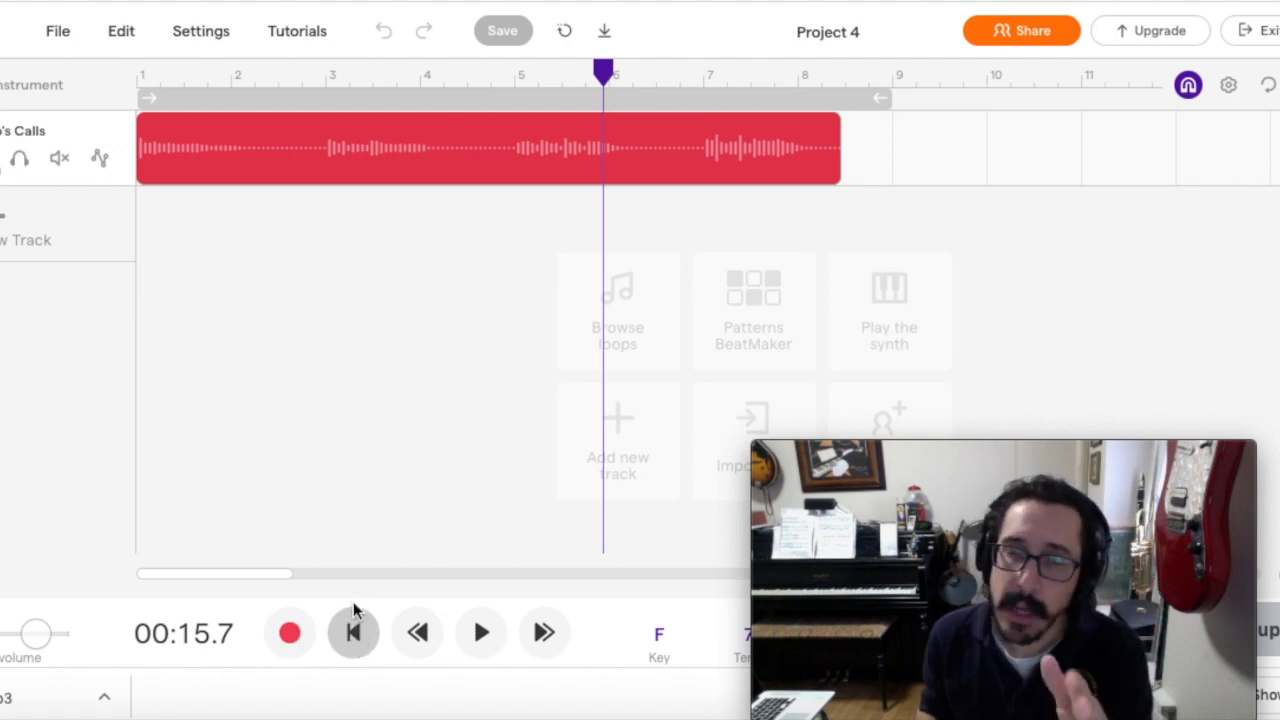
mouse_move(350, 590)
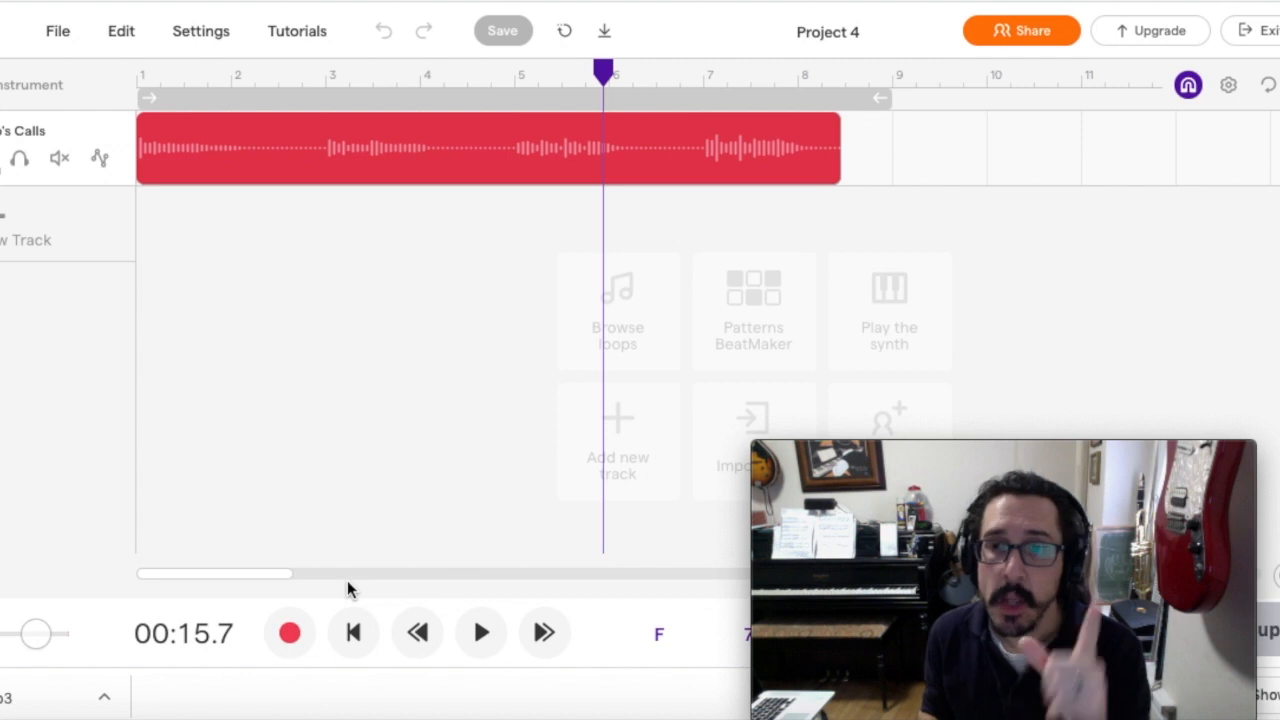
mouse_move(440, 585)
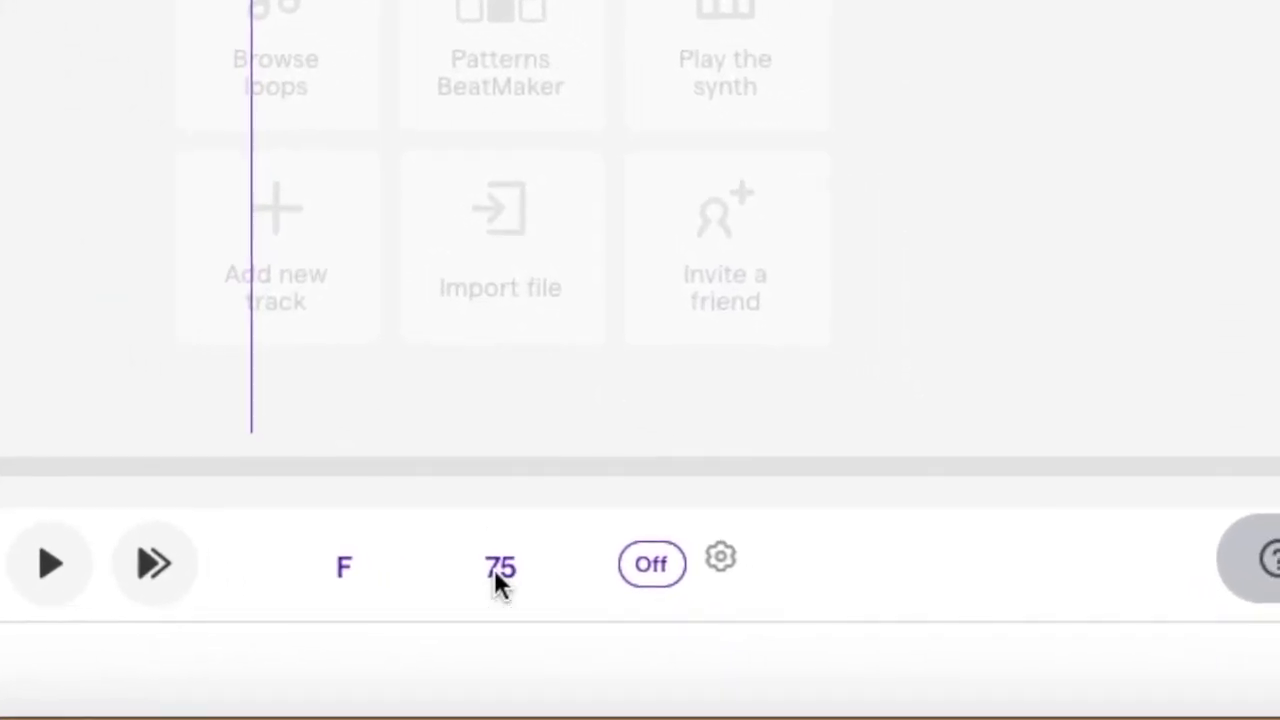
Step: Set the project tempo to 90 BPM and switch the metronome on
left_click(500, 567)
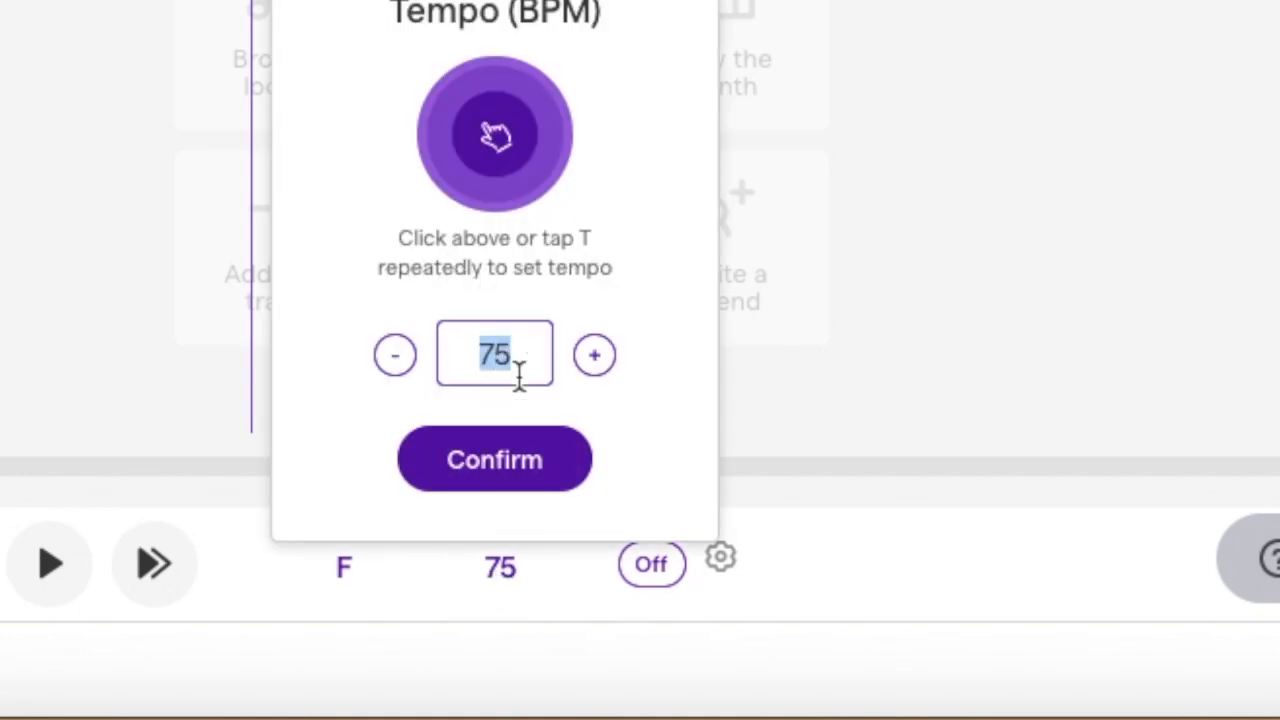
type("90")
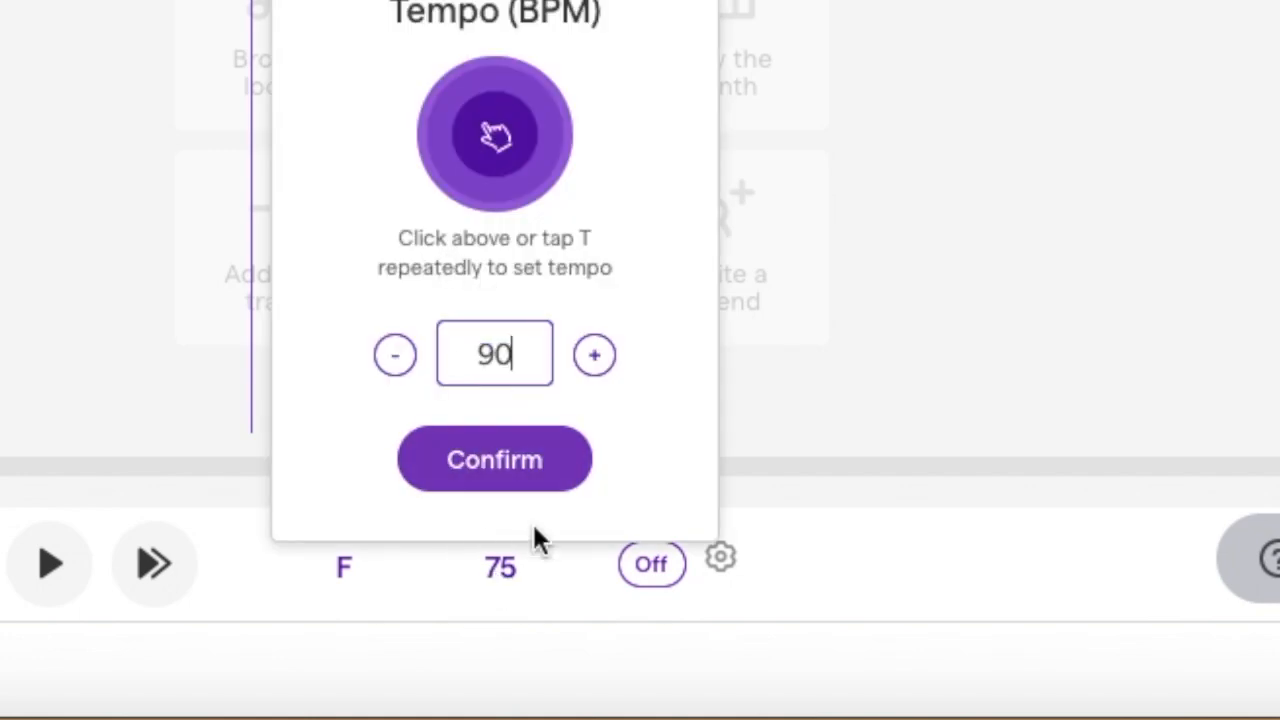
left_click(494, 459)
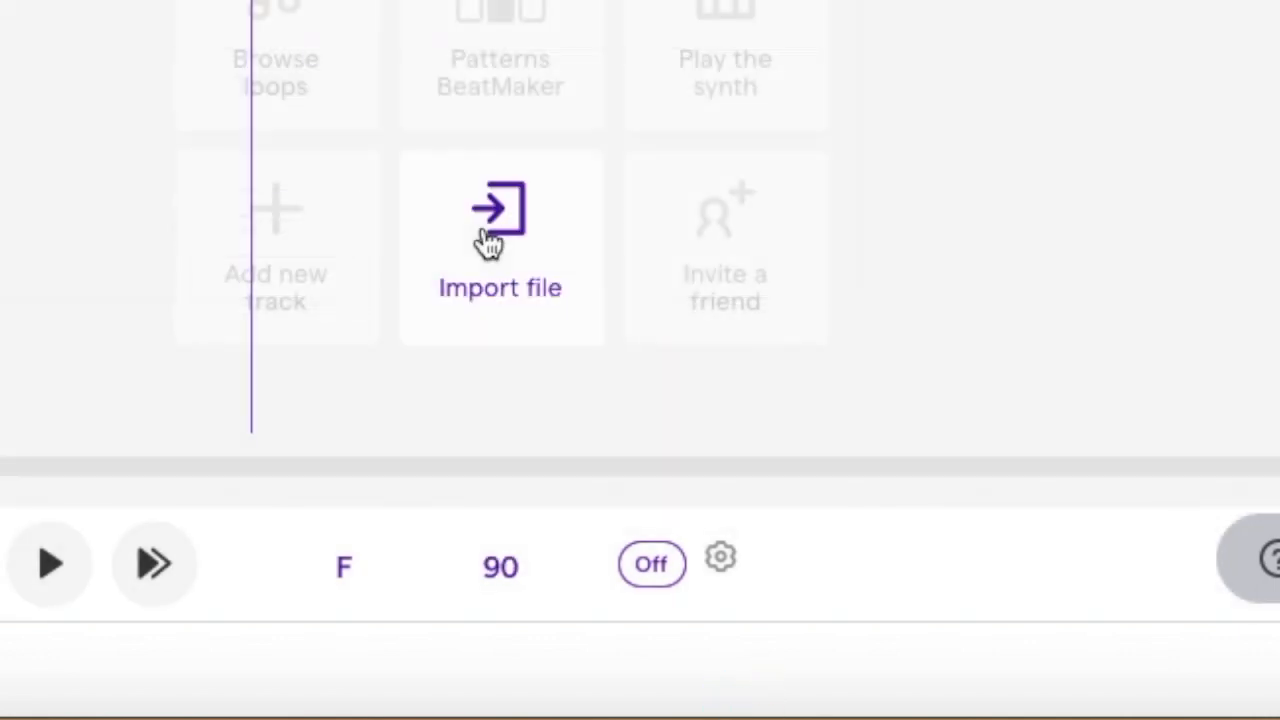
mouse_move(651, 564)
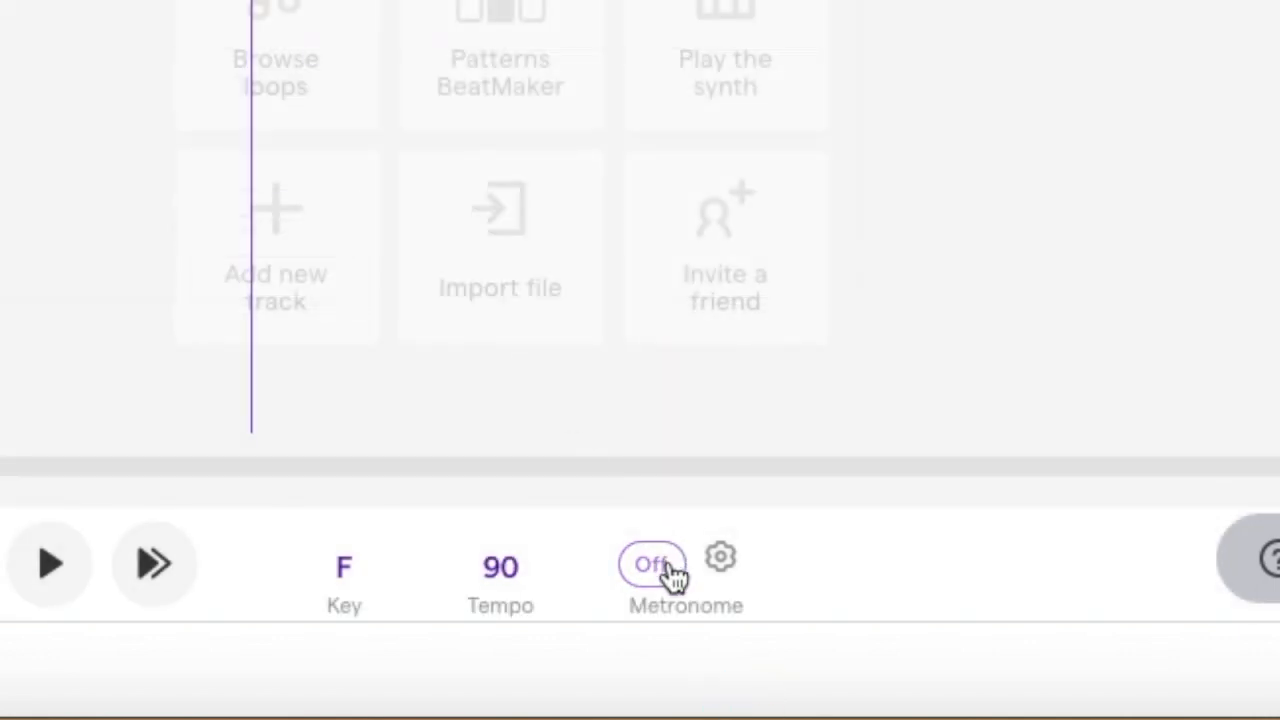
left_click(652, 563)
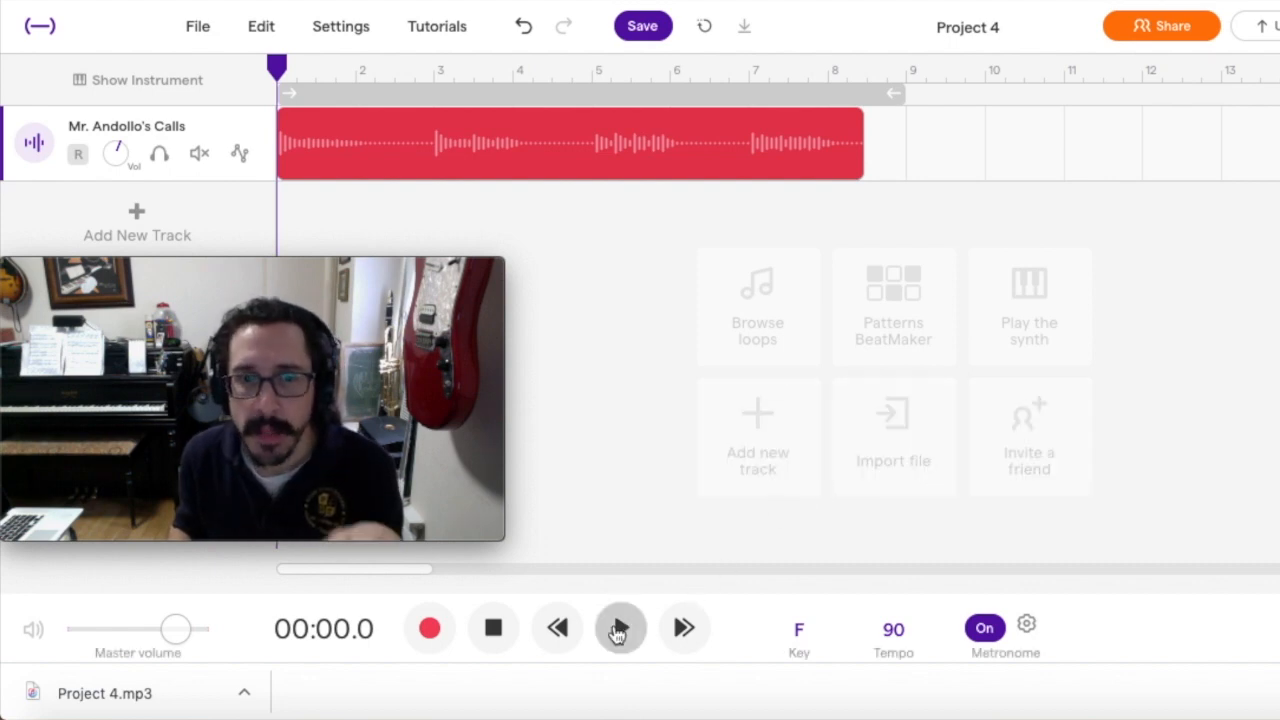
left_click(620, 627)
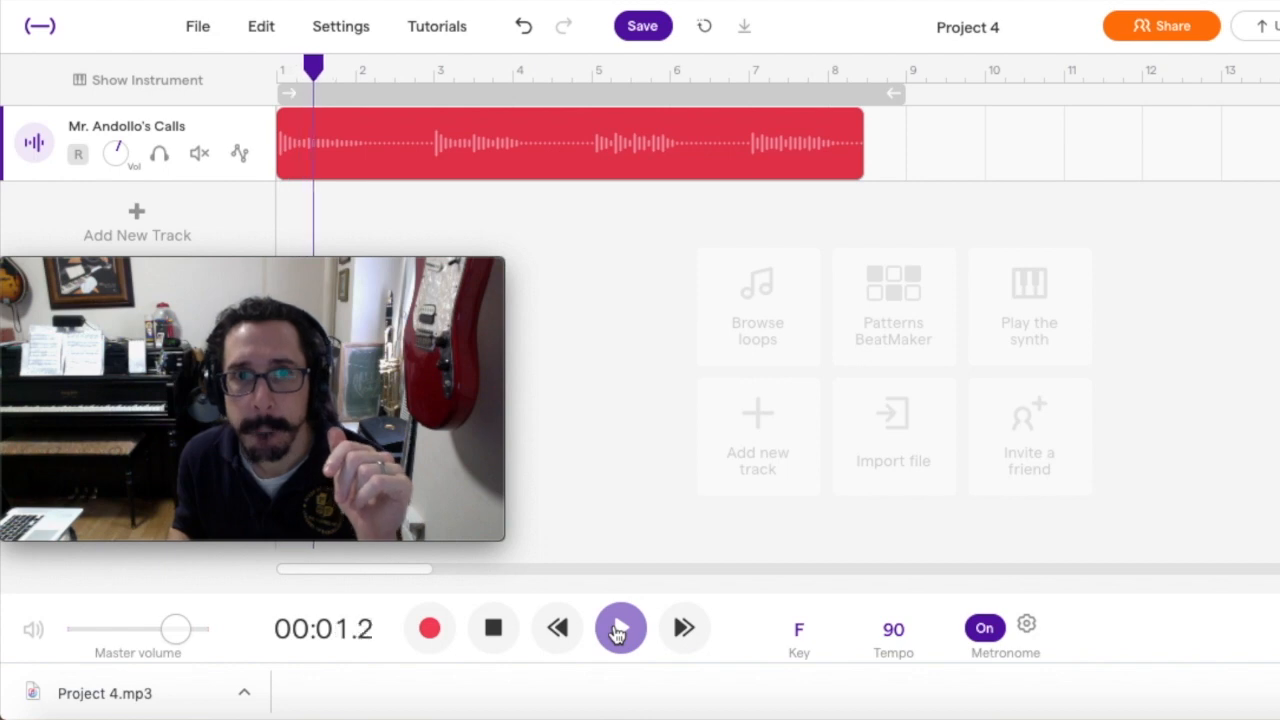
left_click(620, 628)
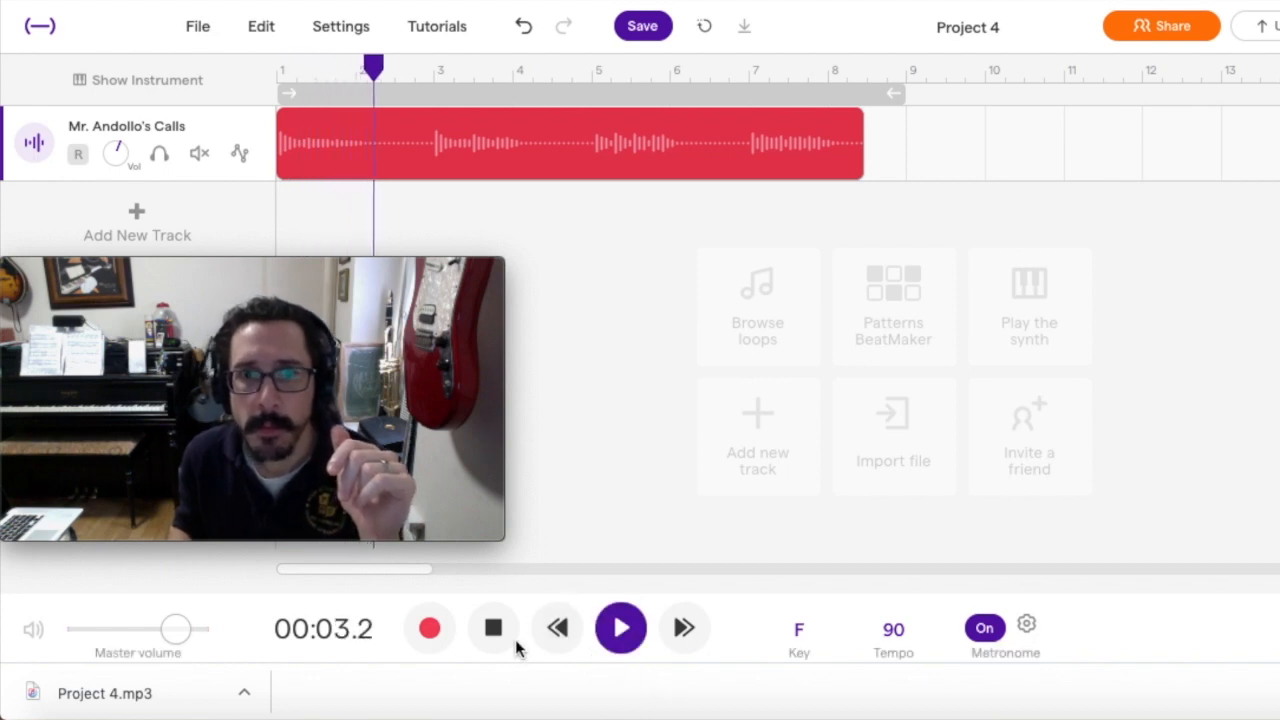
left_click(493, 627)
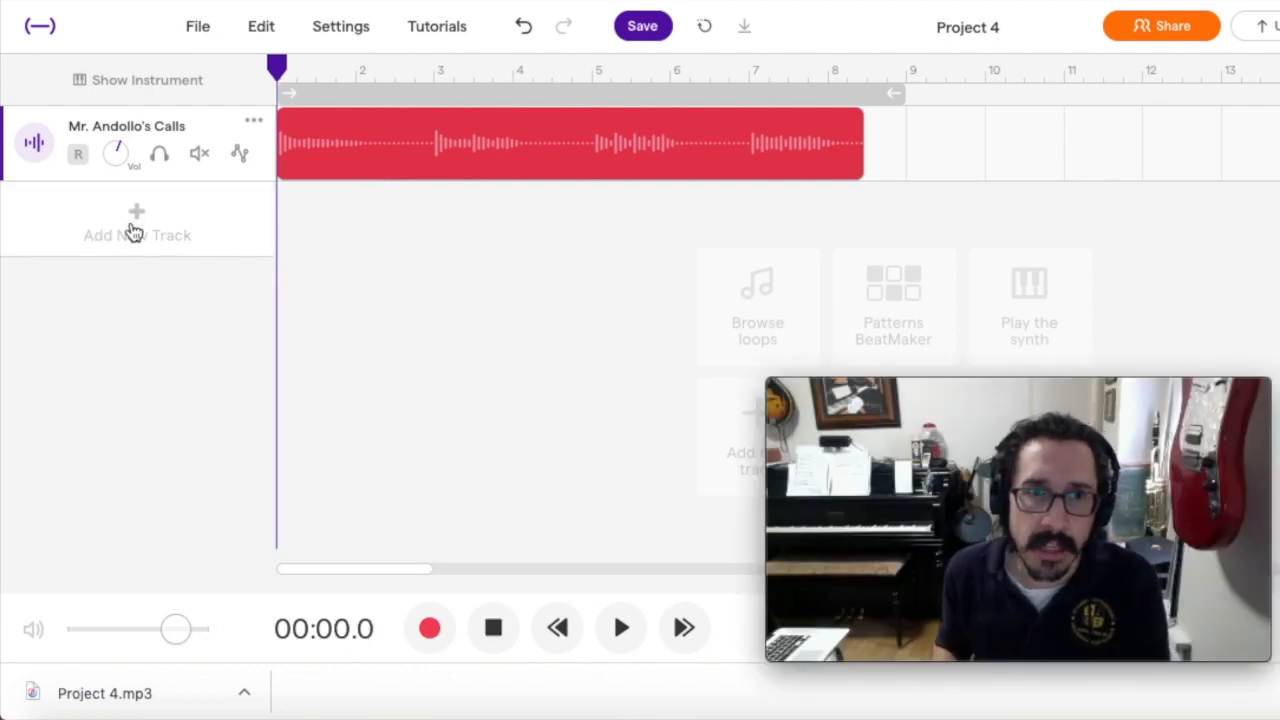
Step: Add a new Piano & keyboards track with the Grand Piano keyboard showing
left_click(137, 222)
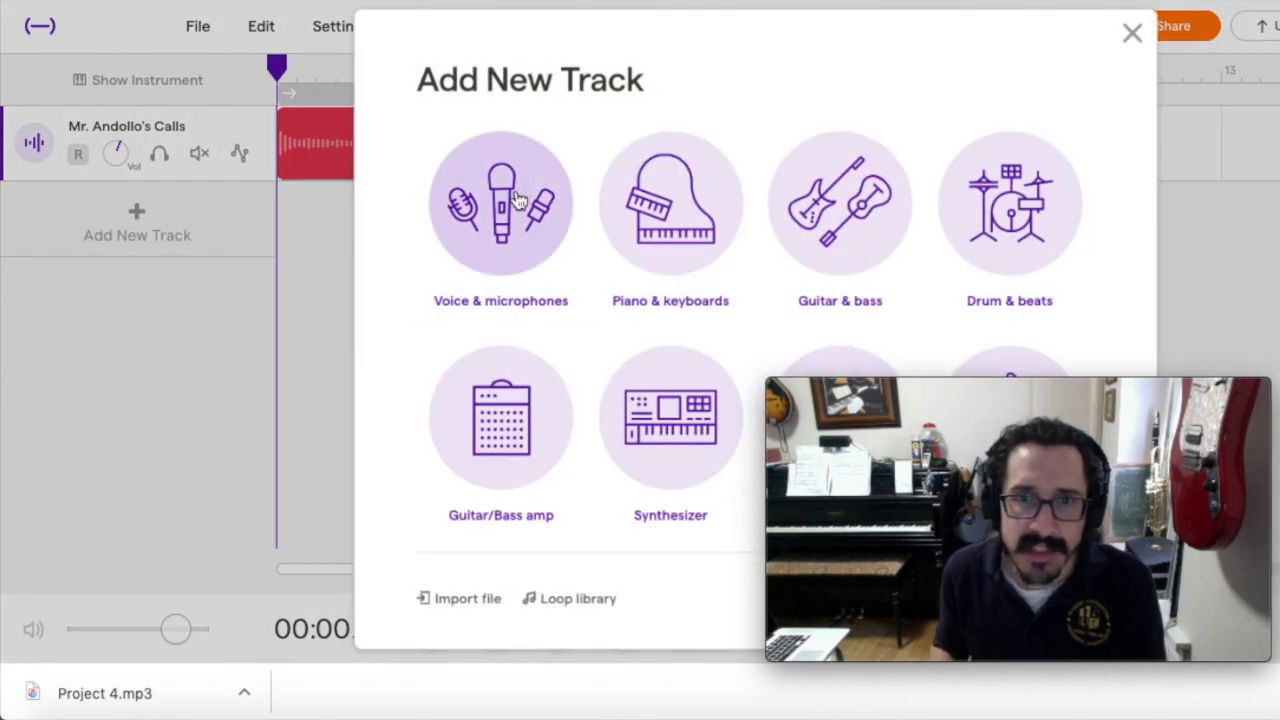
left_click(1132, 32)
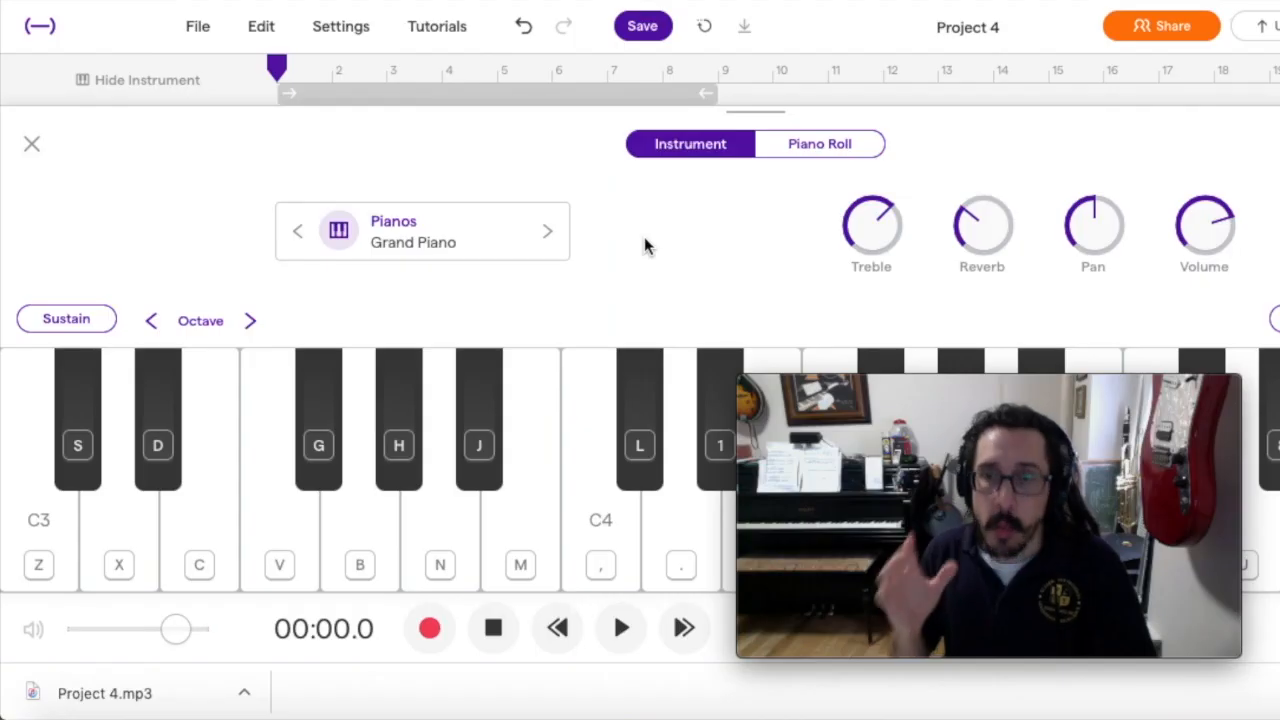
mouse_move(33, 498)
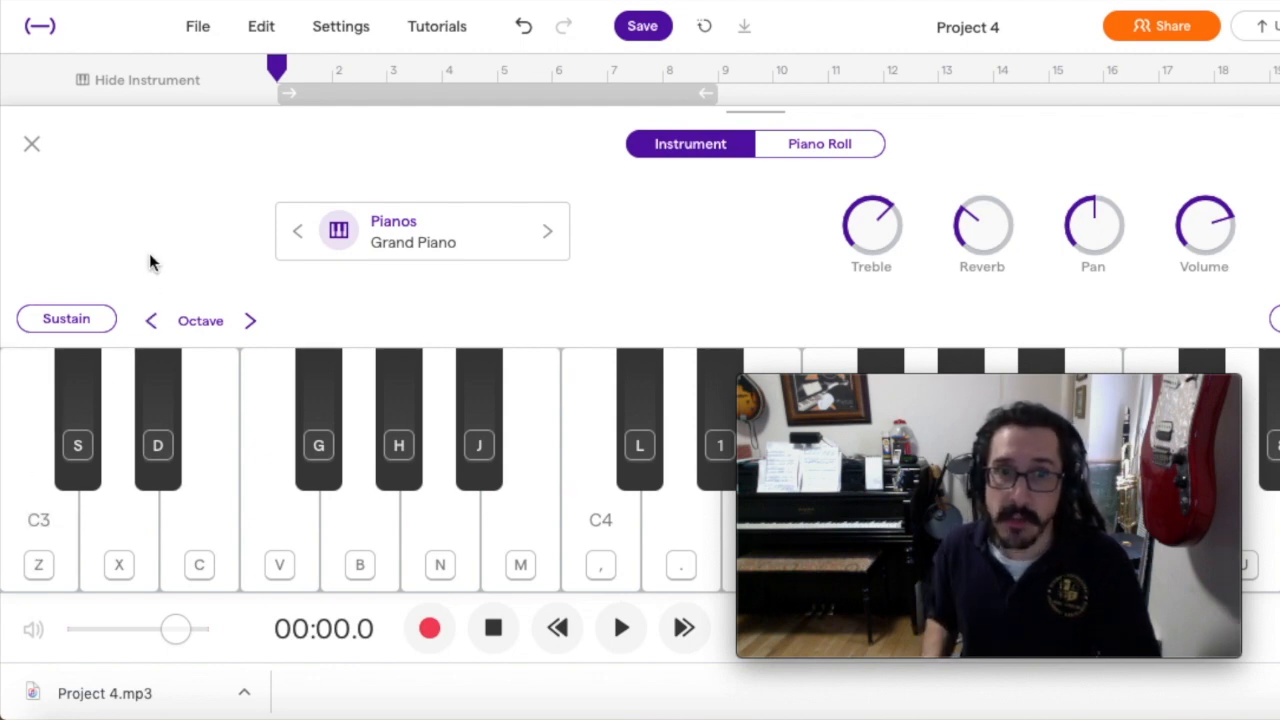
mouse_move(157, 248)
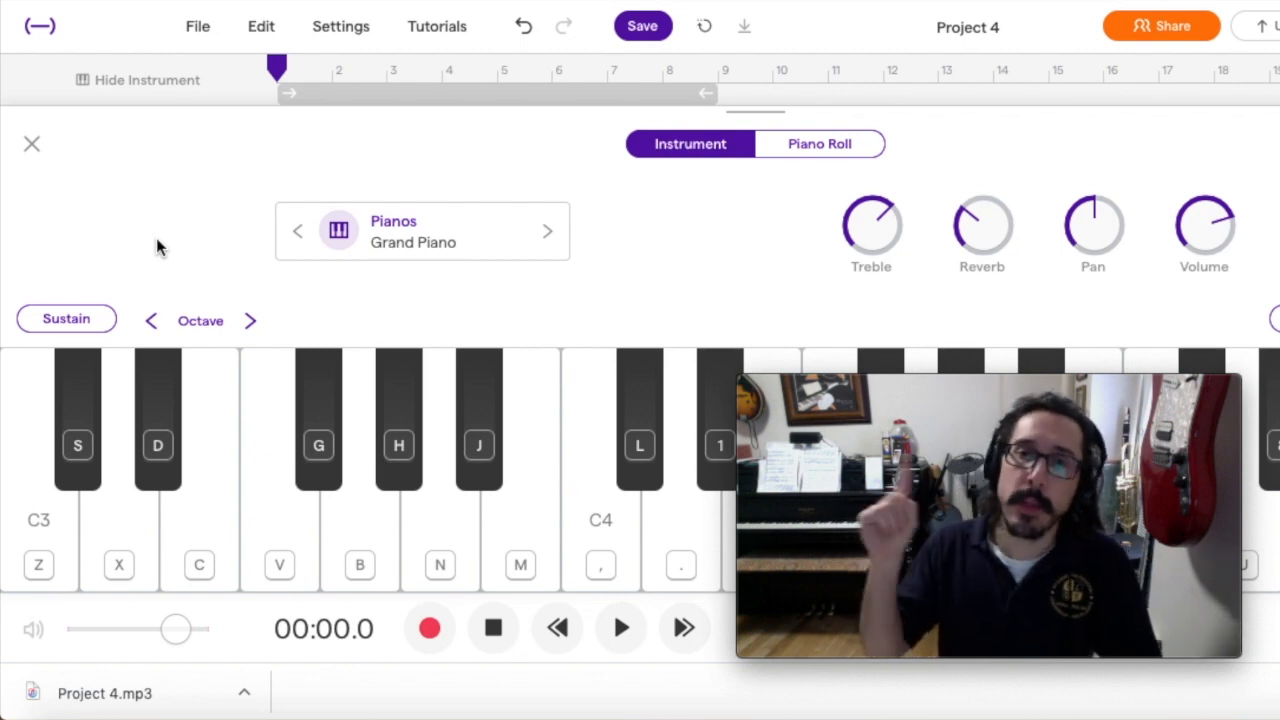
mouse_move(207, 455)
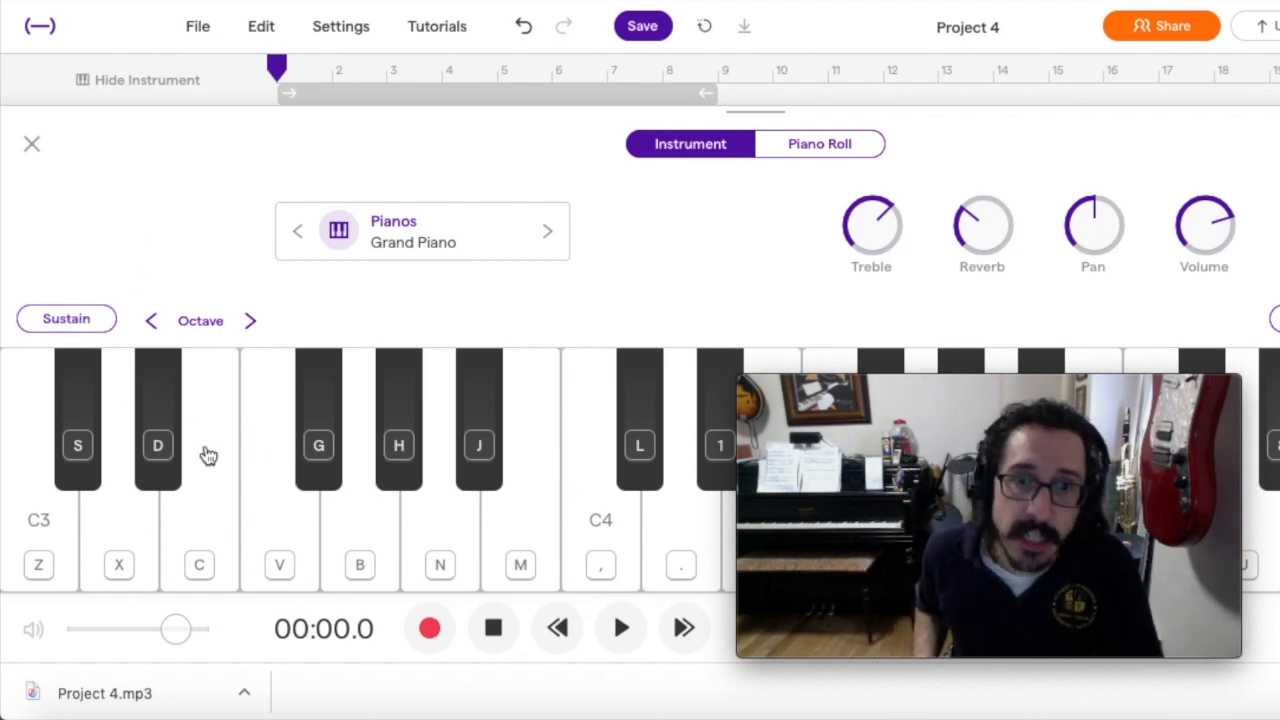
mouse_move(429, 628)
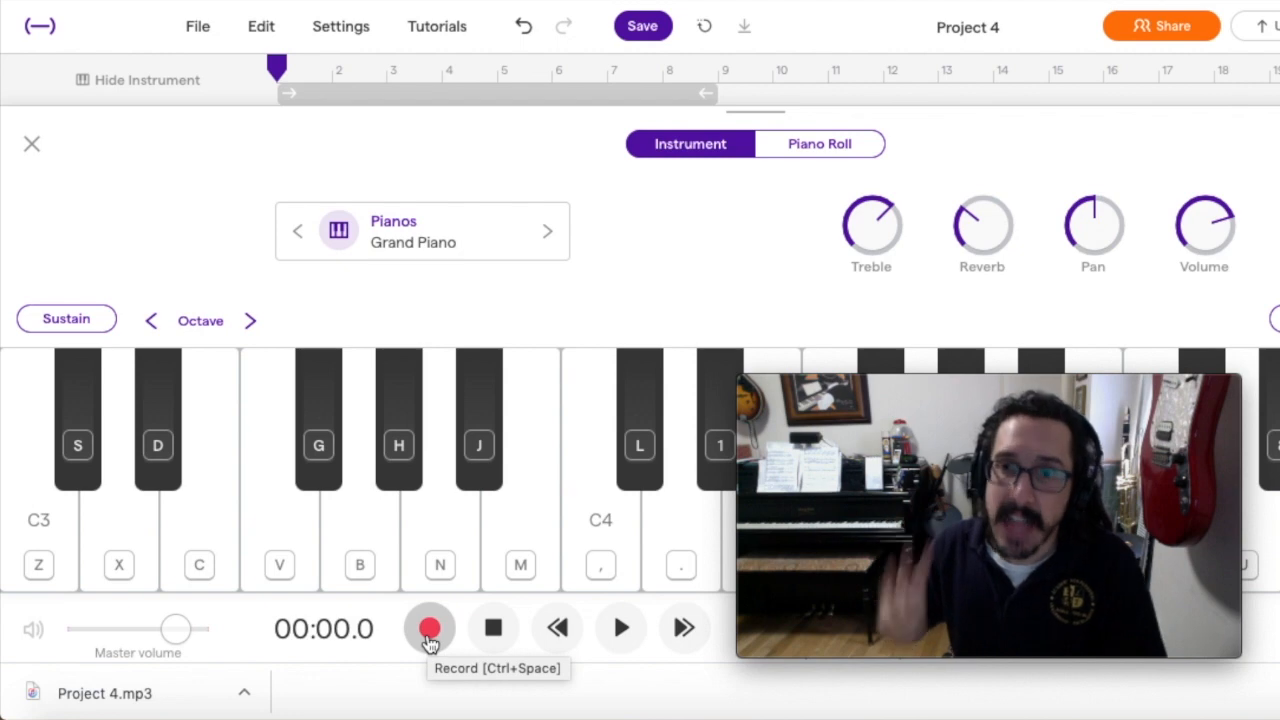
Step: Record a roughly 25-second Grand Piano response take beneath Mr. Andollo's Calls, then stop
left_click(429, 628)
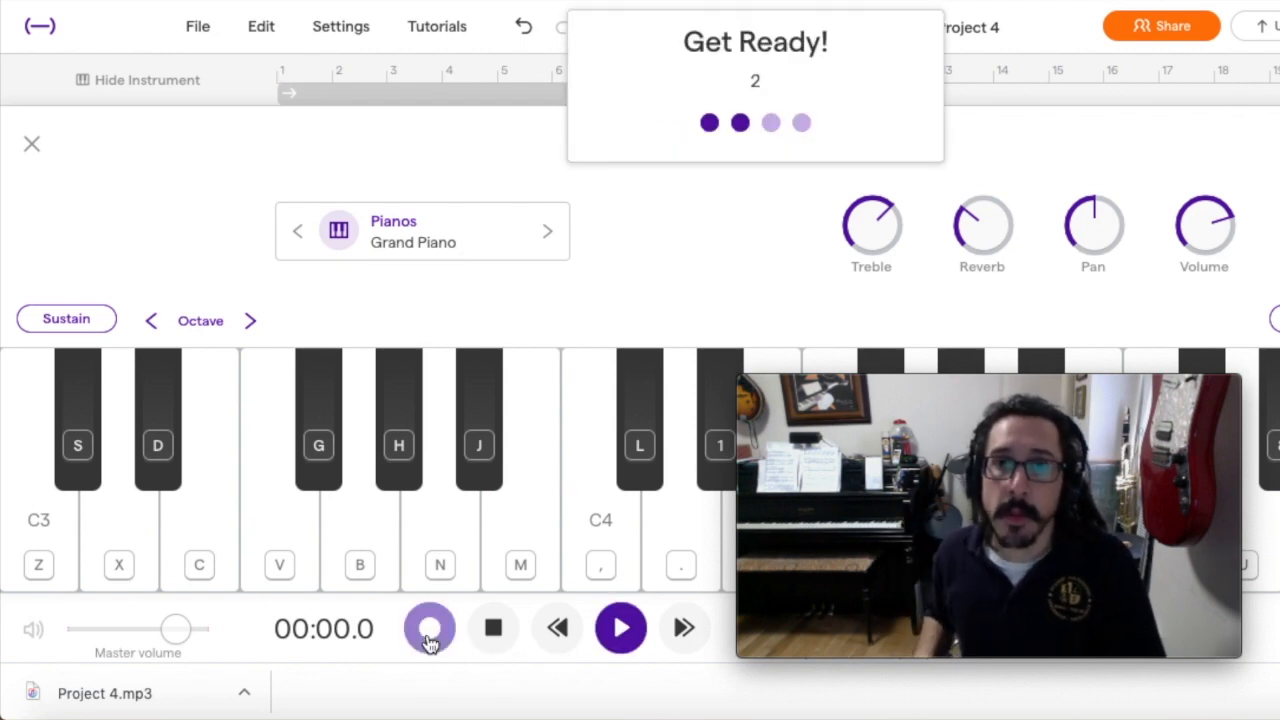
left_click(430, 628)
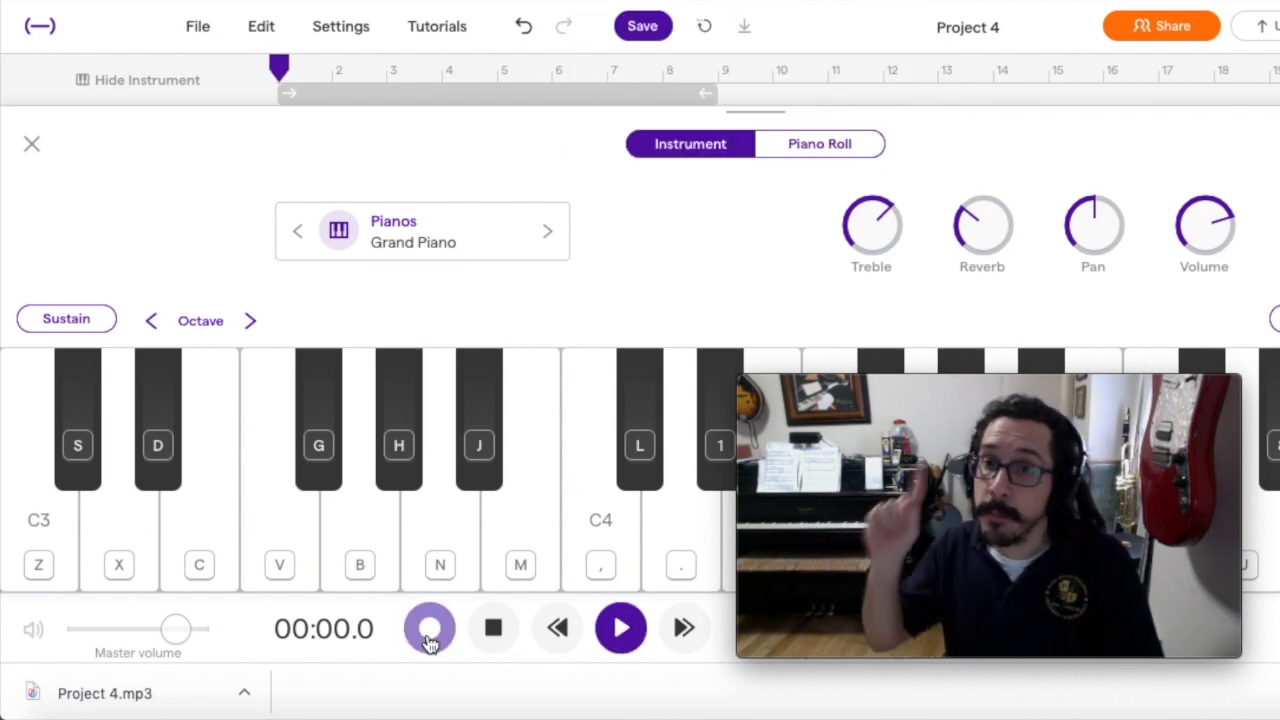
left_click(429, 628)
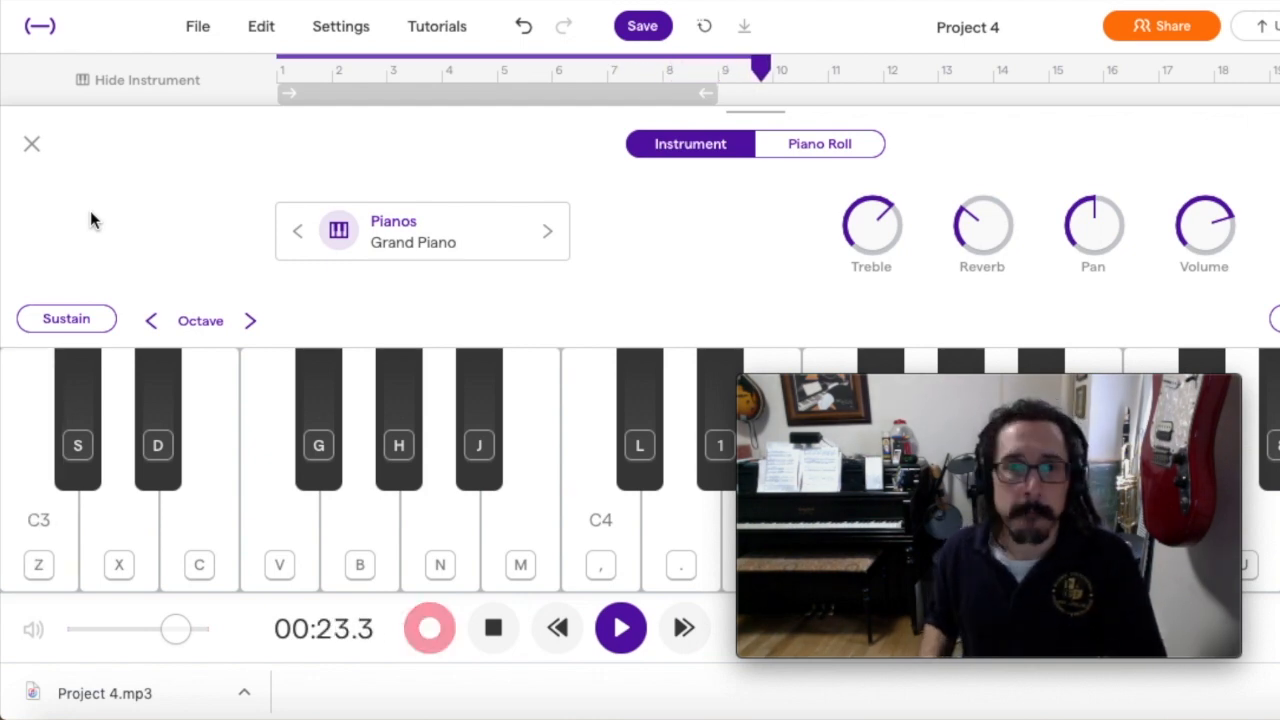
left_click(493, 628)
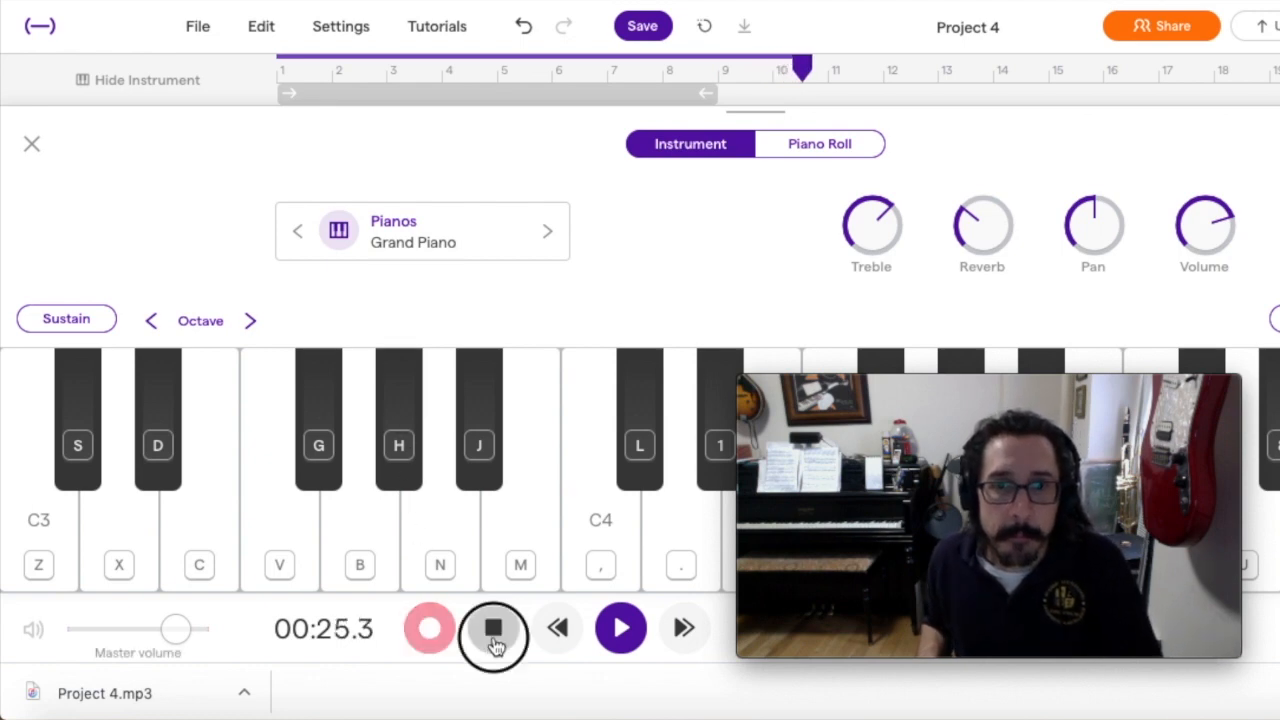
left_click(493, 628)
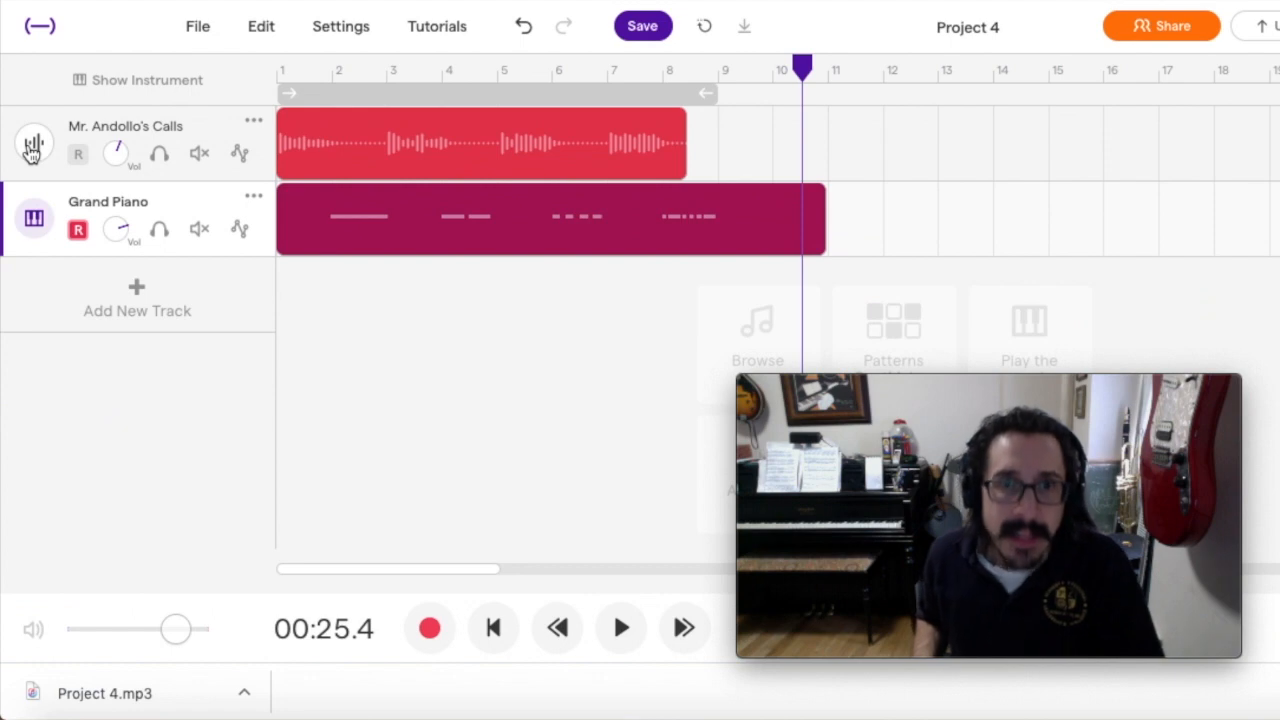
mouse_move(33, 146)
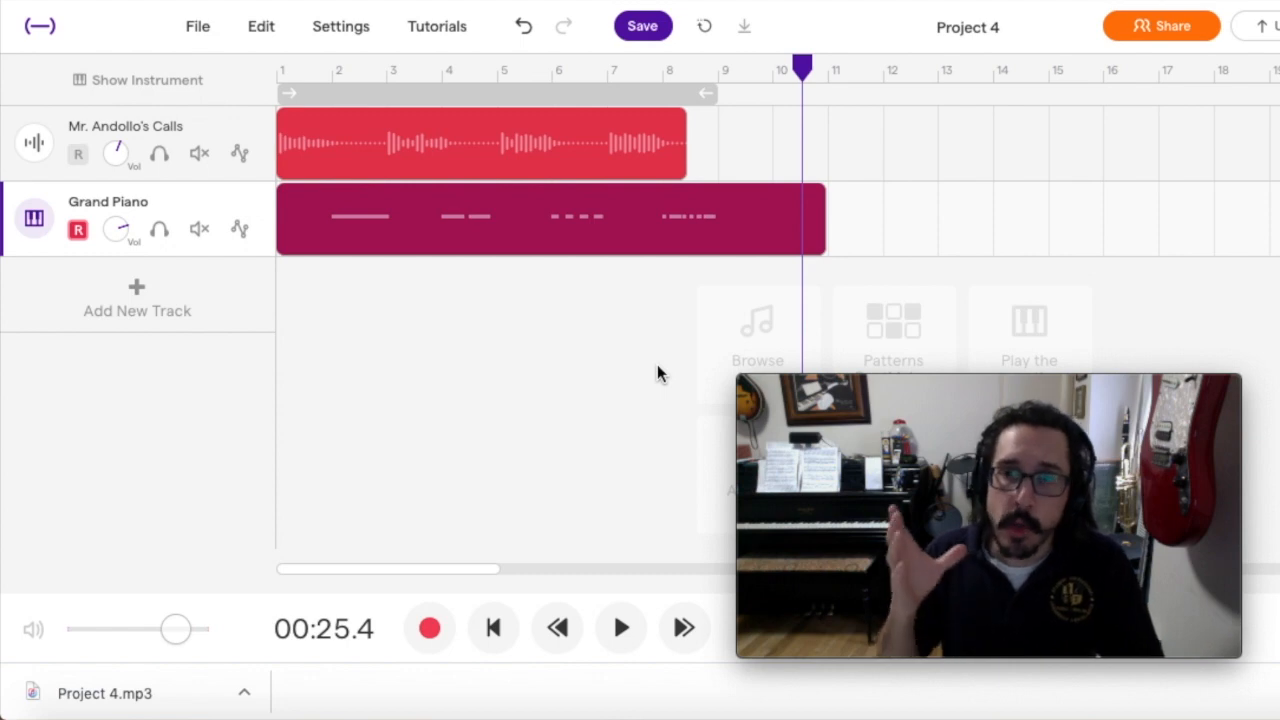
Step: Quantize the Grand Piano region's notes from its region menu so they align to the beat
left_click(520, 218)
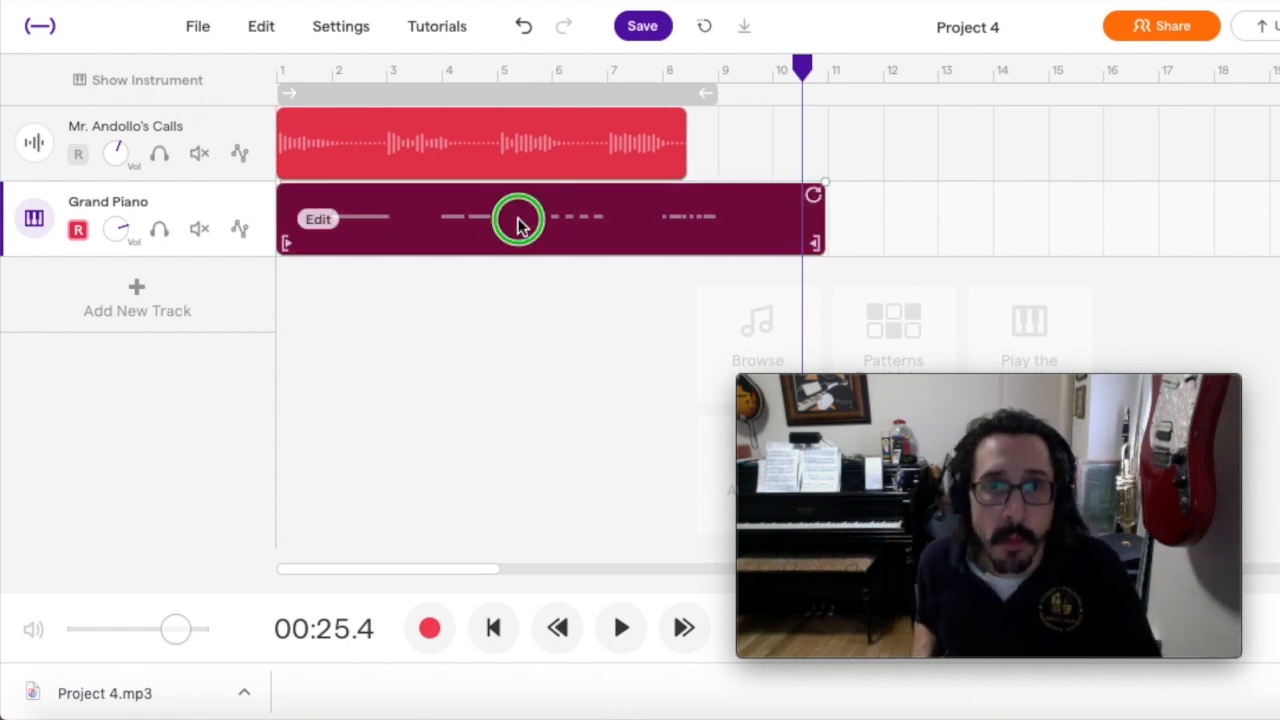
right_click(519, 218)
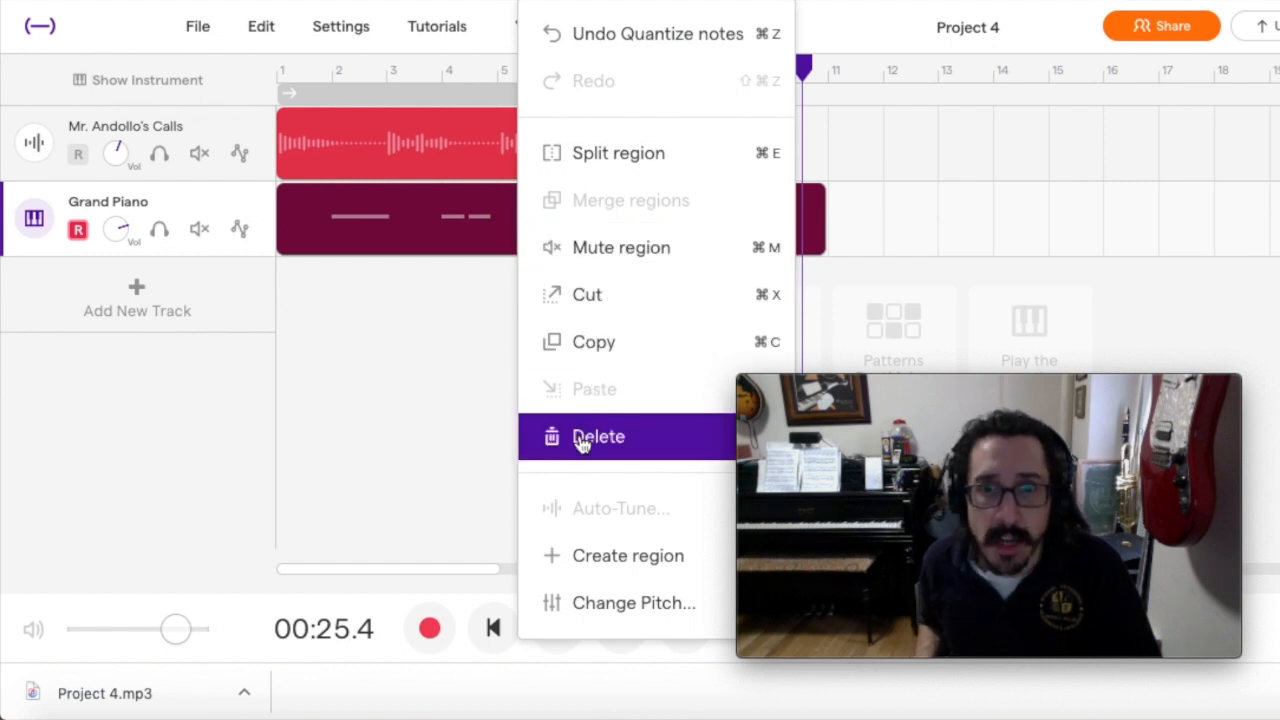
left_click(597, 436)
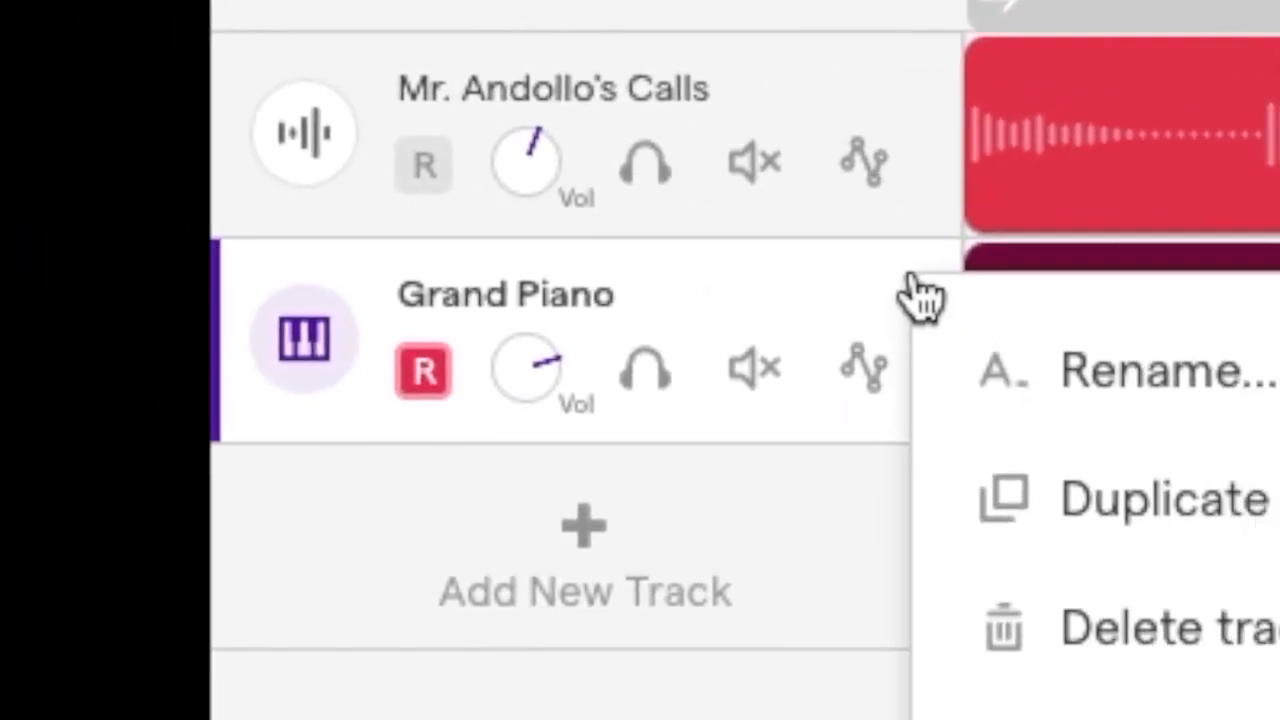
Step: Rename the Grand Piano track, entering the name Gio's Response
left_click(1165, 370)
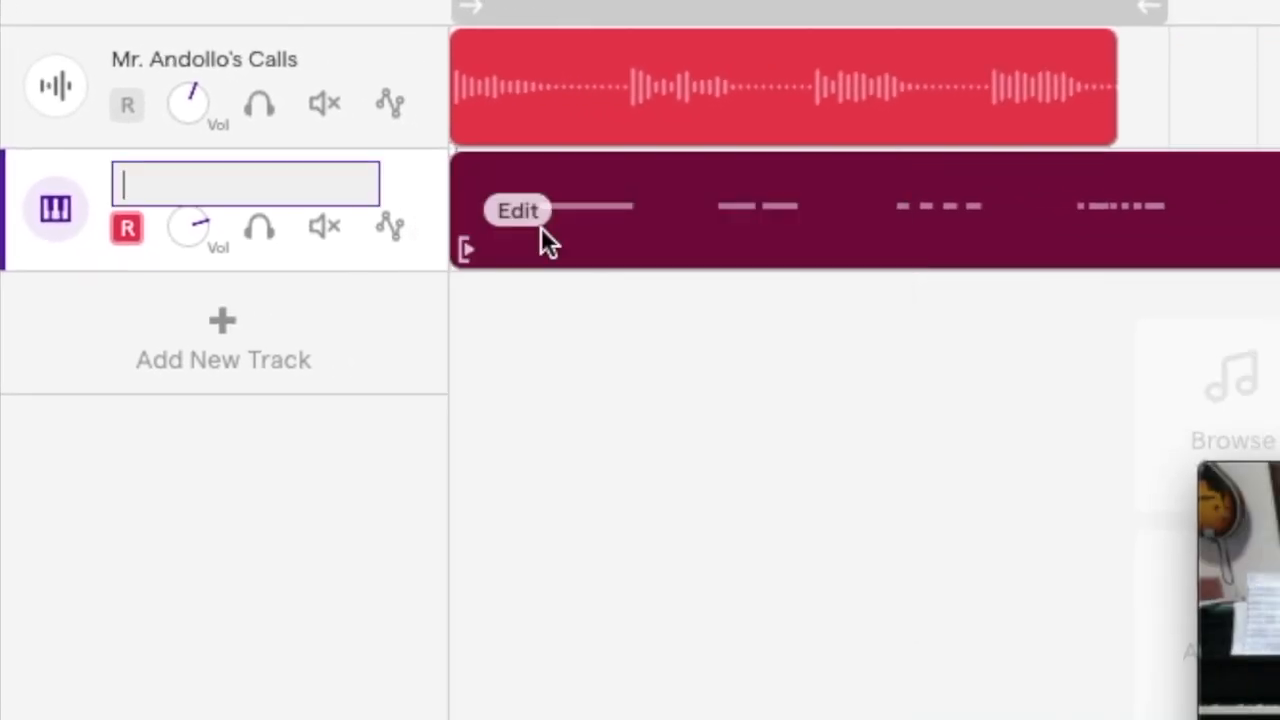
type("G")
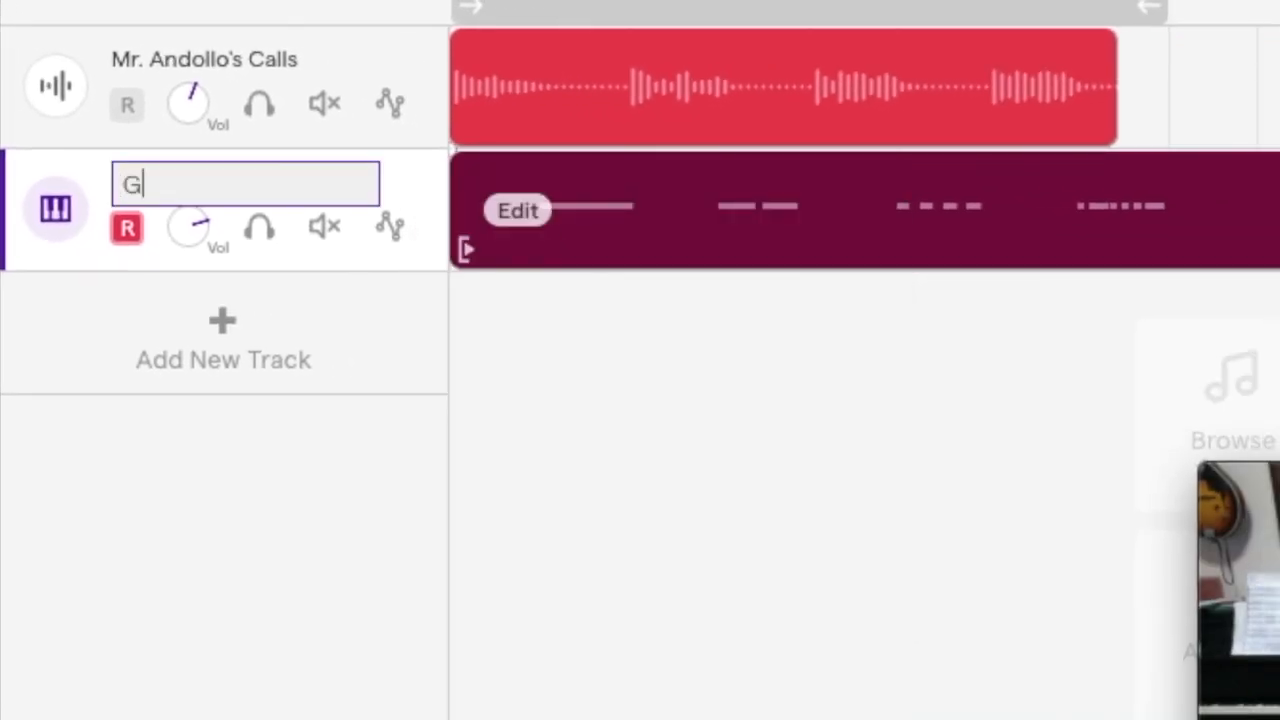
type("io's")
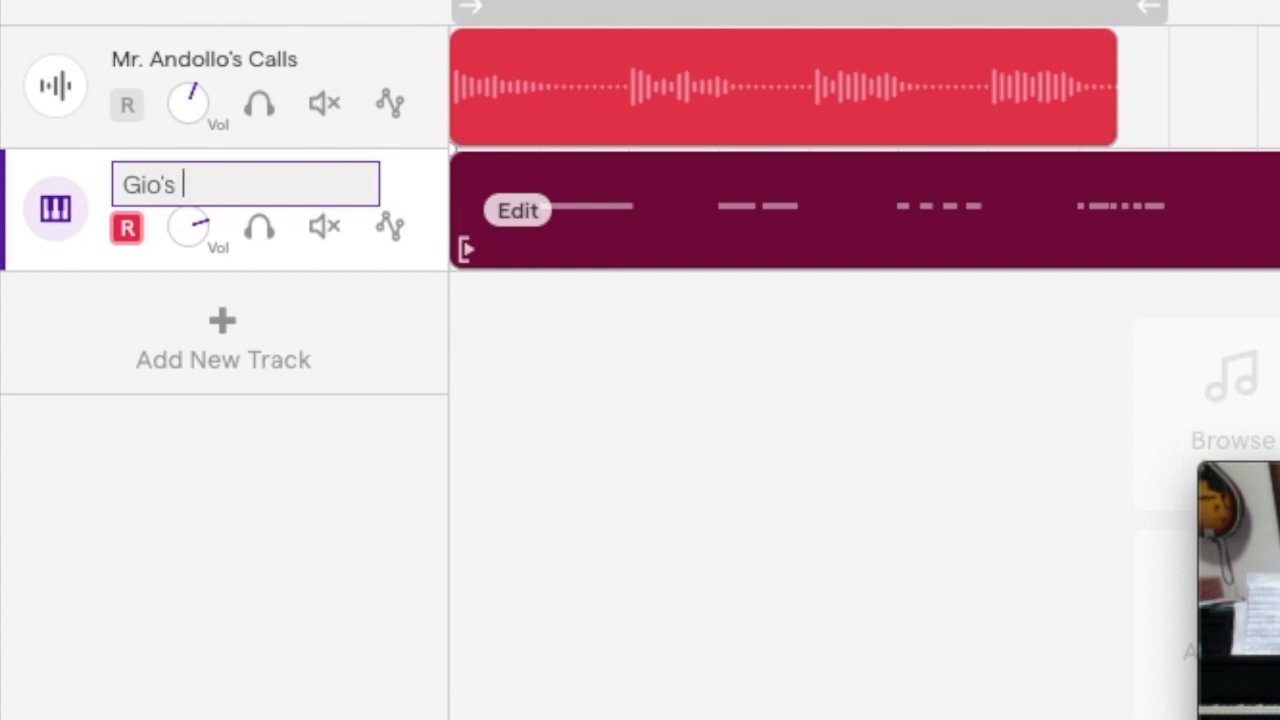
type("R")
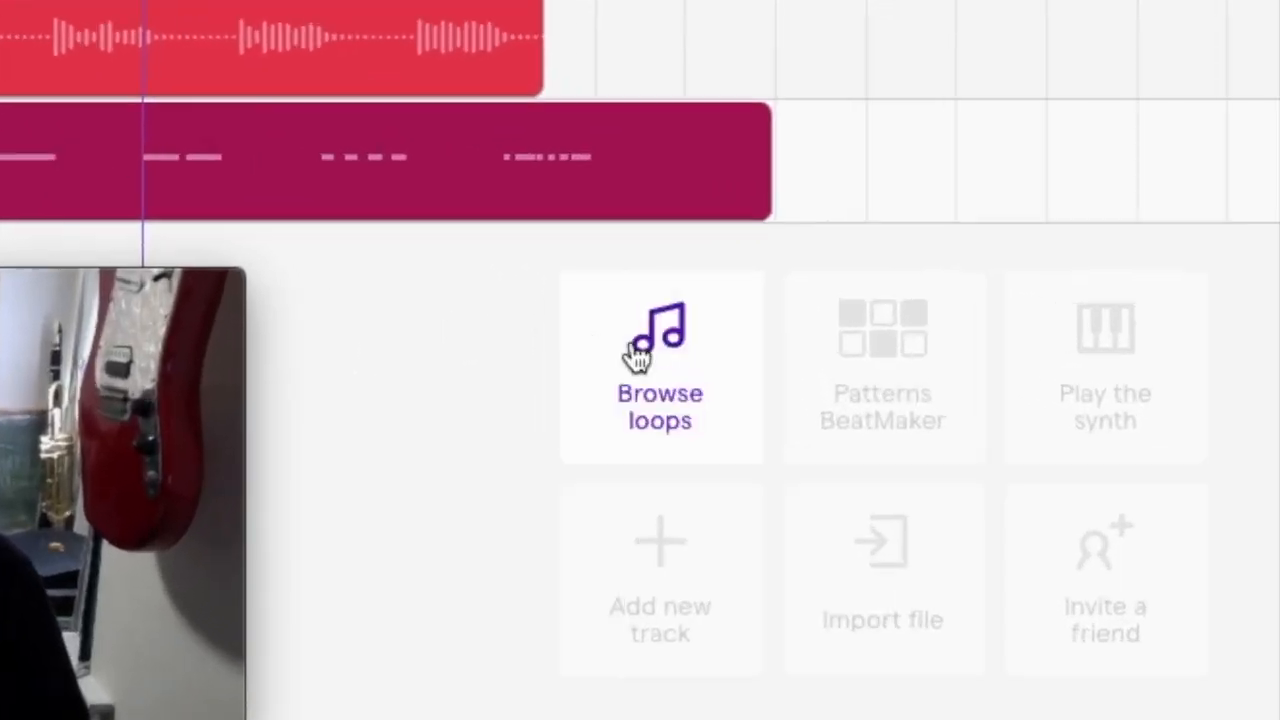
Step: Search the loop library for 'blues' to add the Bass - Bluesy Walking 1 loop
left_click(659, 367)
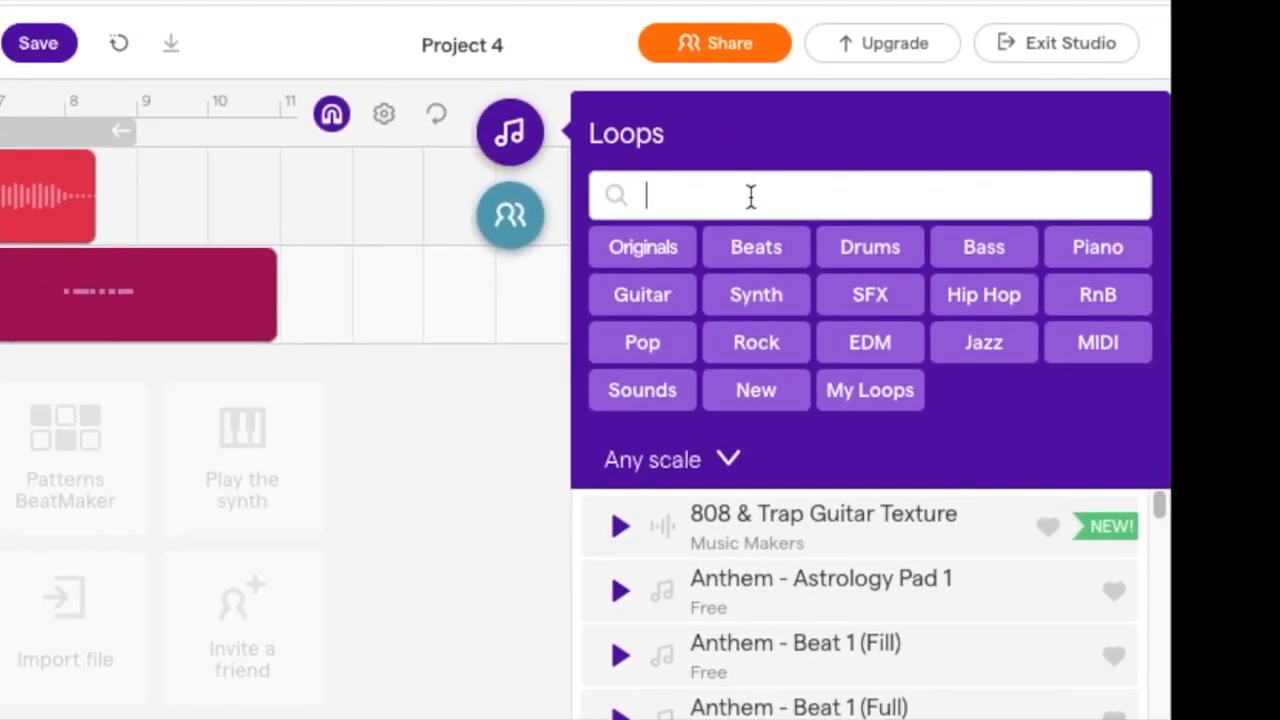
type("bl")
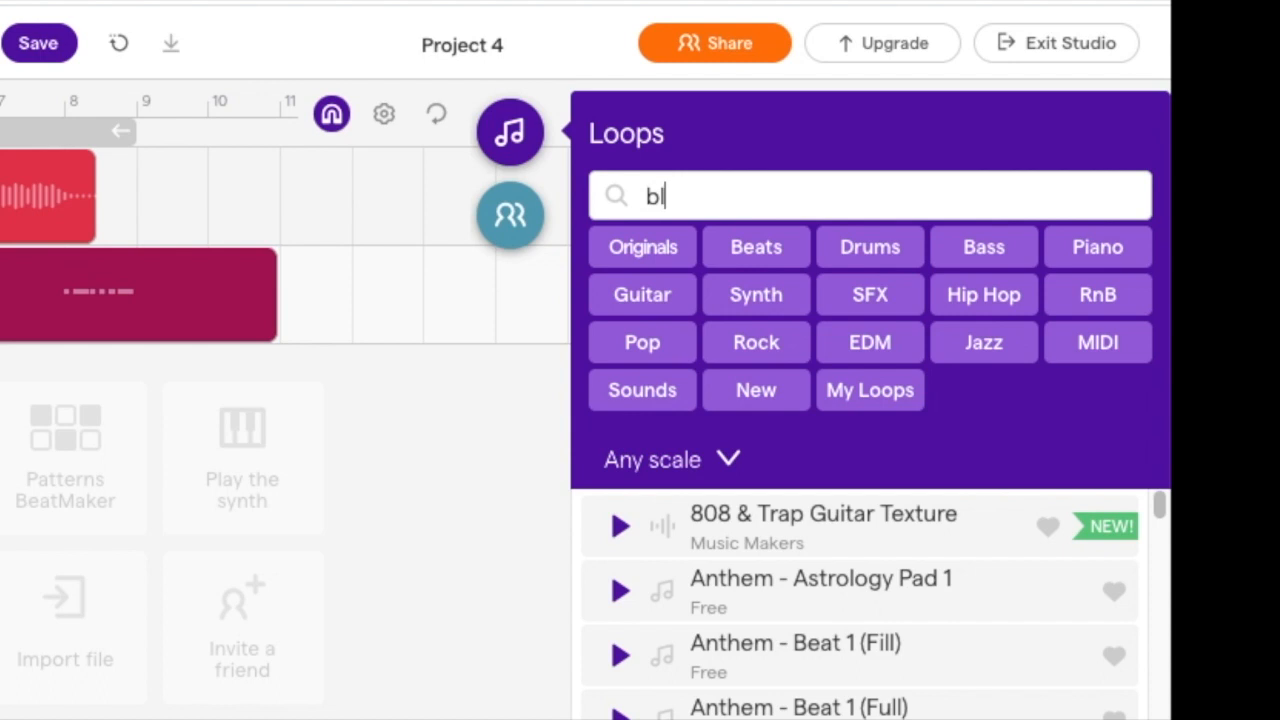
type("ues")
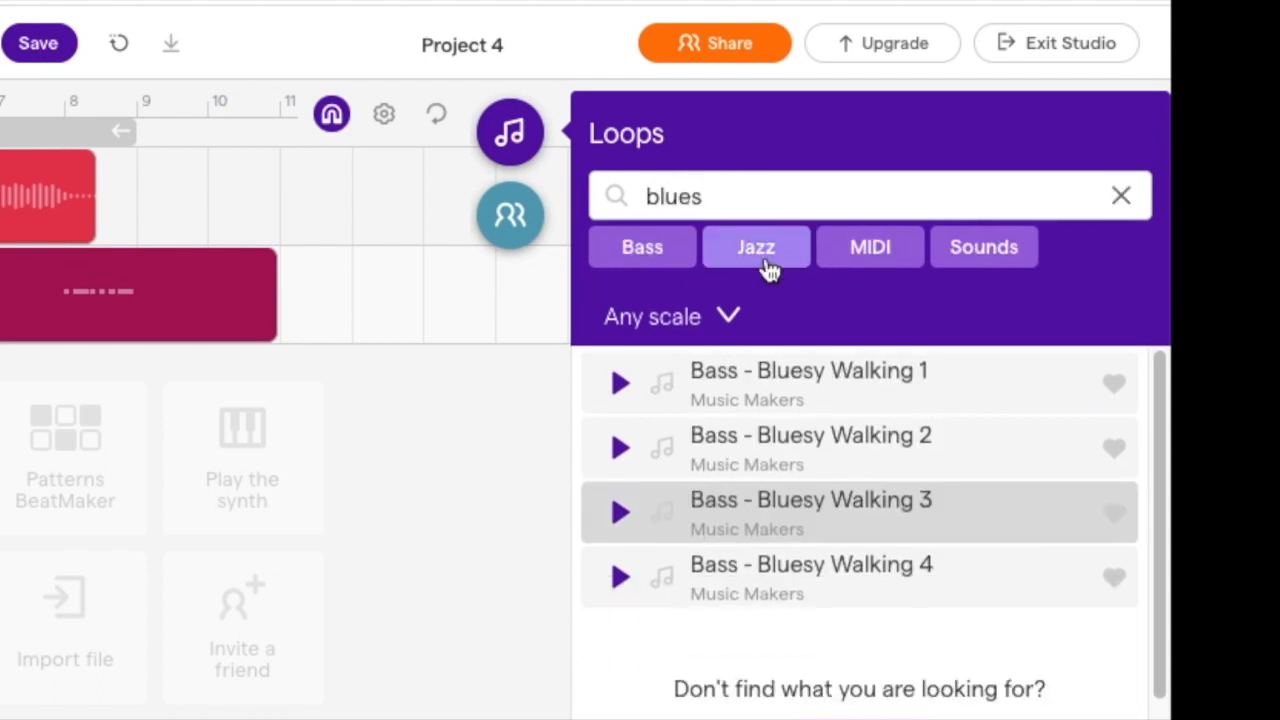
mouse_move(826, 400)
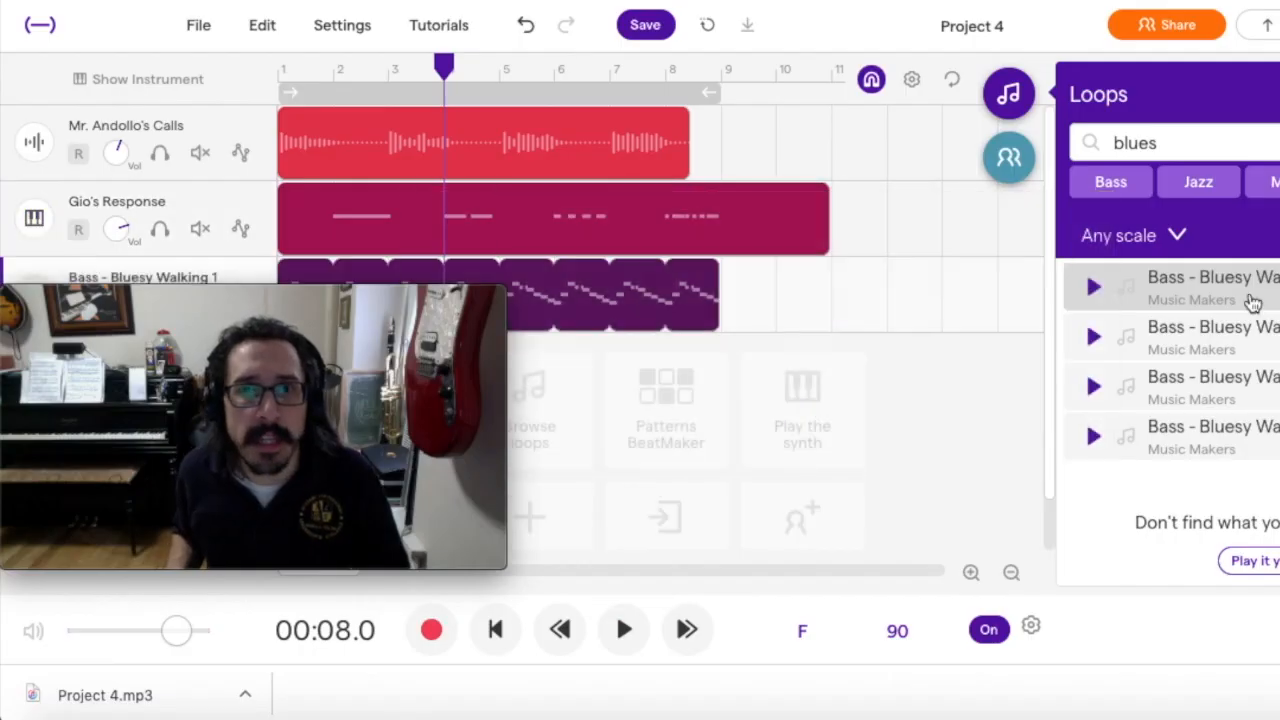
Step: Play all three tracks from the start with the new bass loop, then stop playback
left_click(623, 629)
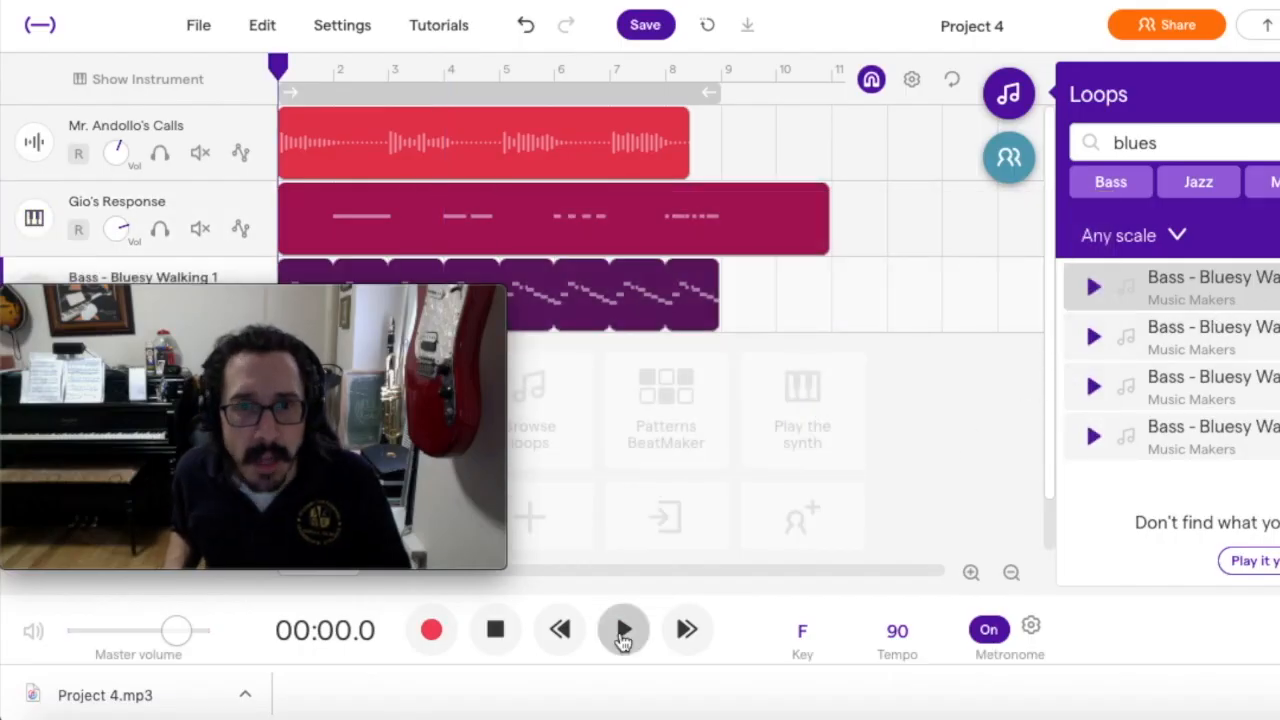
left_click(622, 629)
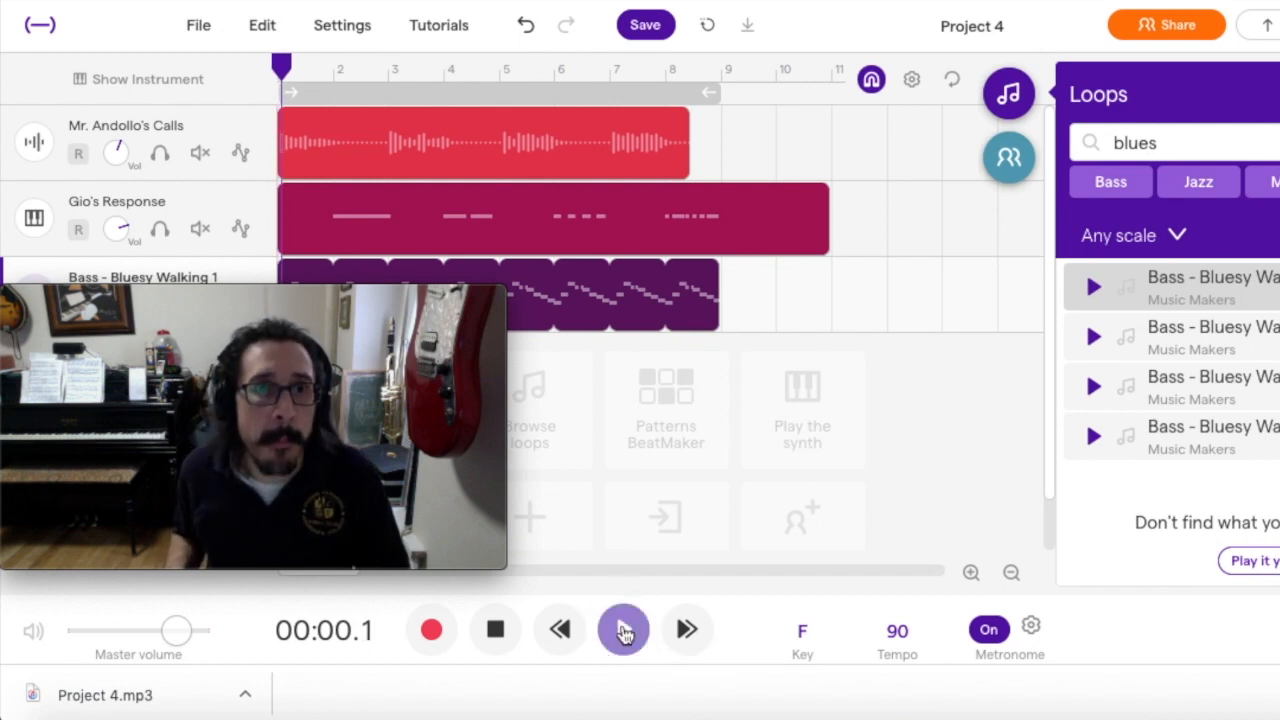
left_click(623, 629)
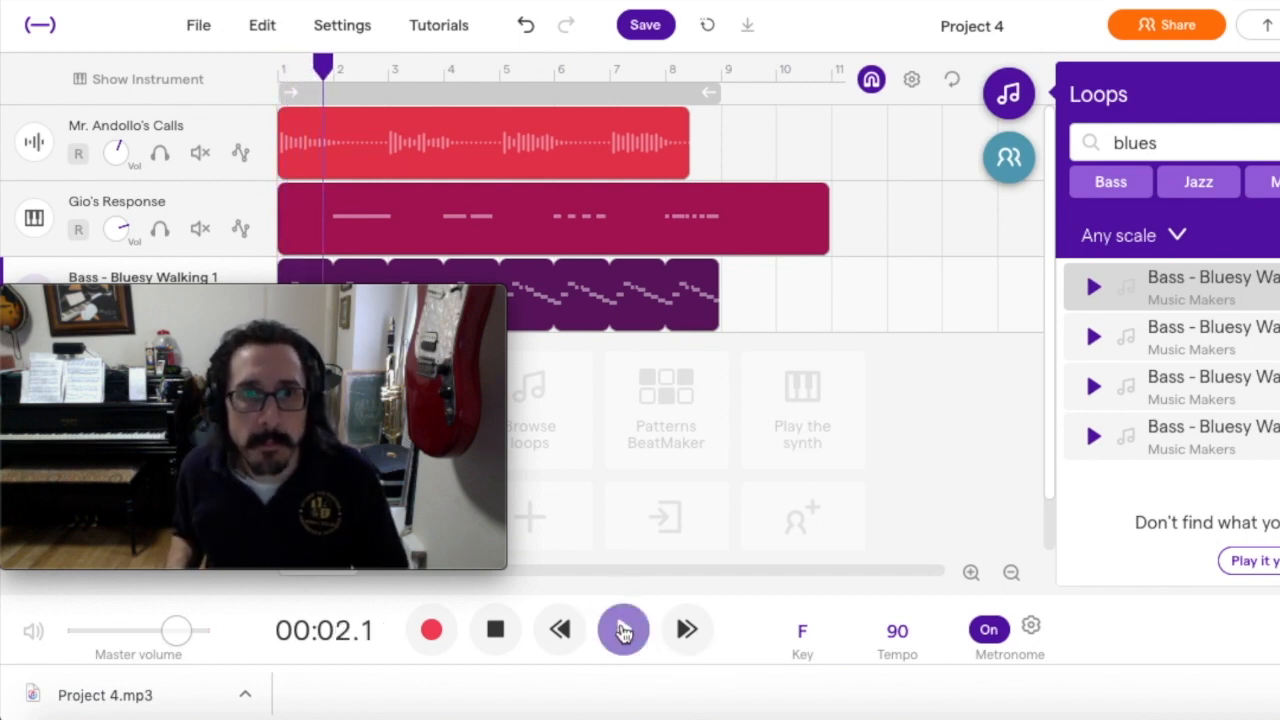
left_click(622, 629)
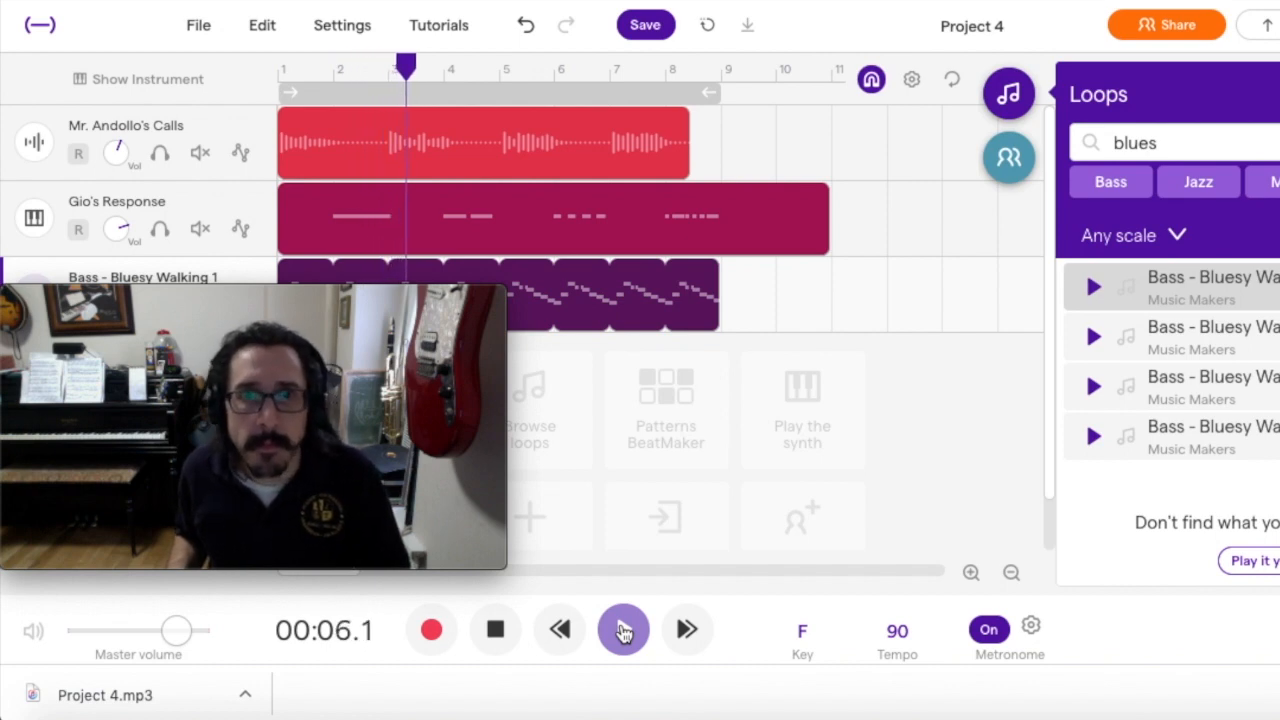
left_click(623, 629)
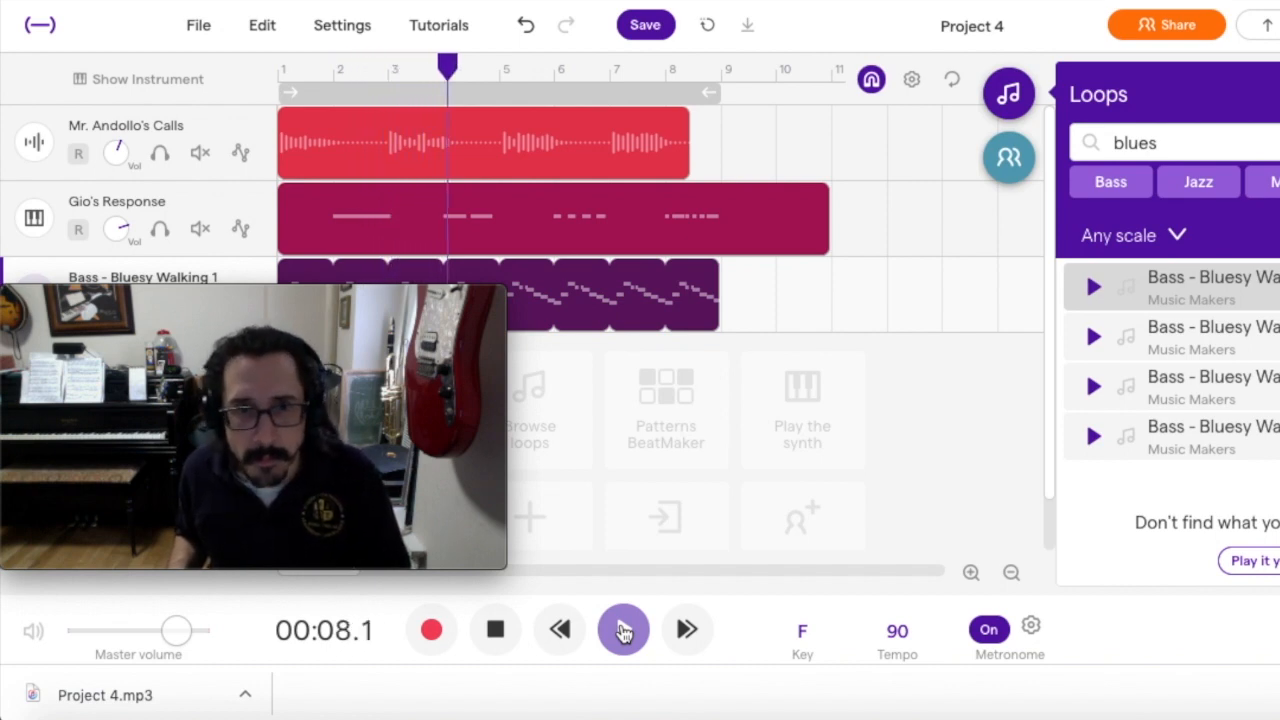
left_click(623, 629)
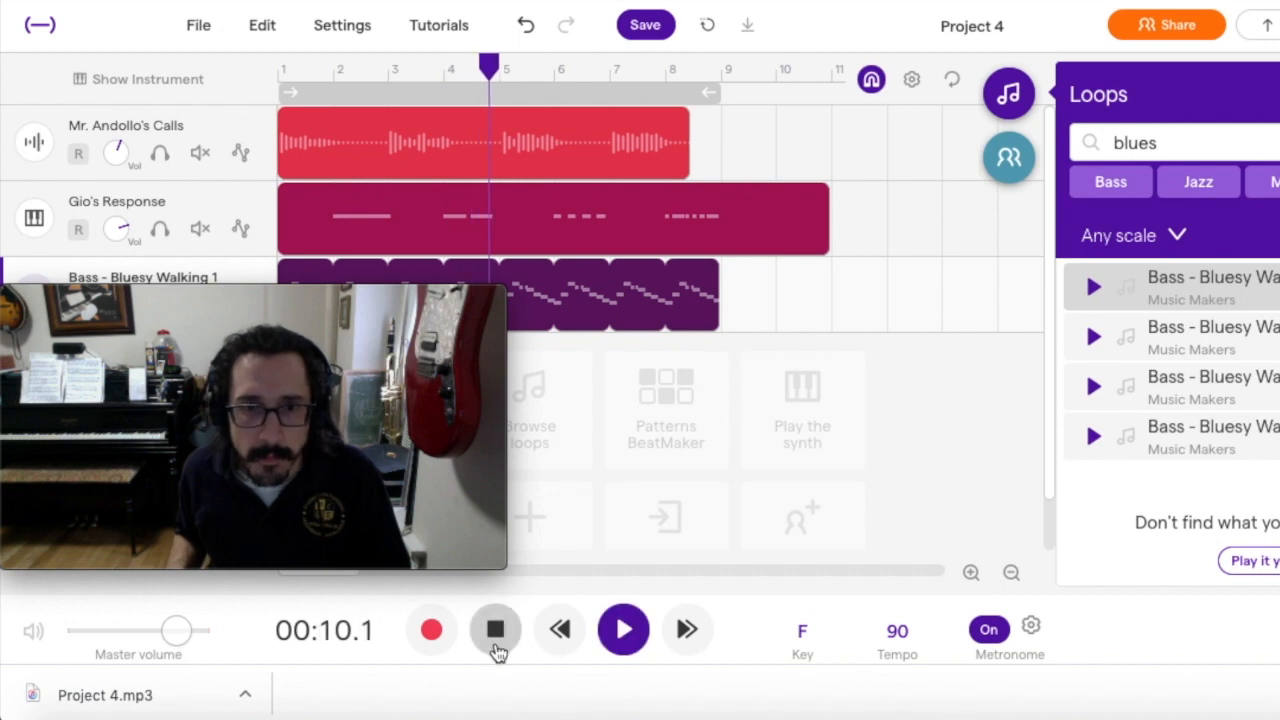
left_click(494, 629)
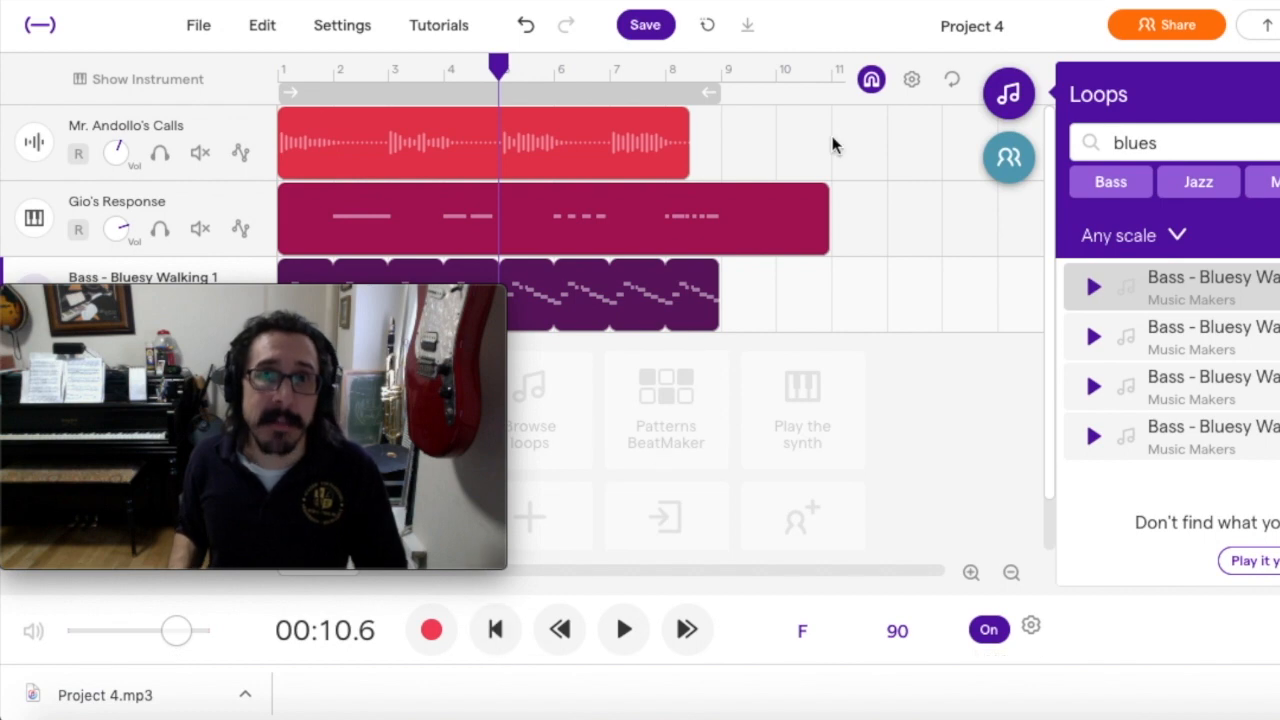
Step: Save Project 4 with its three tracks and view the collaboration options
left_click(645, 24)
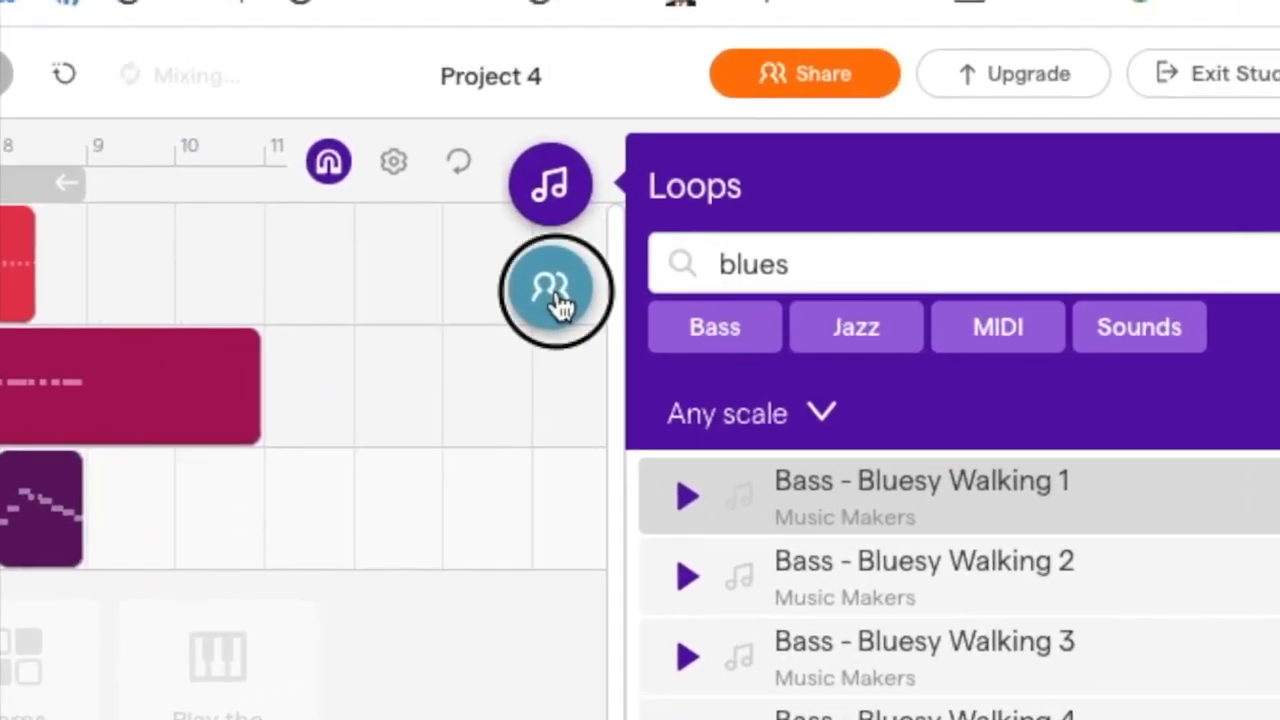
left_click(552, 290)
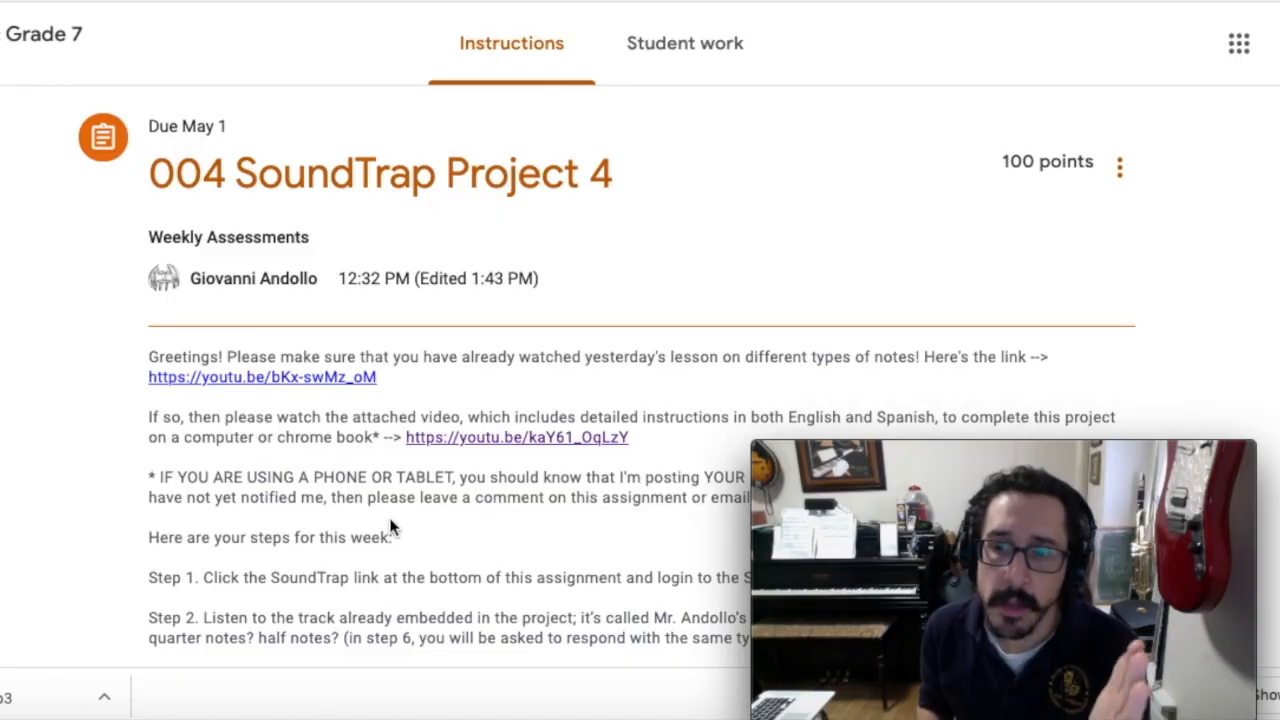
Step: Scroll down the assignment instructions again to the Soundtrap link attachment
scroll("down", 3)
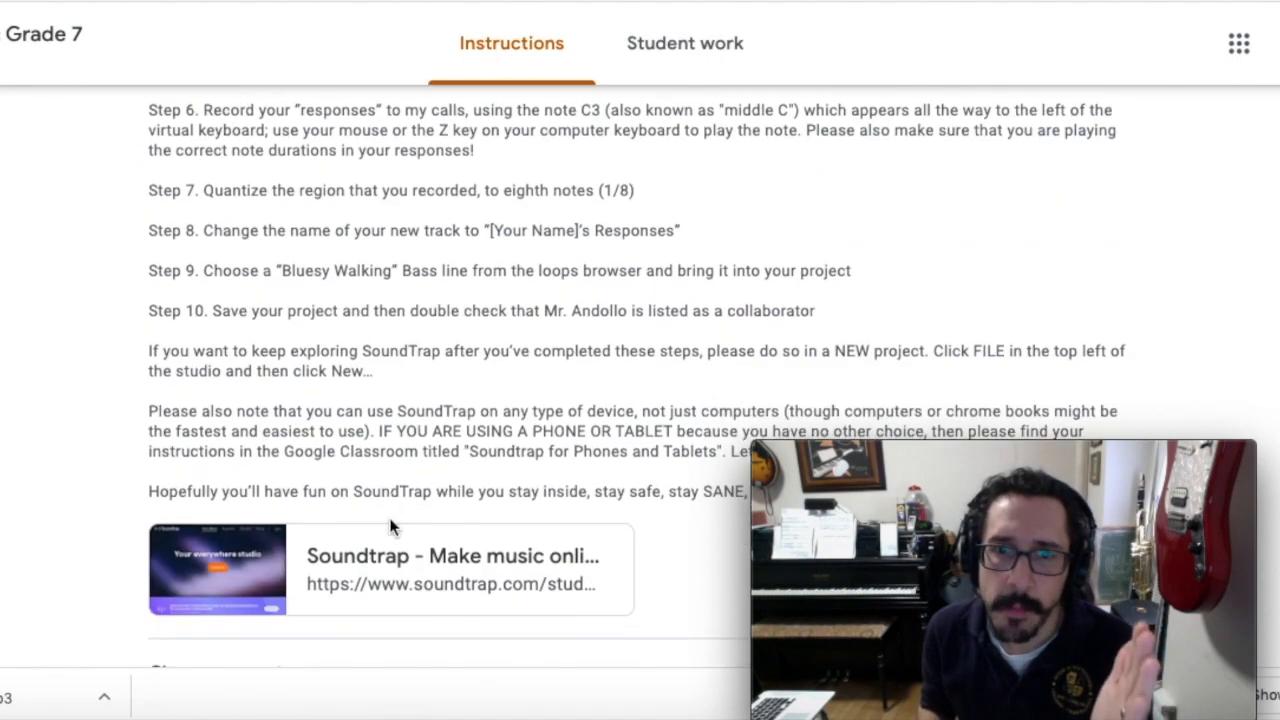
scroll("down", 3)
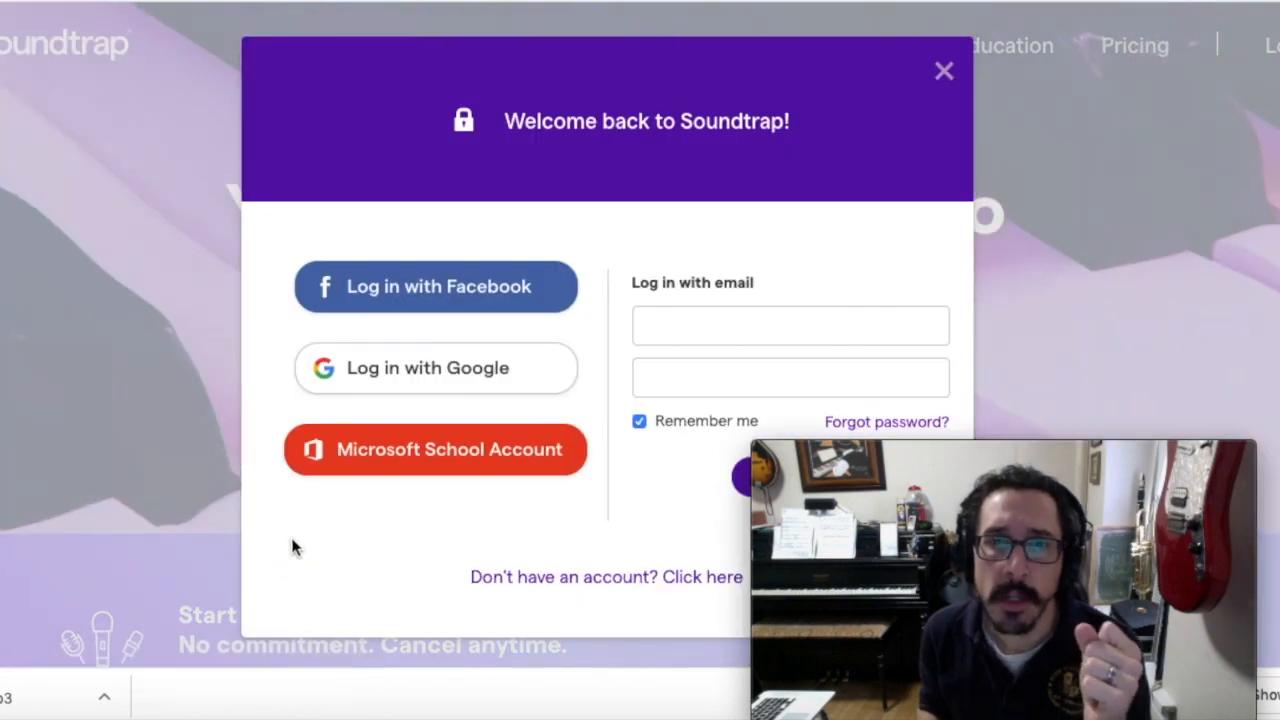
Step: Dismiss the login prompt, reopen Project 4 in the studio and save it
left_click(435, 368)
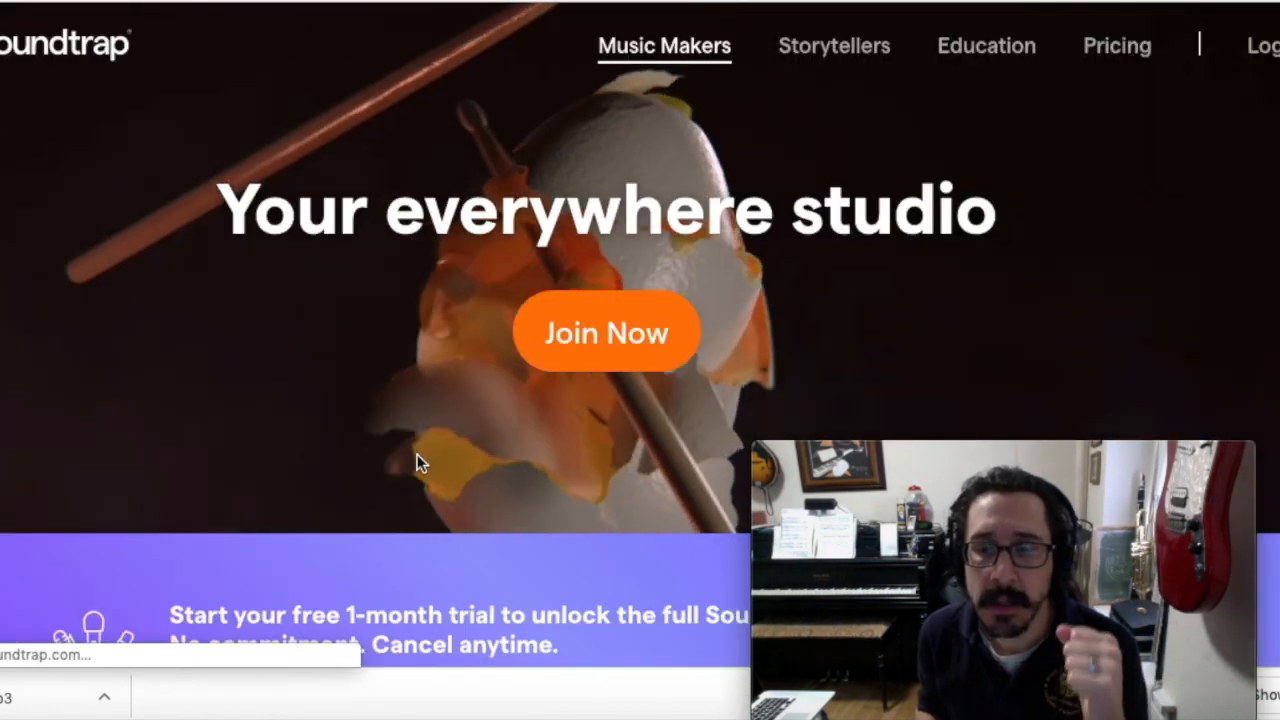
left_click(606, 332)
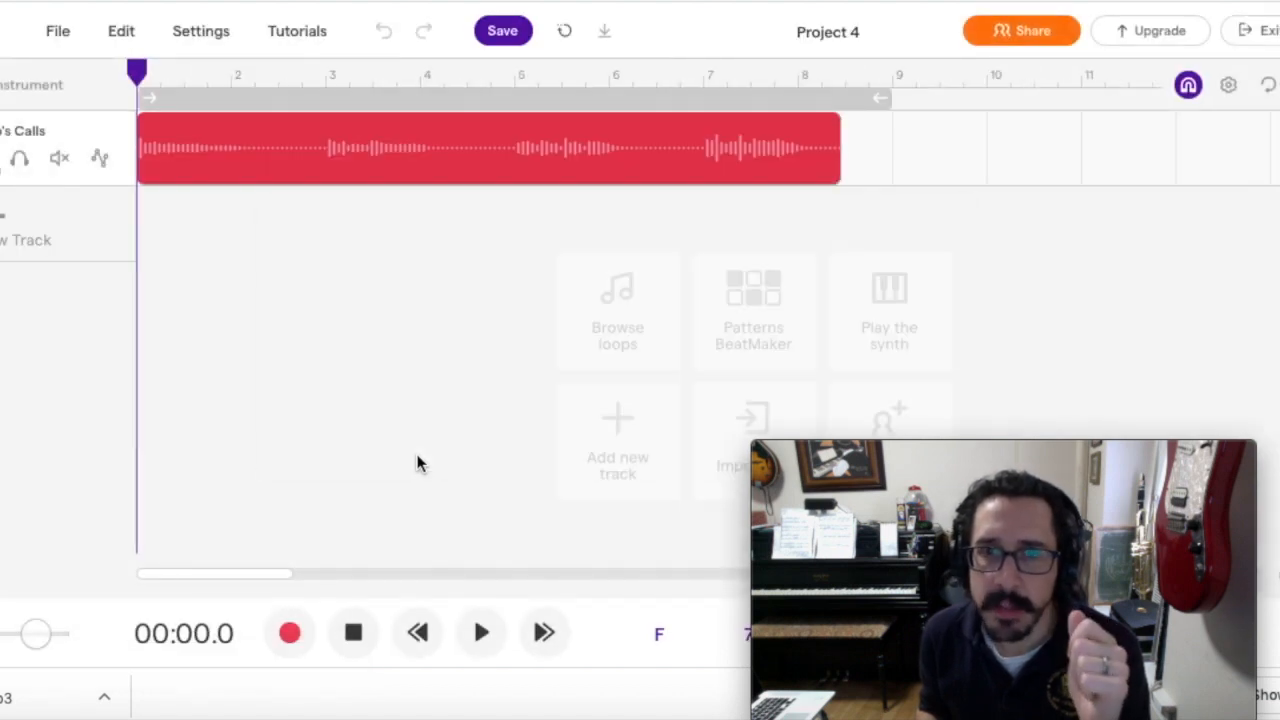
left_click(503, 30)
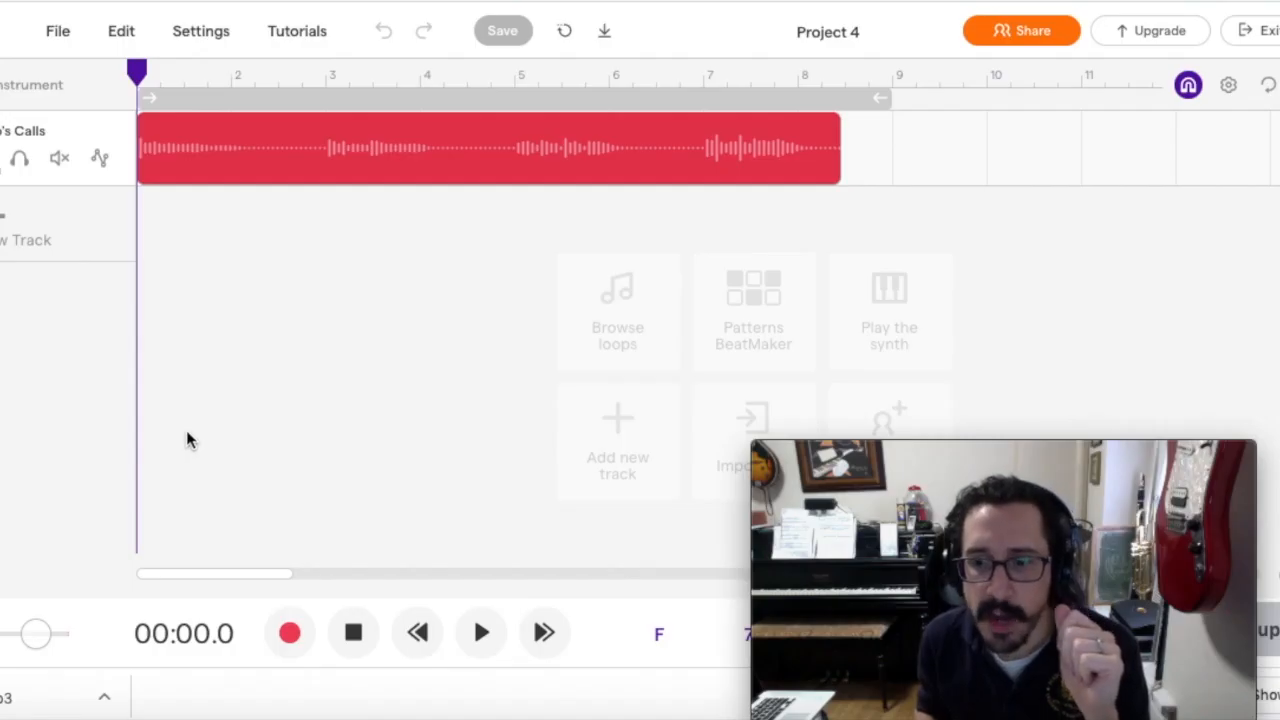
mouse_move(210, 407)
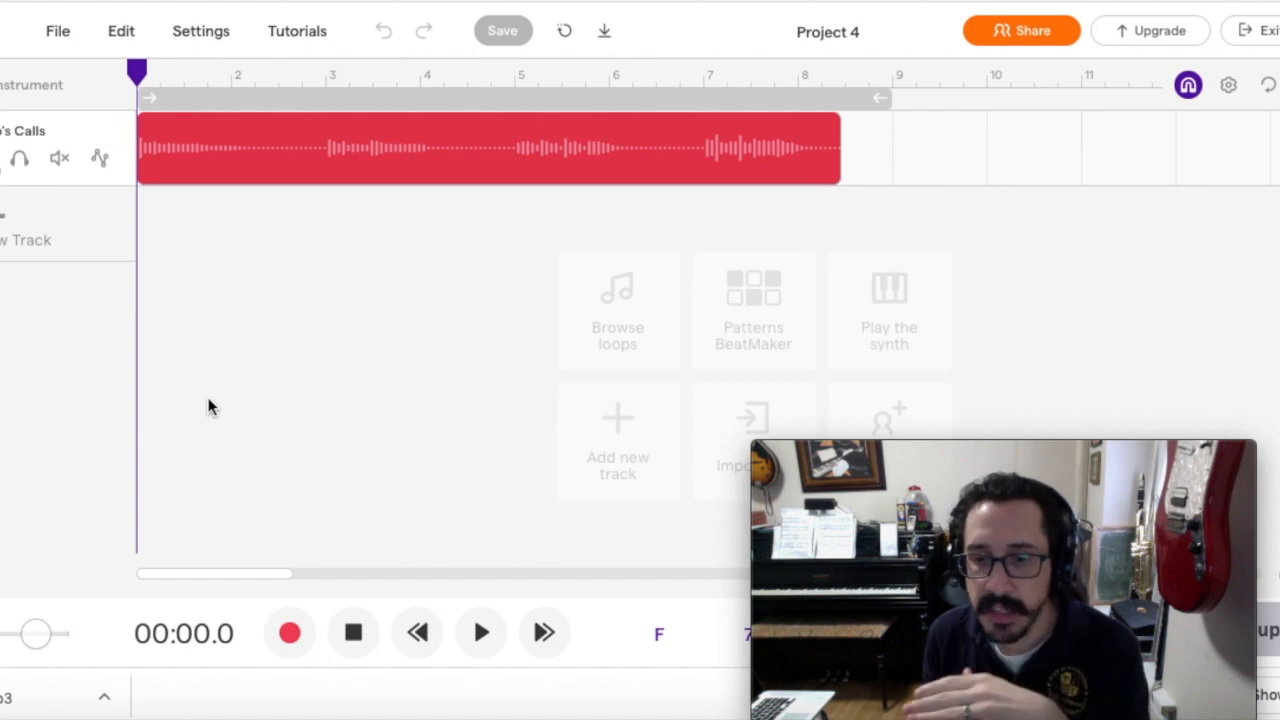
mouse_move(245, 160)
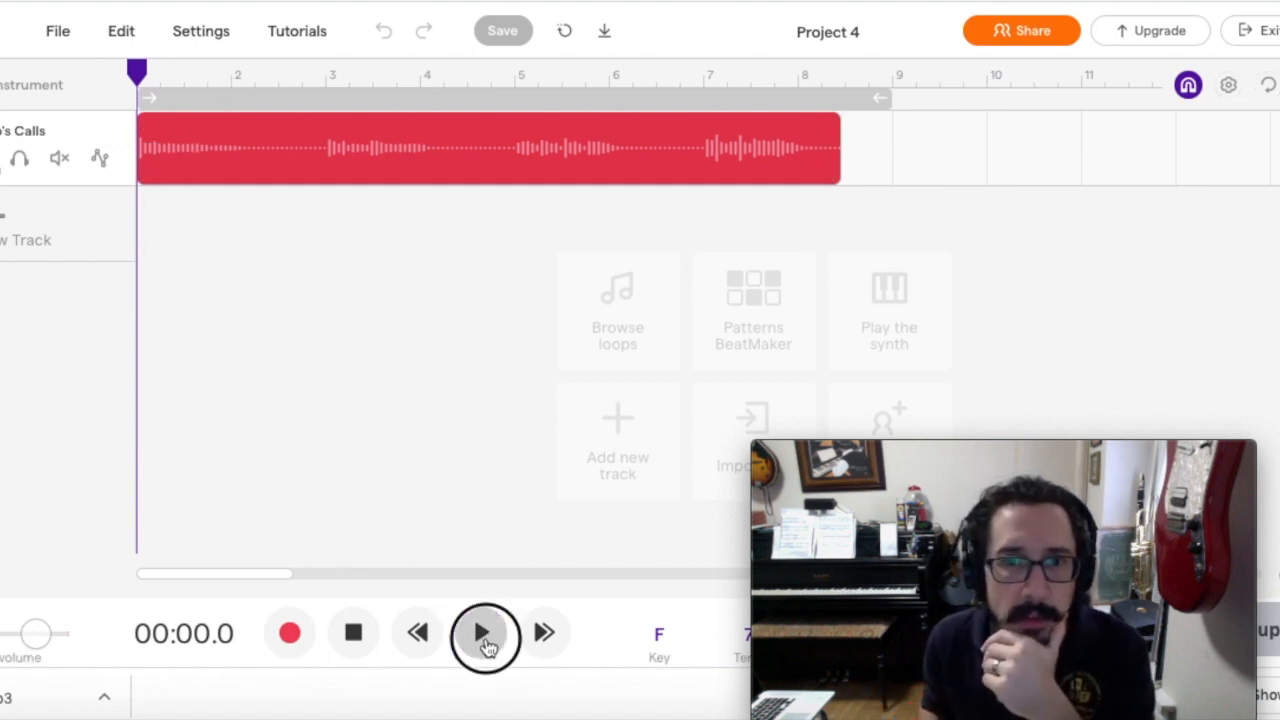
left_click(485, 632)
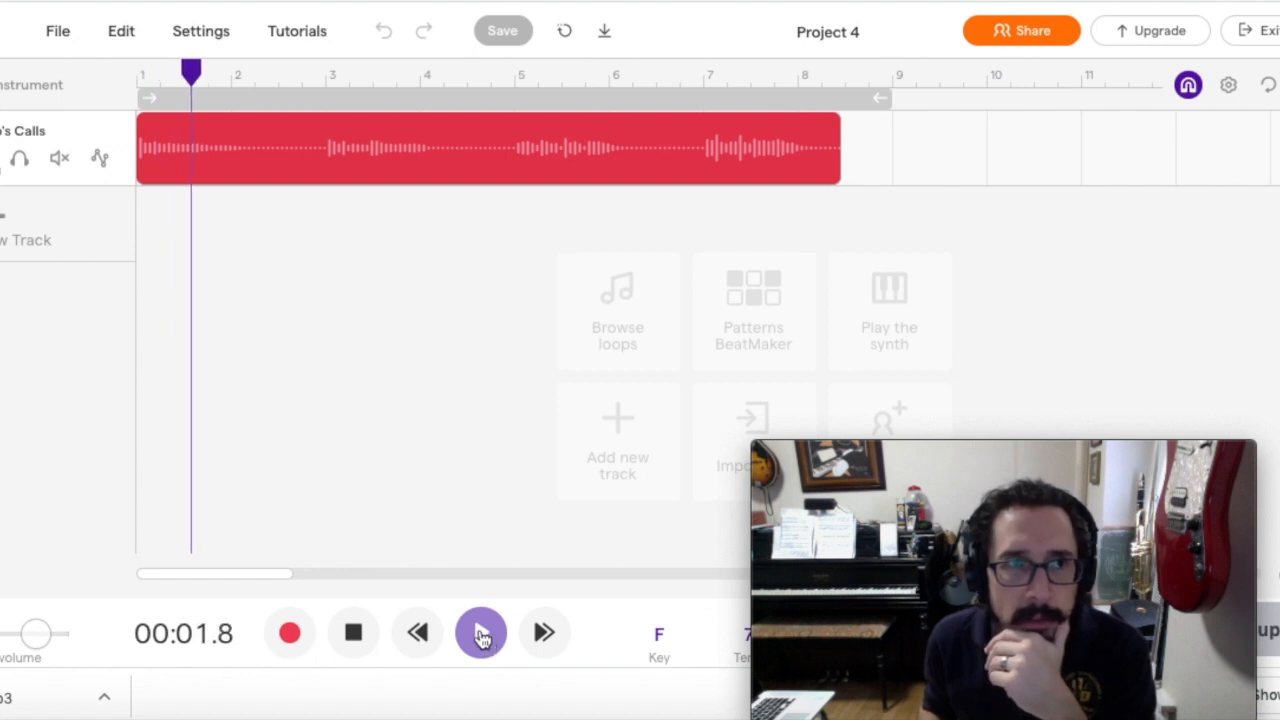
left_click(480, 632)
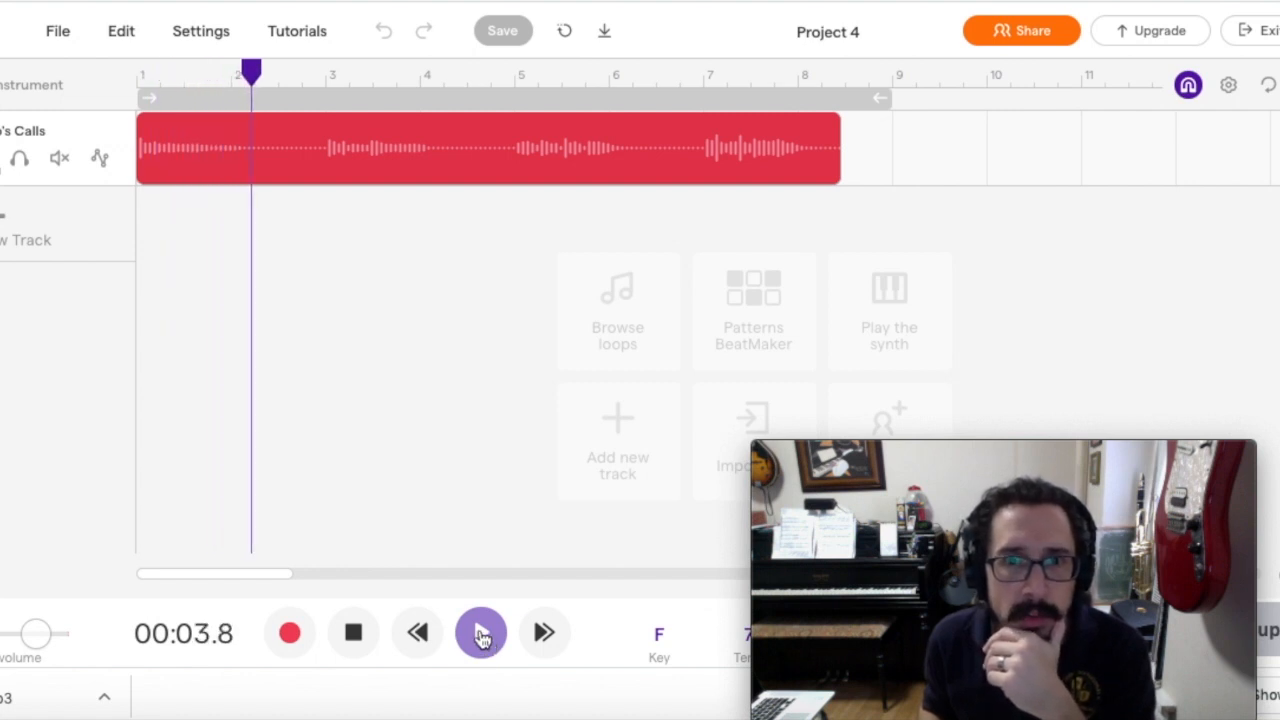
left_click(480, 633)
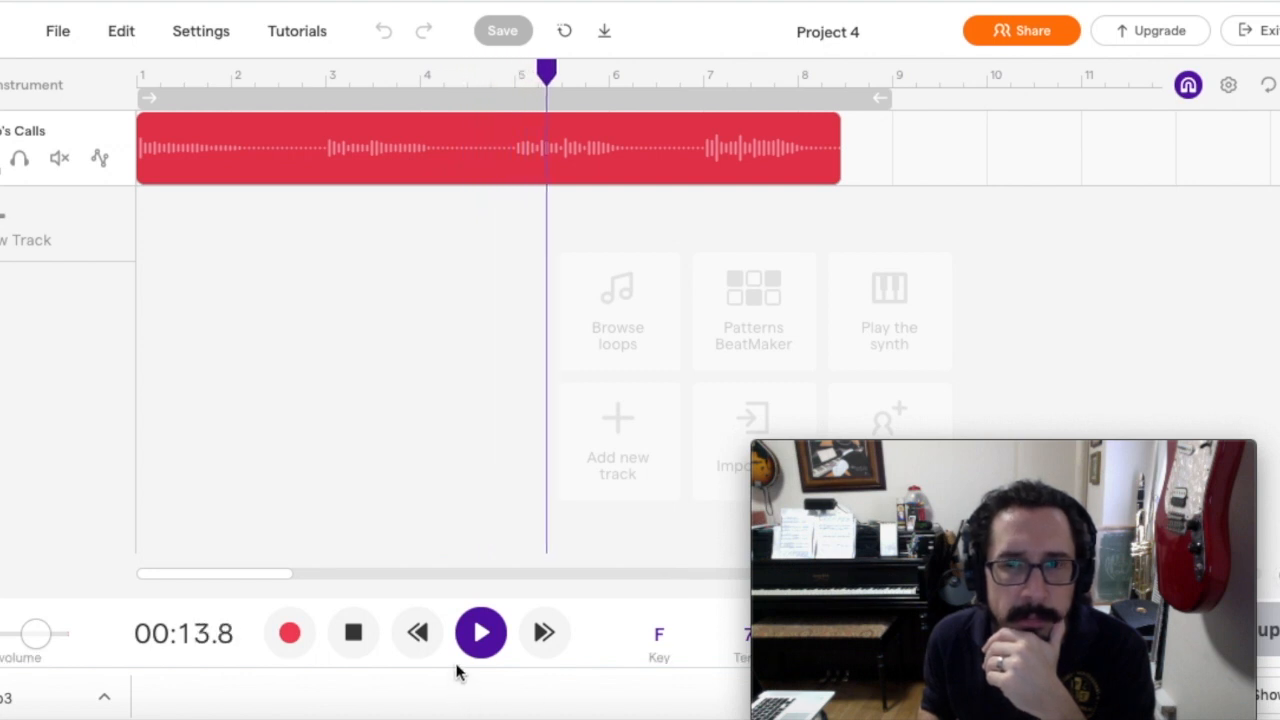
left_click(357, 633)
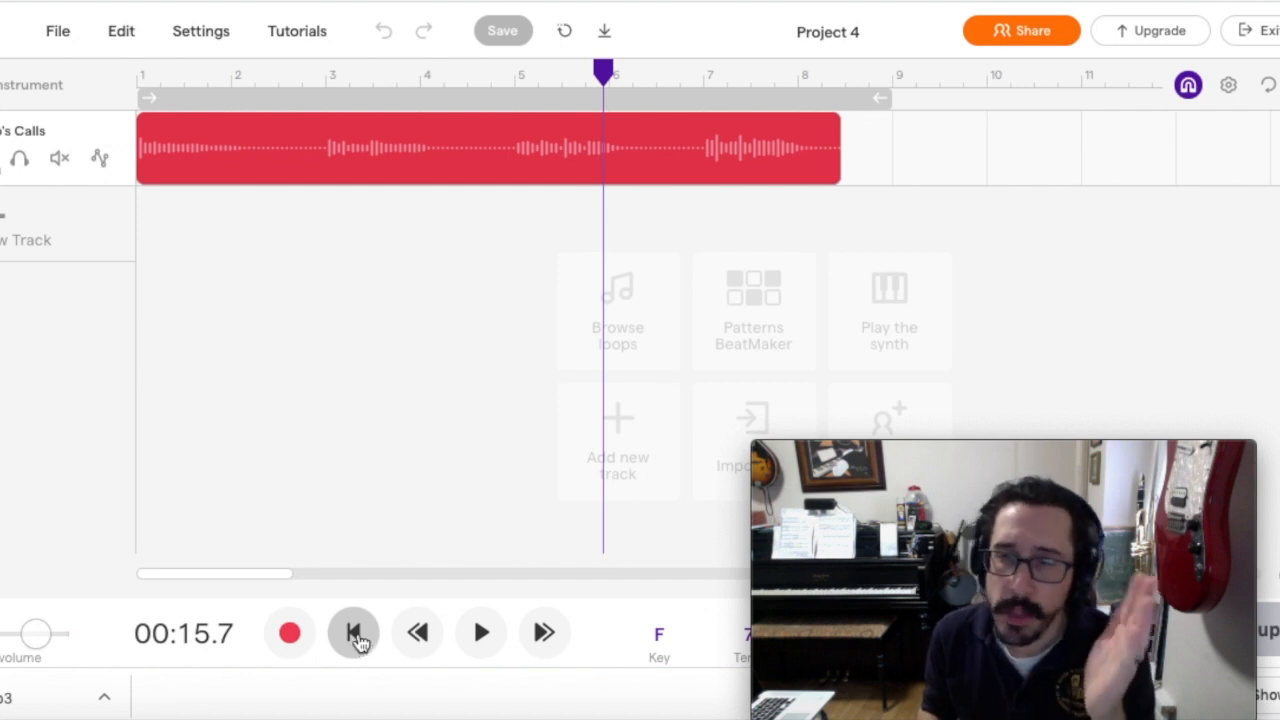
mouse_move(350, 588)
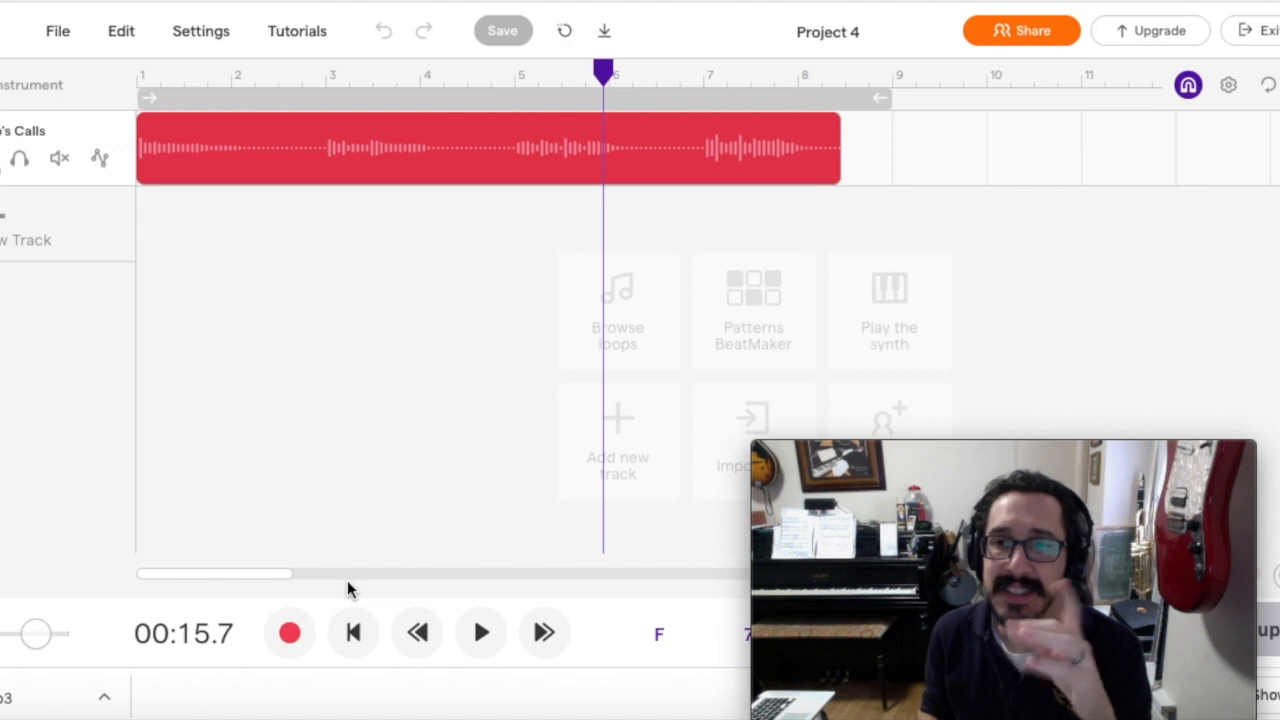
mouse_move(390, 588)
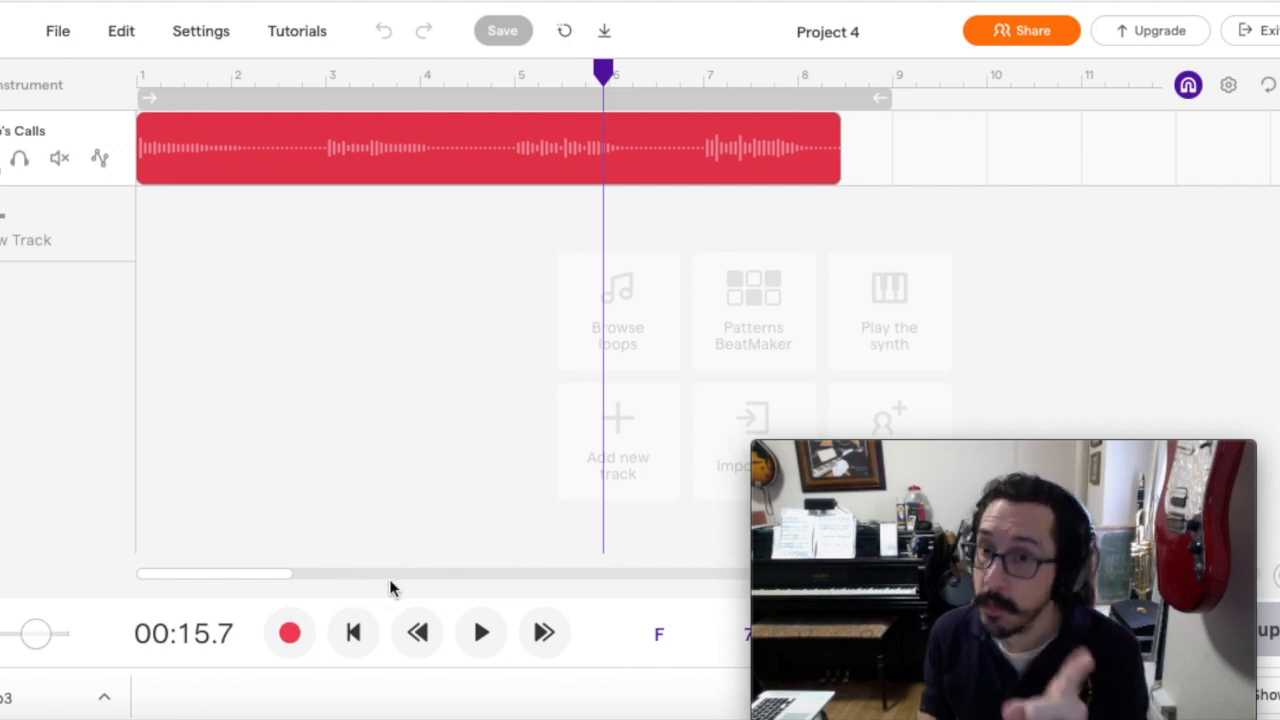
mouse_move(438, 585)
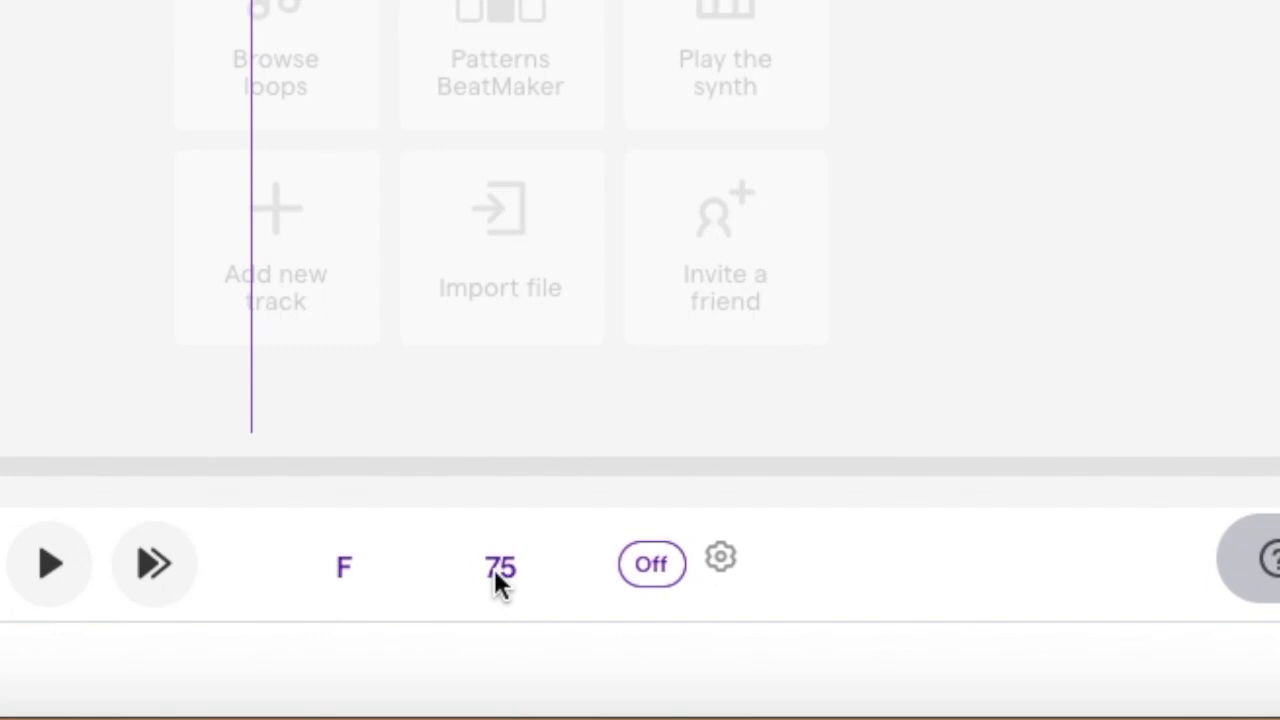
Step: Set the project tempo to 90 BPM and confirm it
left_click(499, 567)
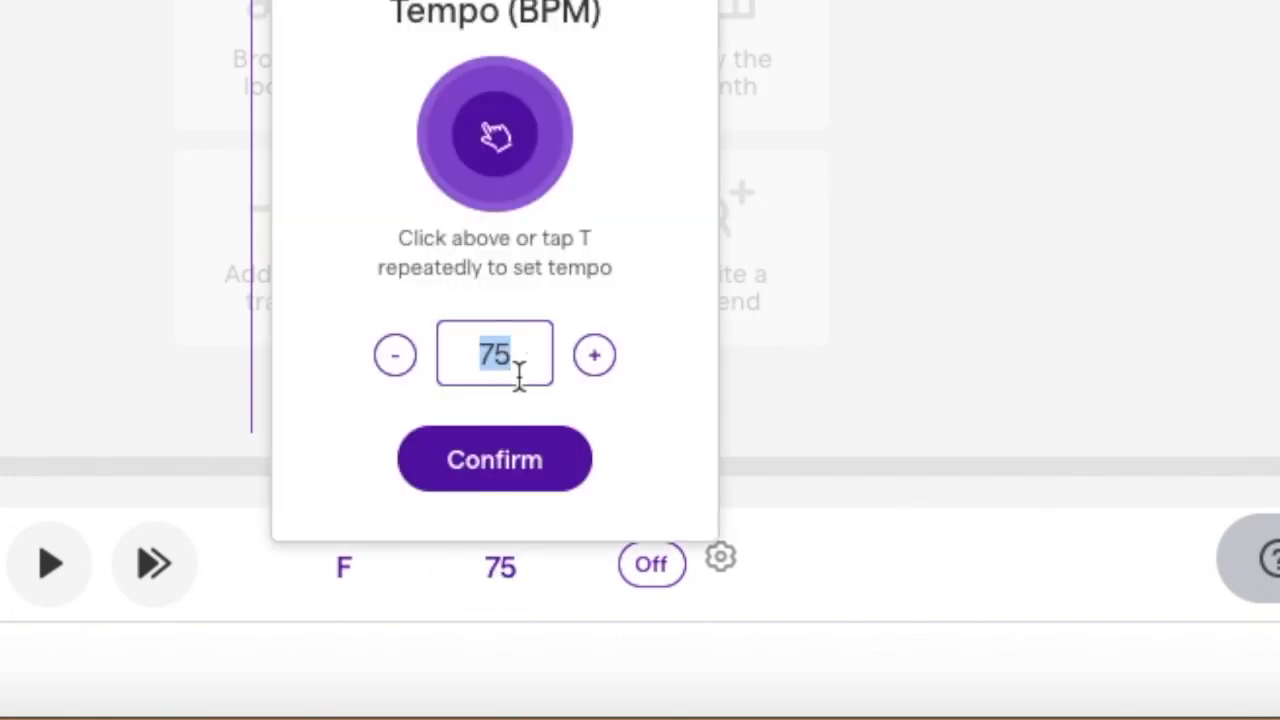
type("90")
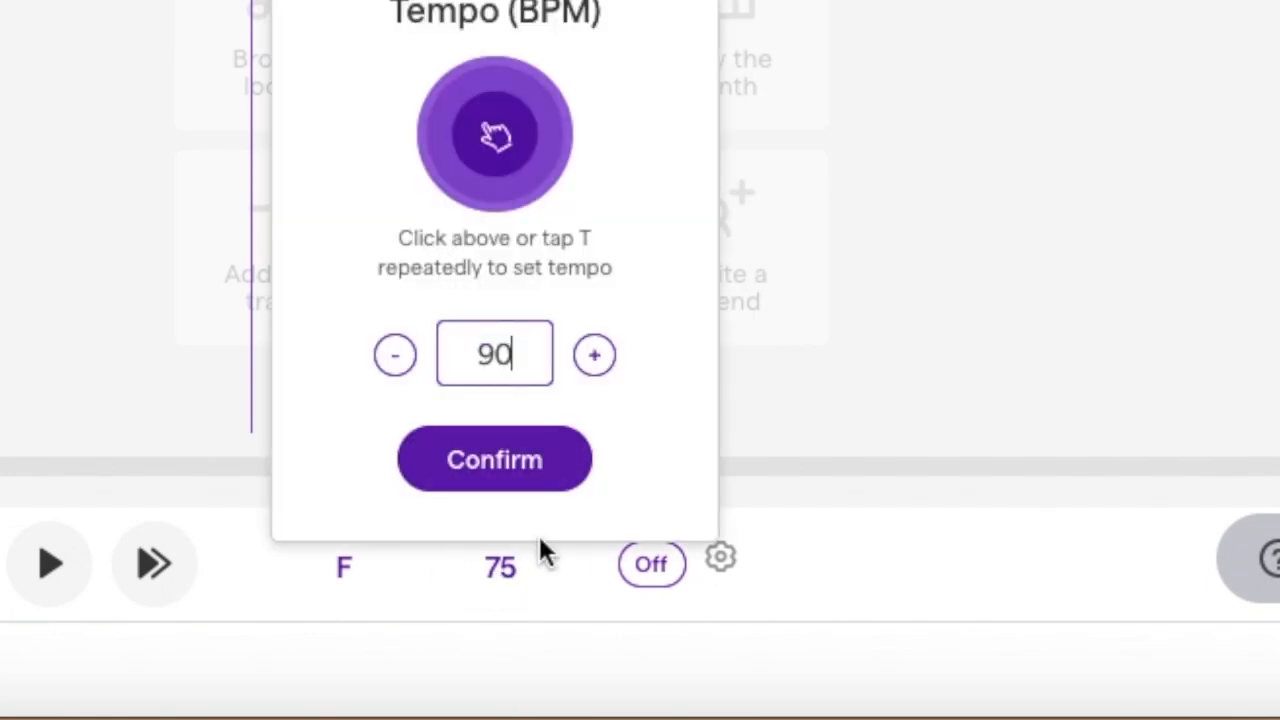
left_click(494, 459)
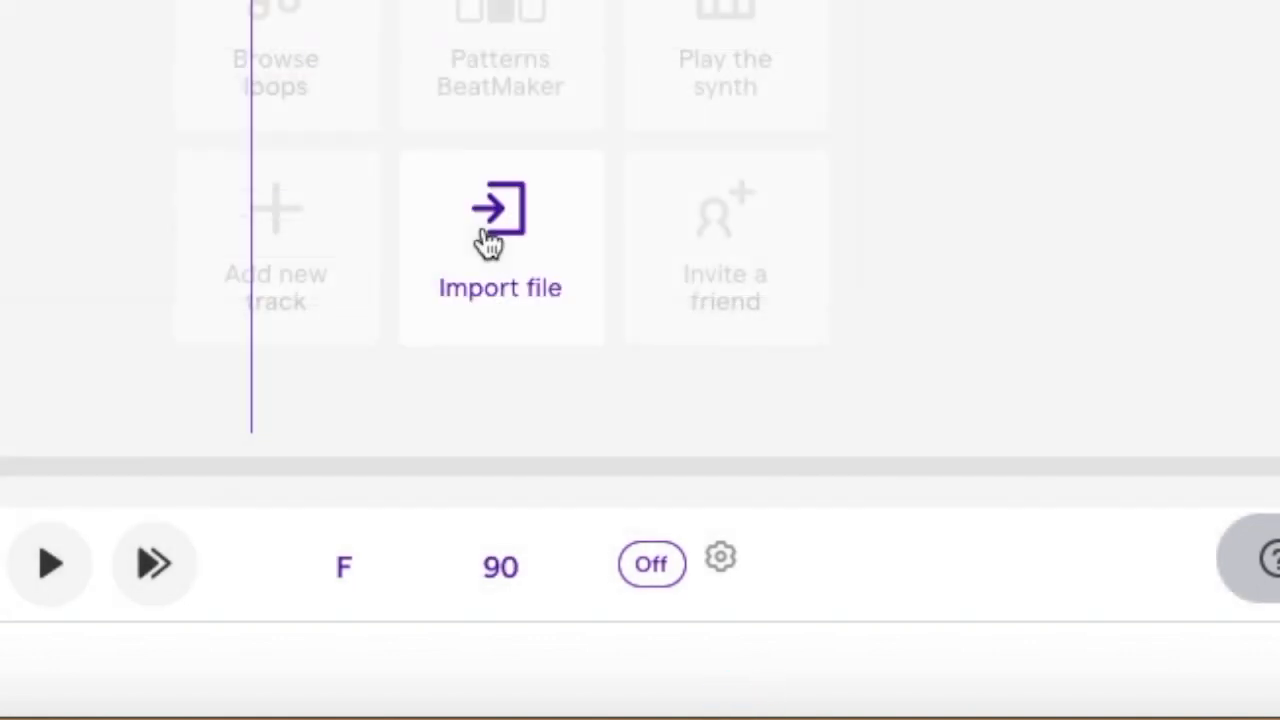
mouse_move(651, 565)
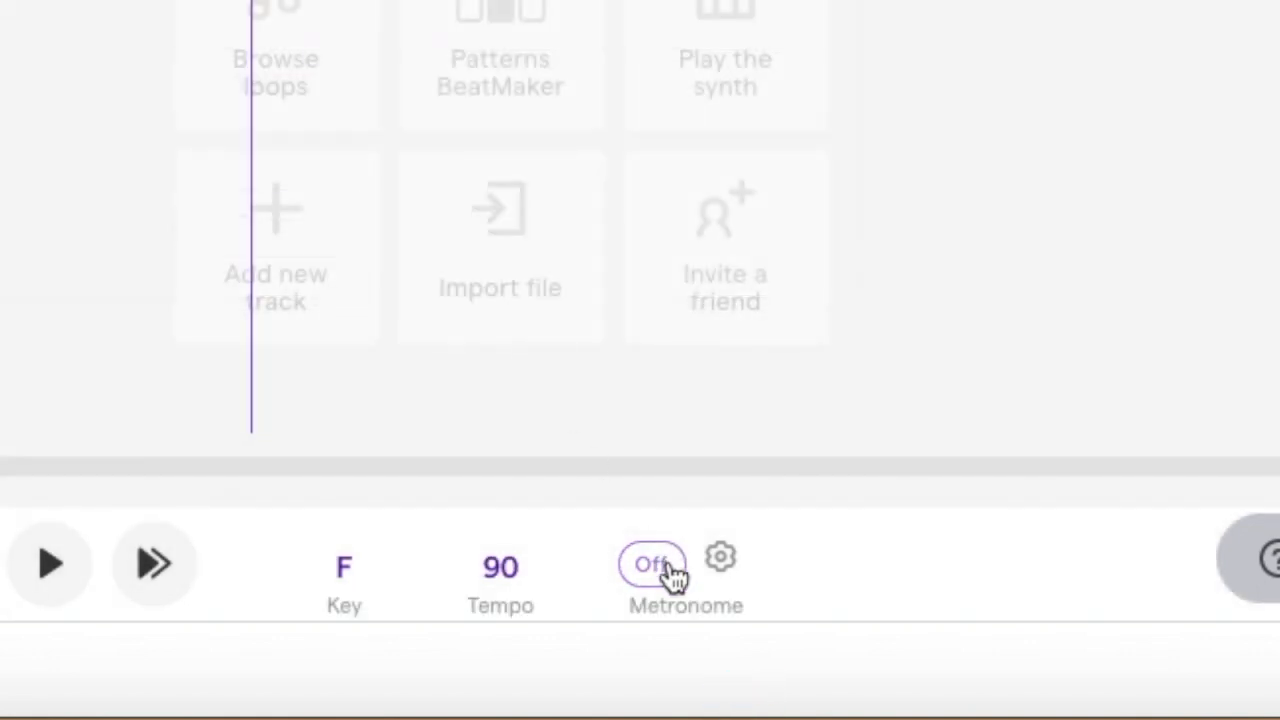
Step: Turn the metronome on and test it with a brief playback, then stop
left_click(652, 565)
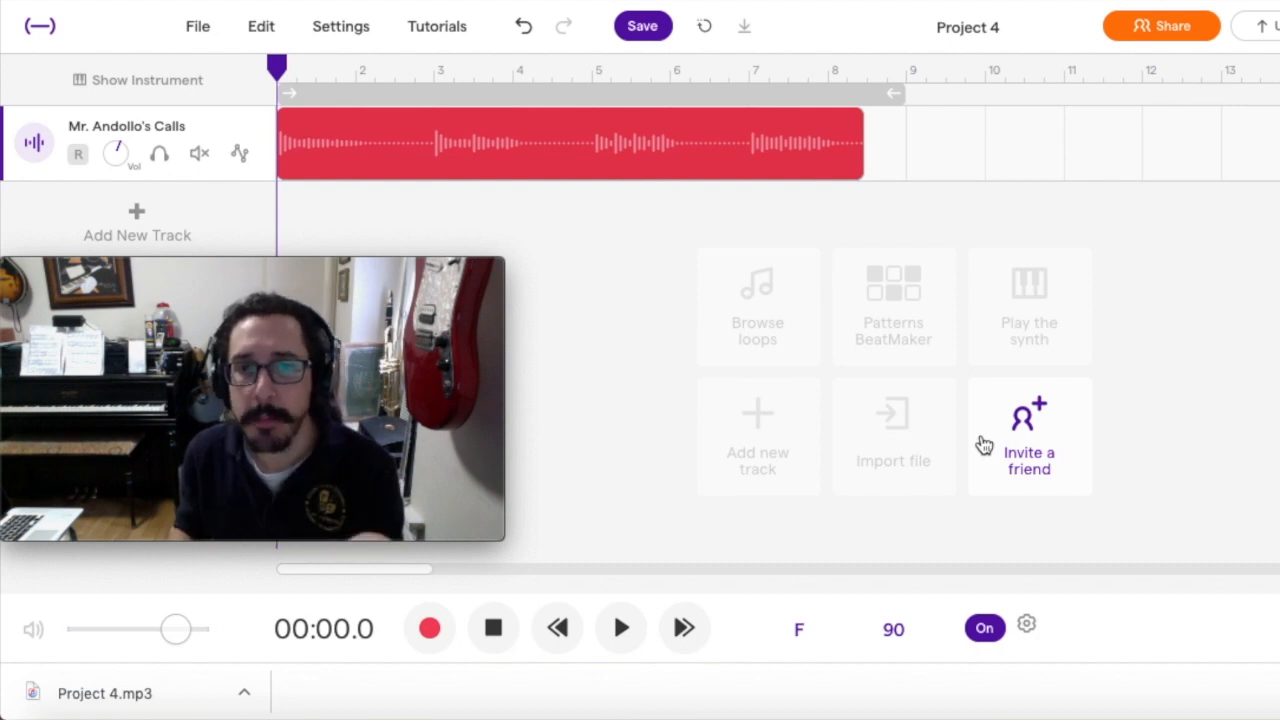
mouse_move(620, 628)
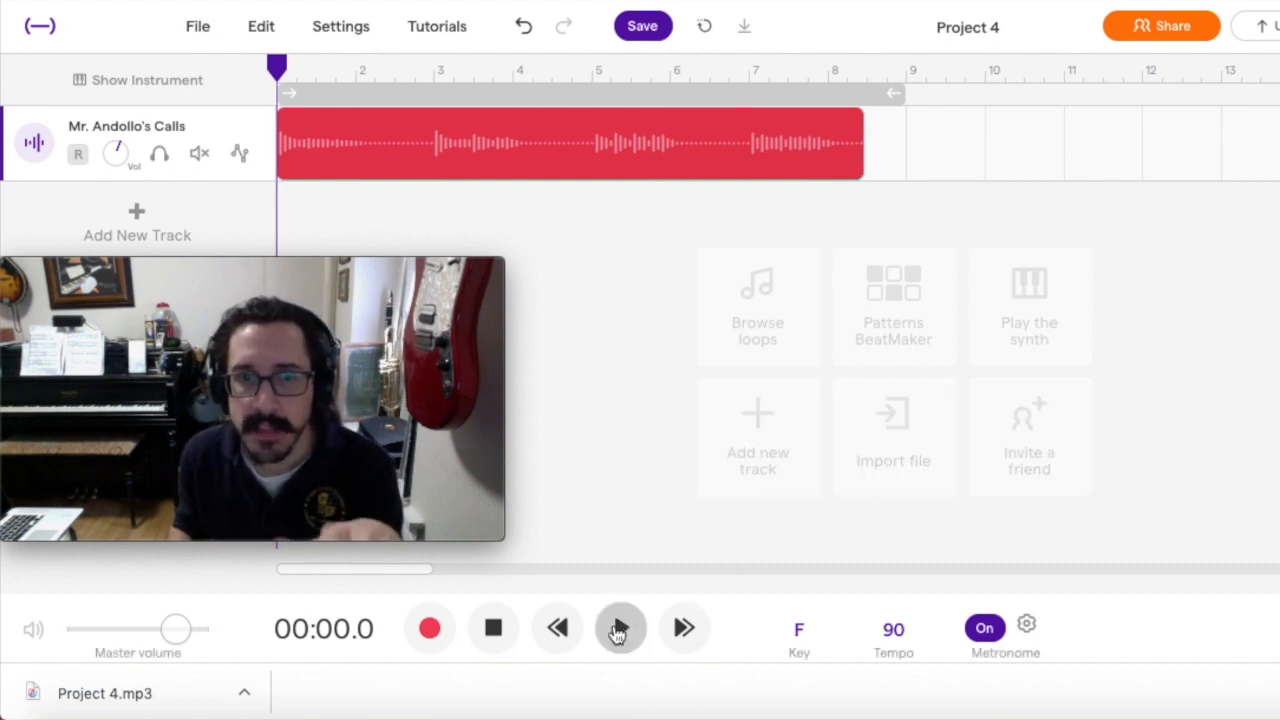
left_click(620, 627)
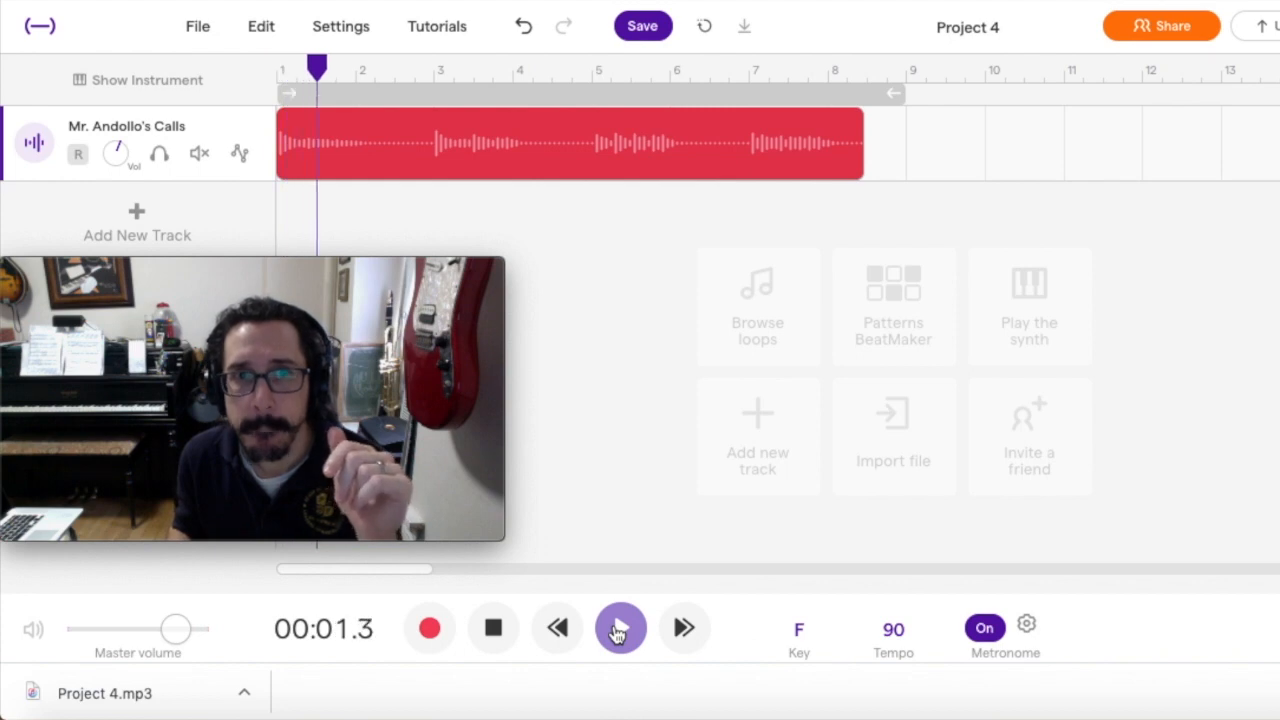
left_click(620, 627)
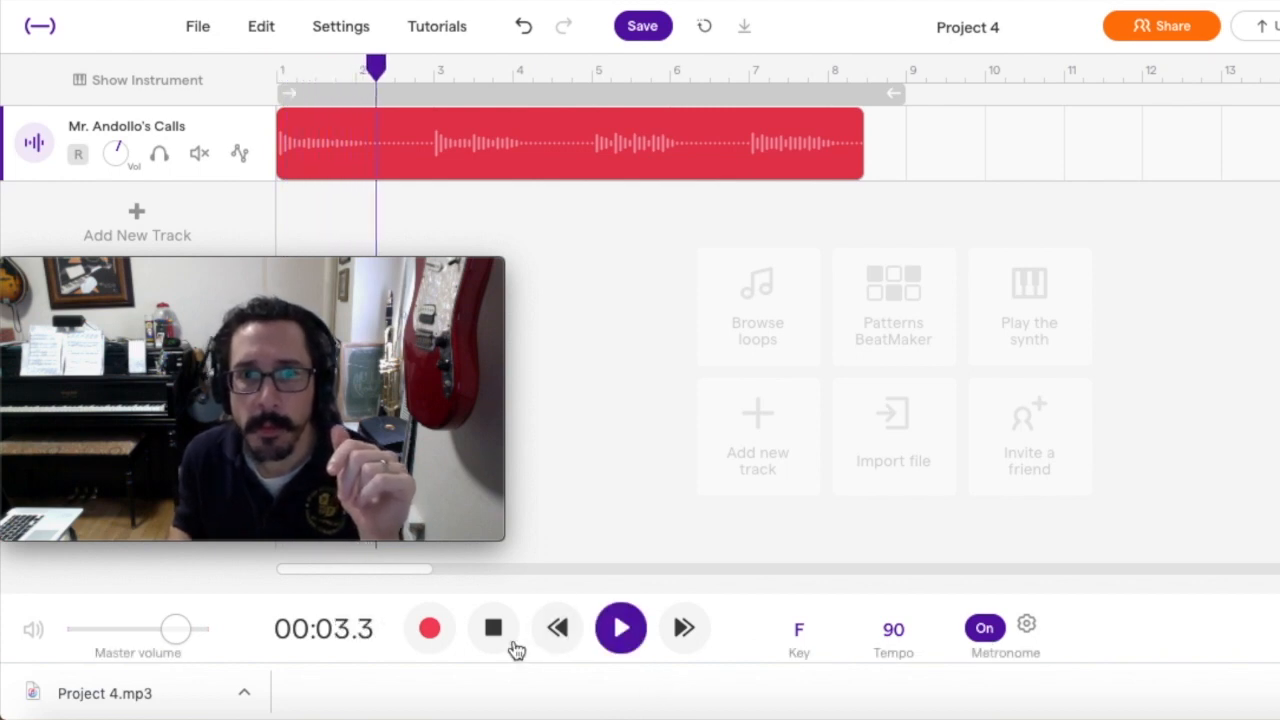
left_click(493, 627)
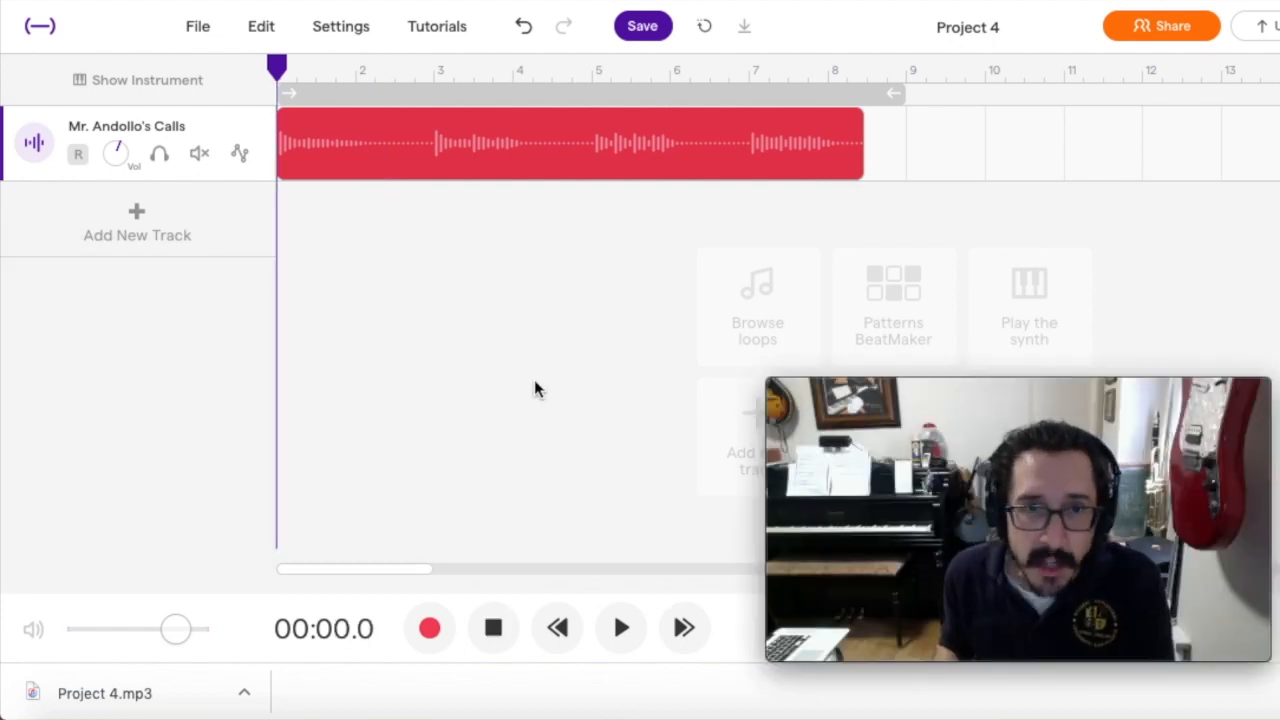
mouse_move(135, 230)
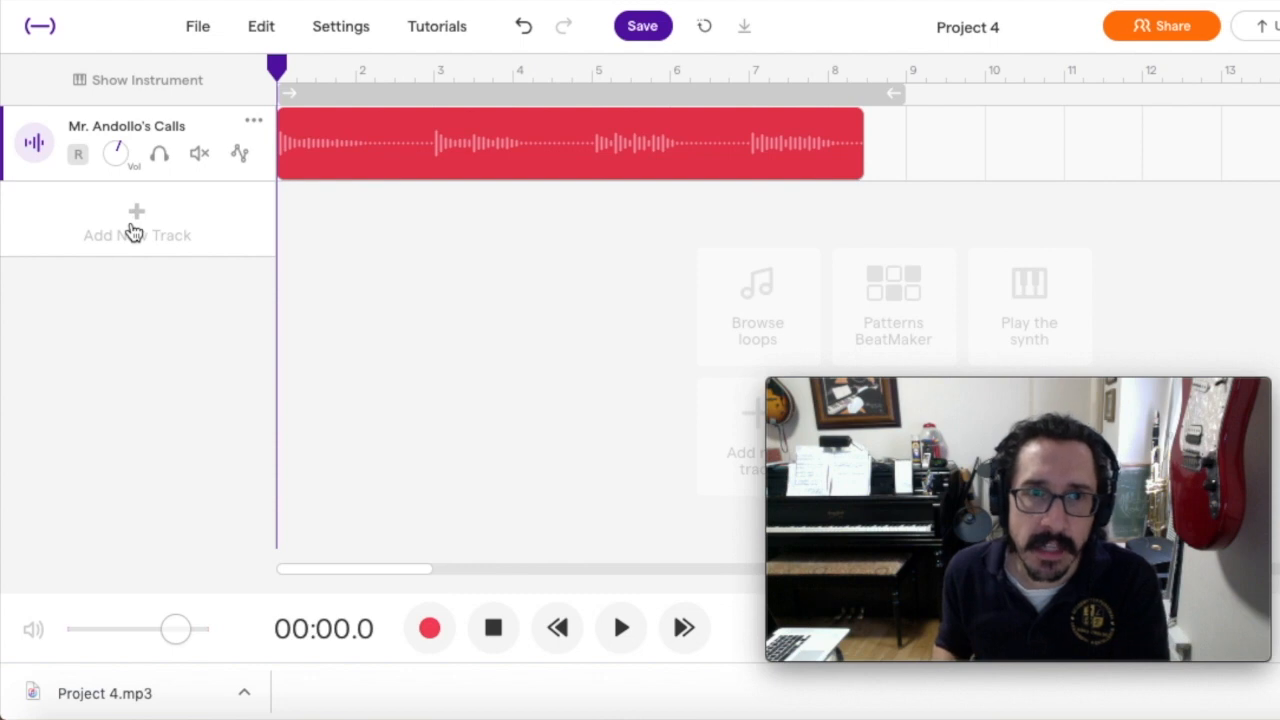
Step: Add a new Piano & keyboards track, giving a Grand Piano with its keyboard
left_click(137, 222)
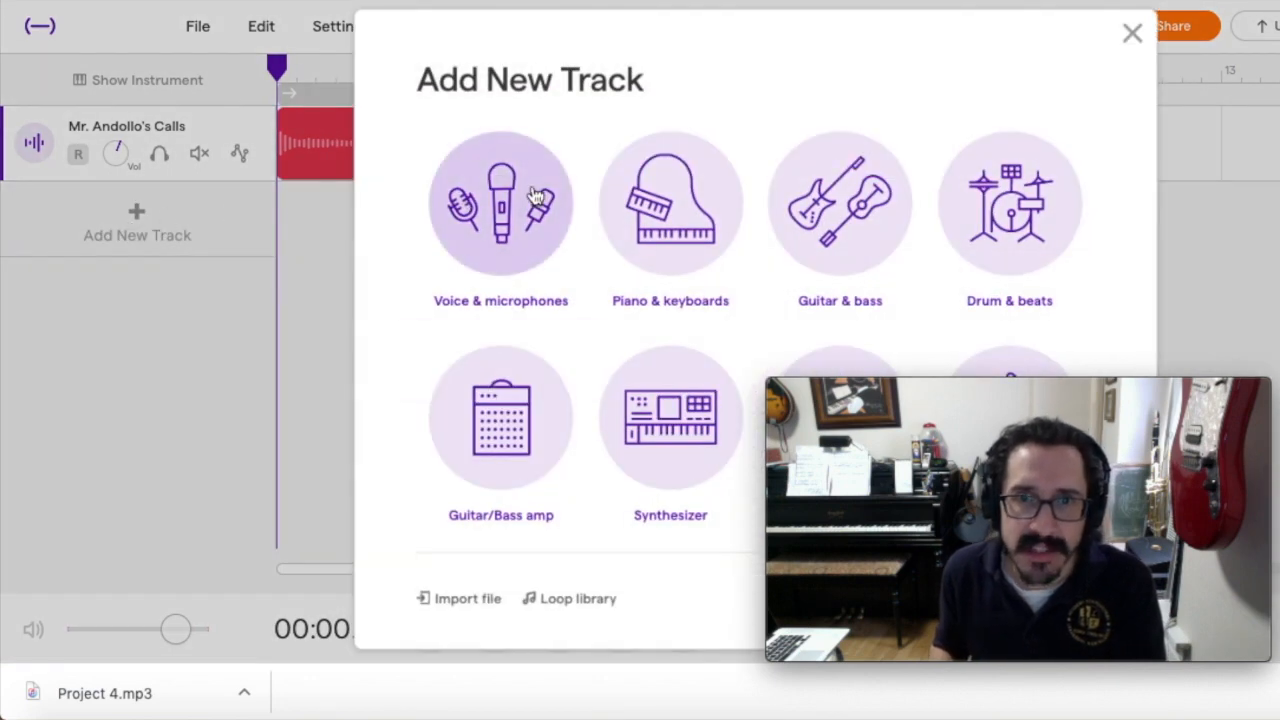
left_click(1131, 33)
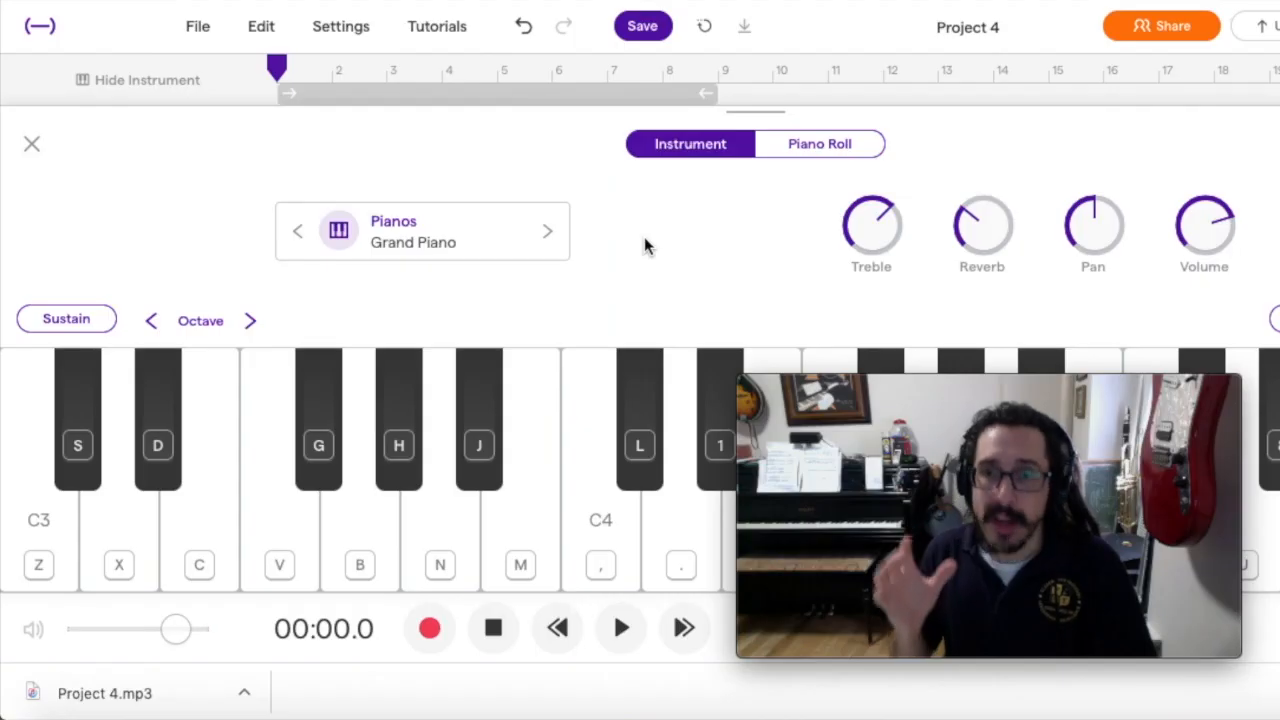
mouse_move(33, 498)
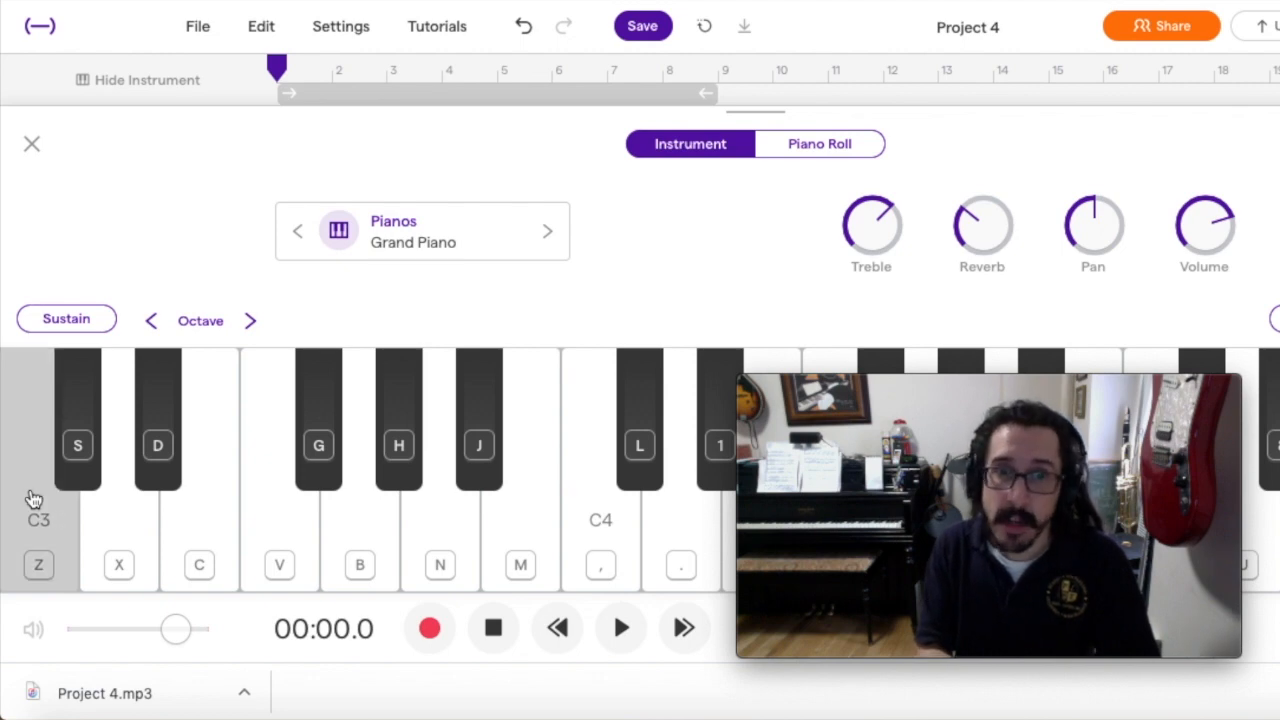
mouse_move(150, 257)
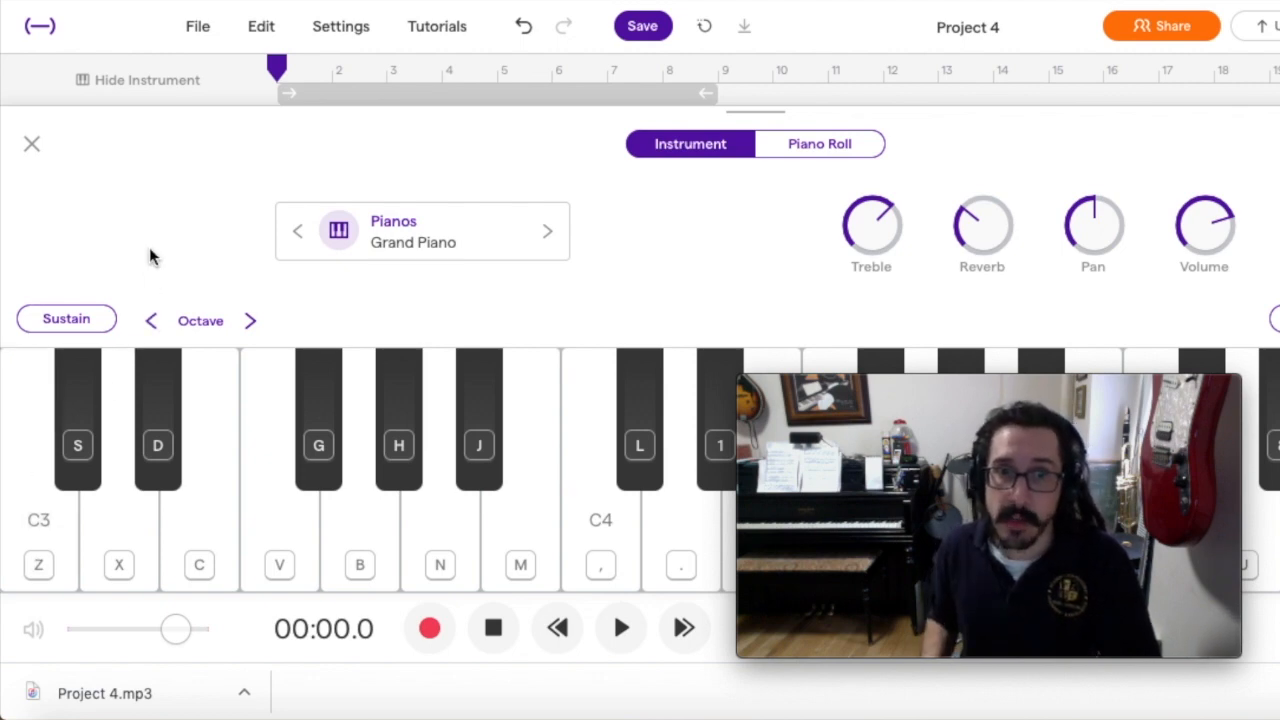
mouse_move(160, 248)
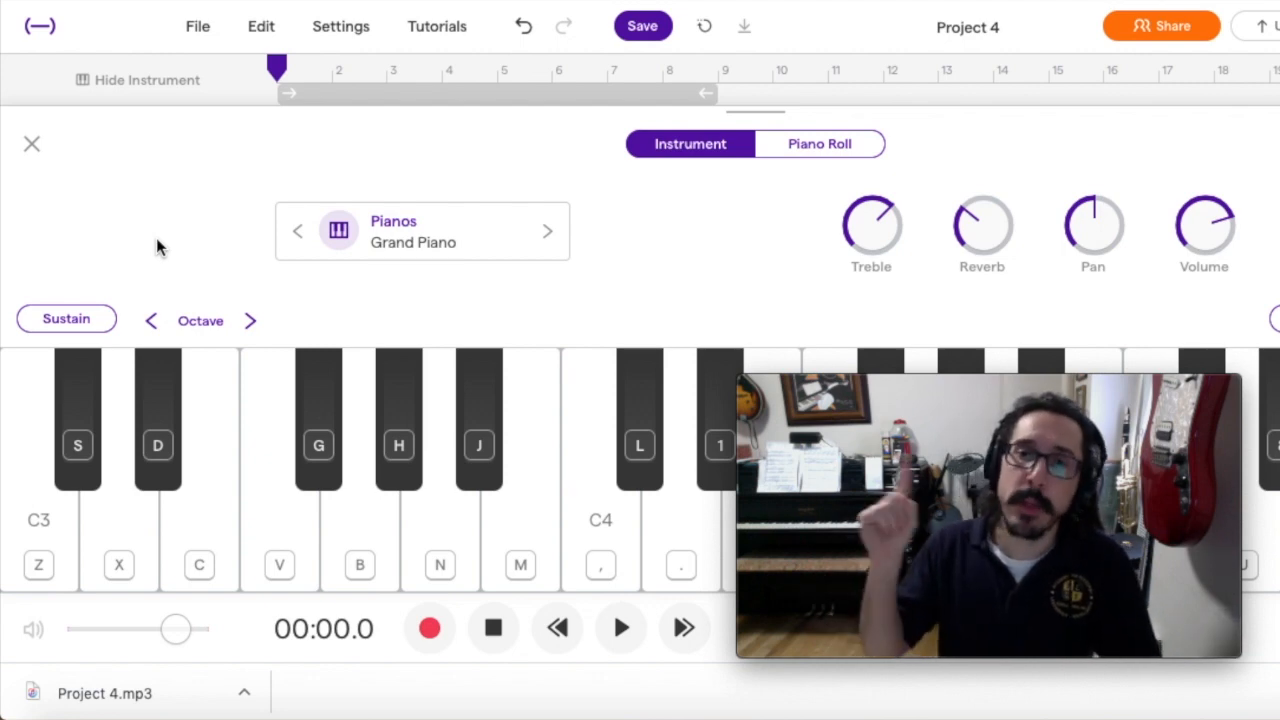
mouse_move(228, 490)
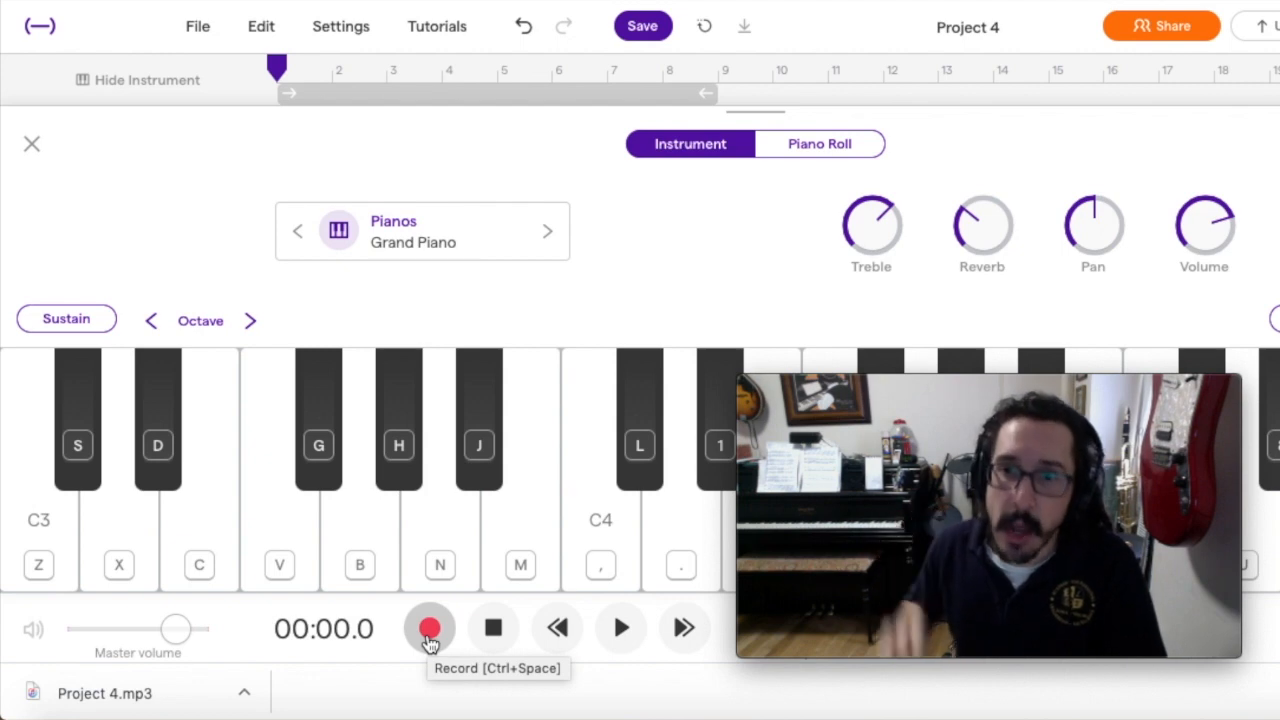
Step: Record a roughly 25-second piano response beneath Mr. Andollo's Calls, then stop
left_click(429, 628)
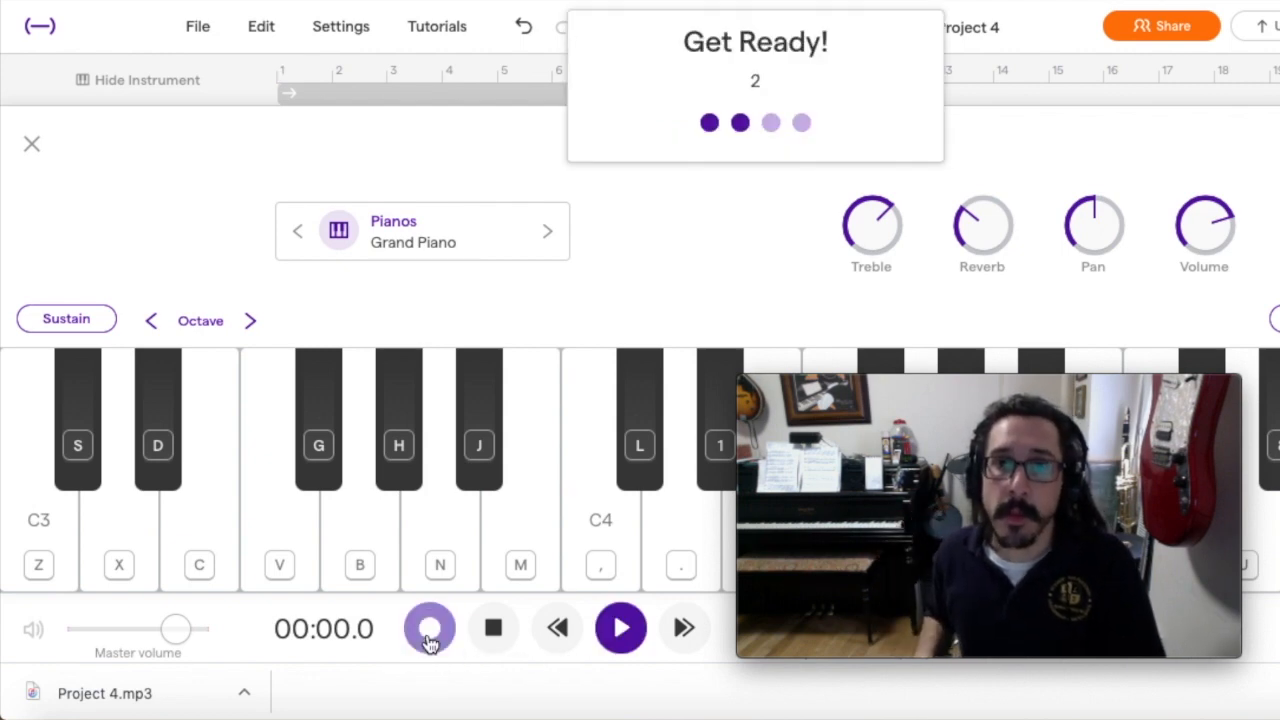
left_click(429, 628)
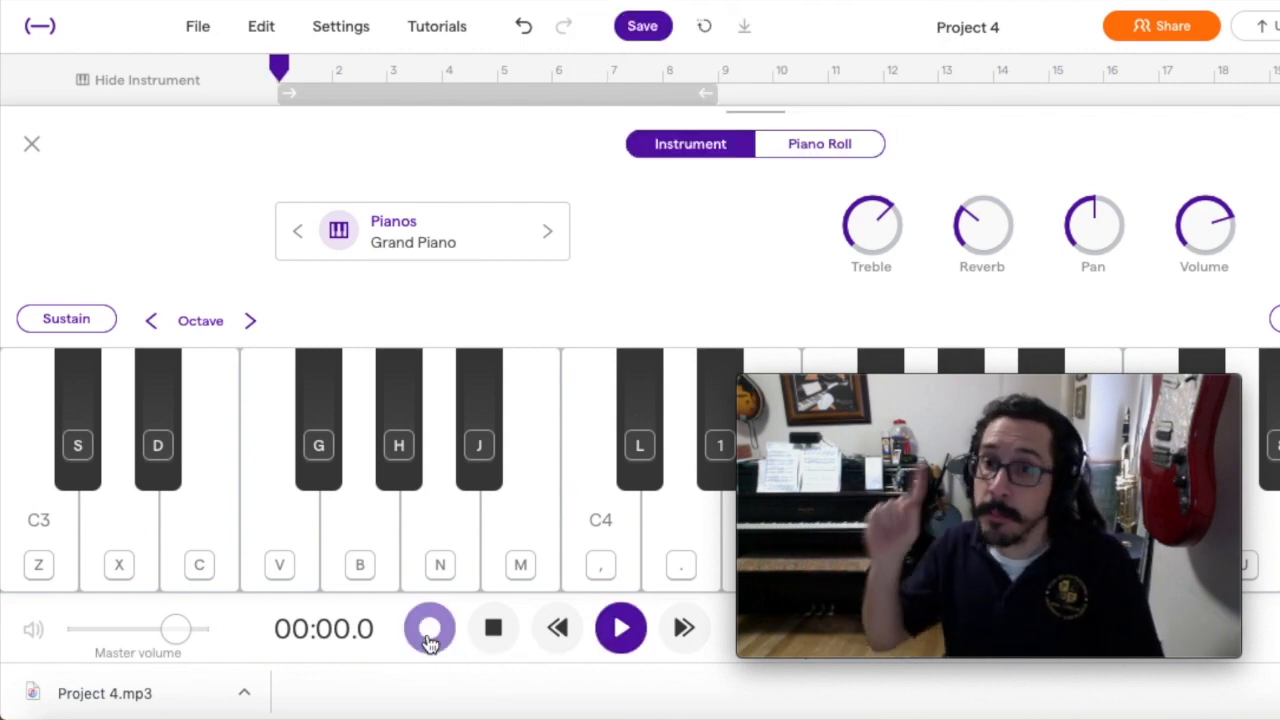
left_click(429, 628)
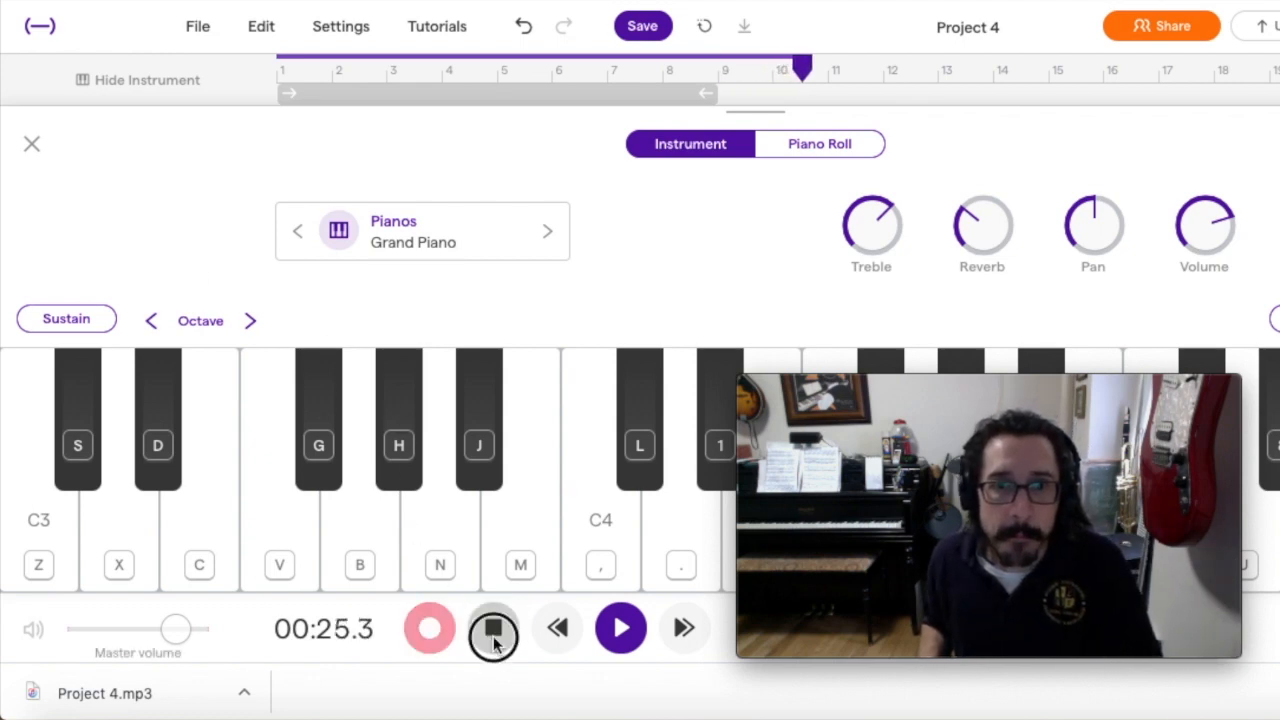
left_click(492, 628)
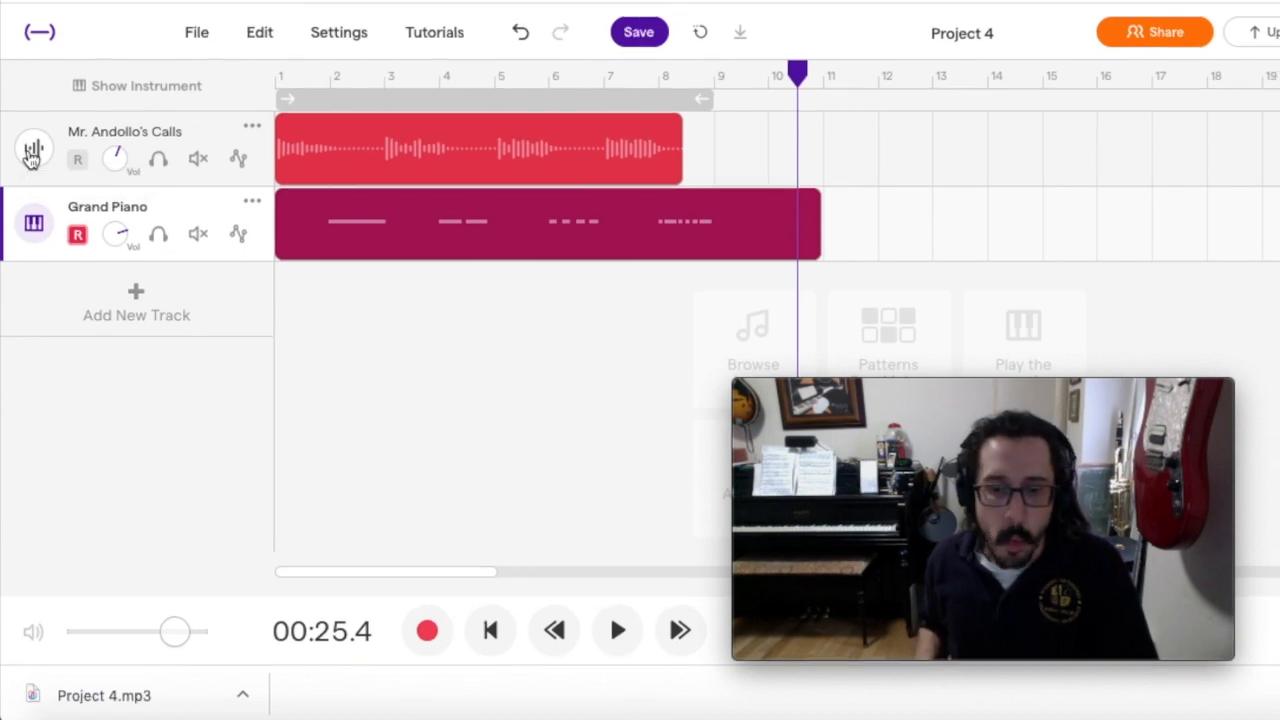
Step: Quantize the recorded Grand Piano region to 1/8 notes
left_click(545, 223)
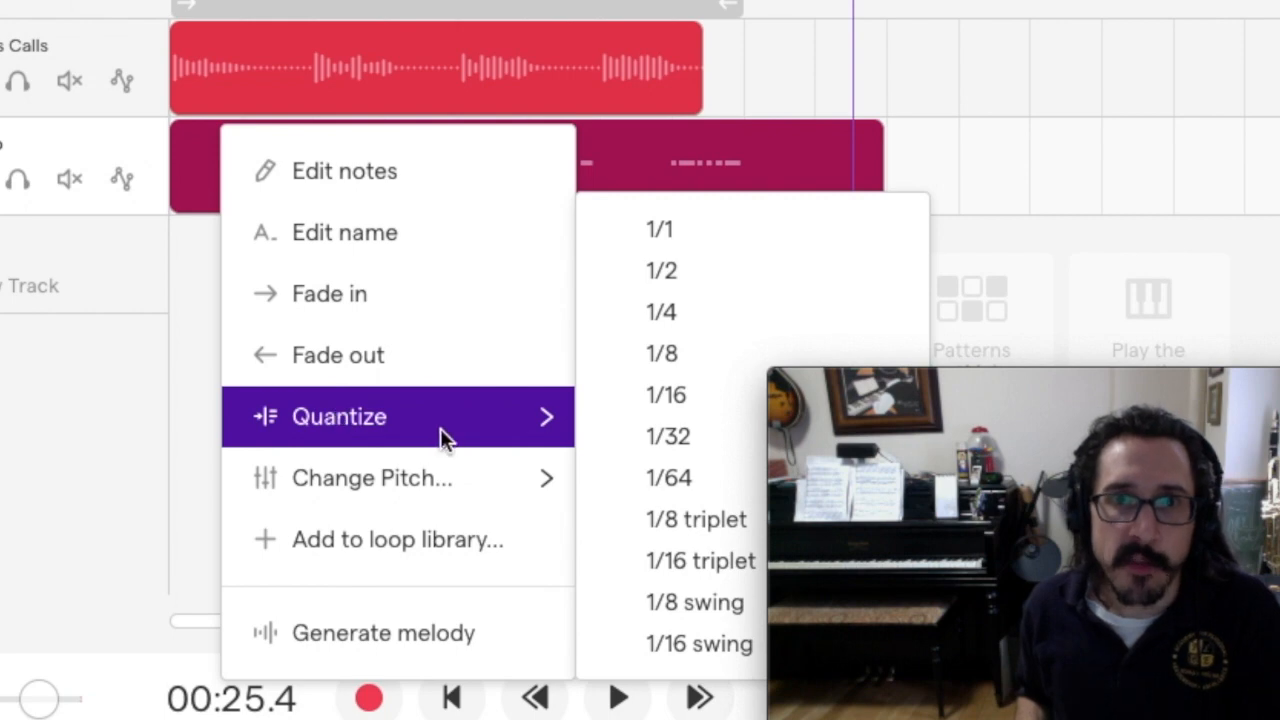
mouse_move(662, 353)
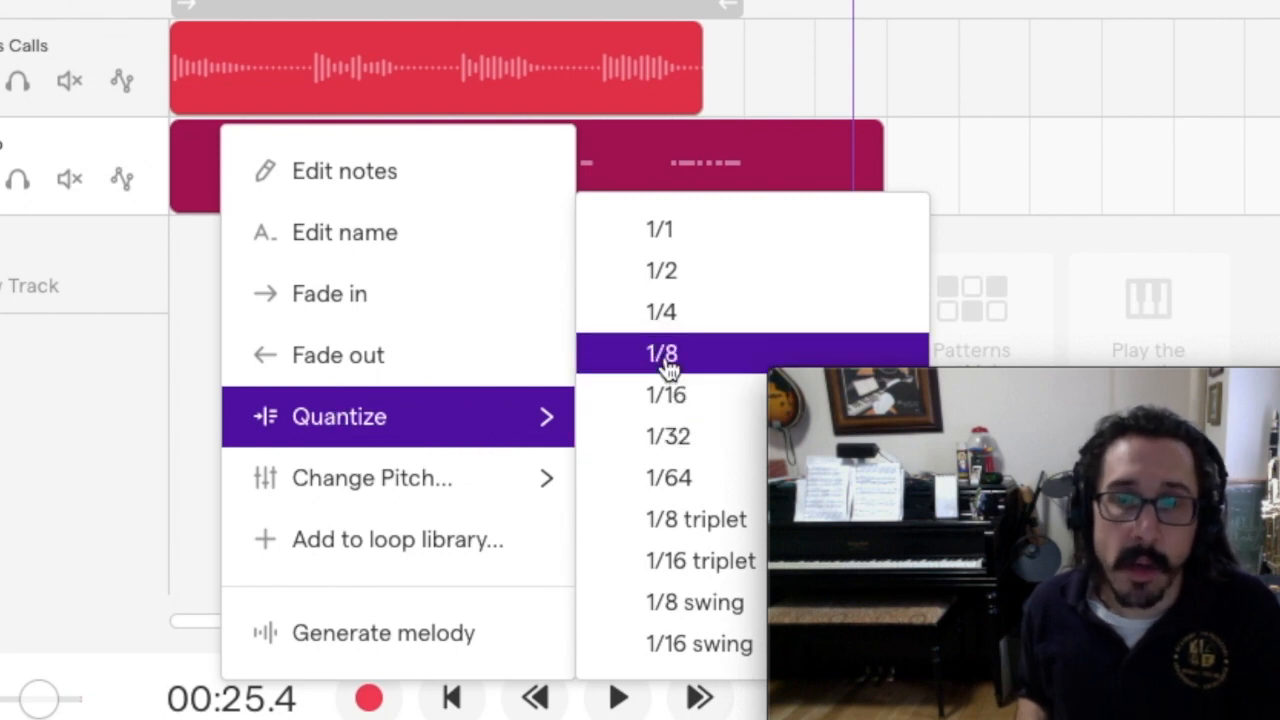
left_click(661, 353)
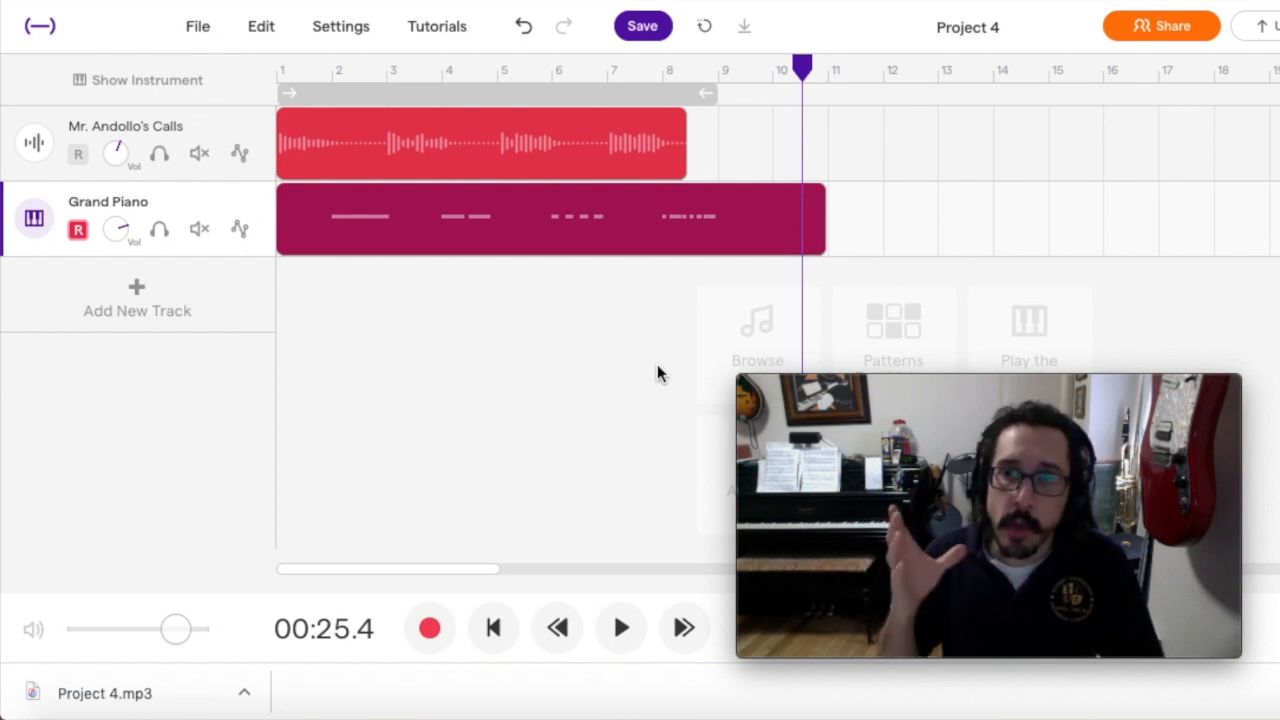
Step: Select the piano region and bring up the Grand Piano track's options menu
left_click(520, 220)
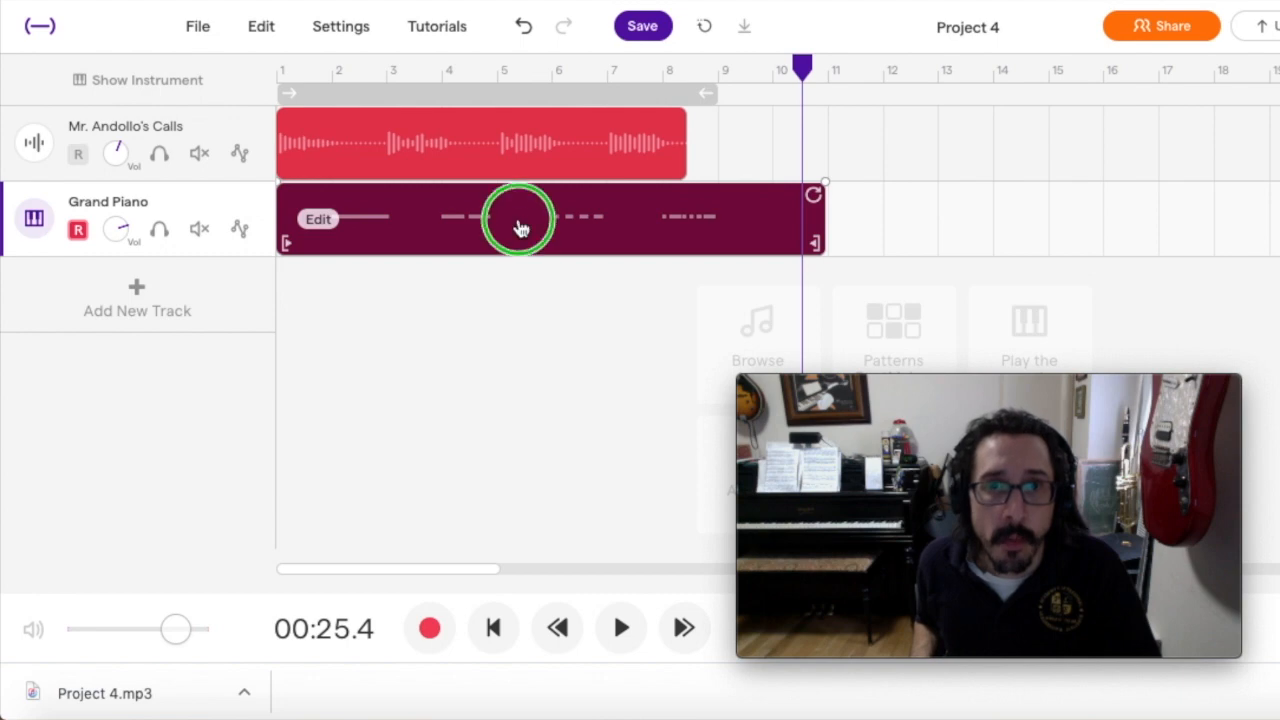
right_click(520, 219)
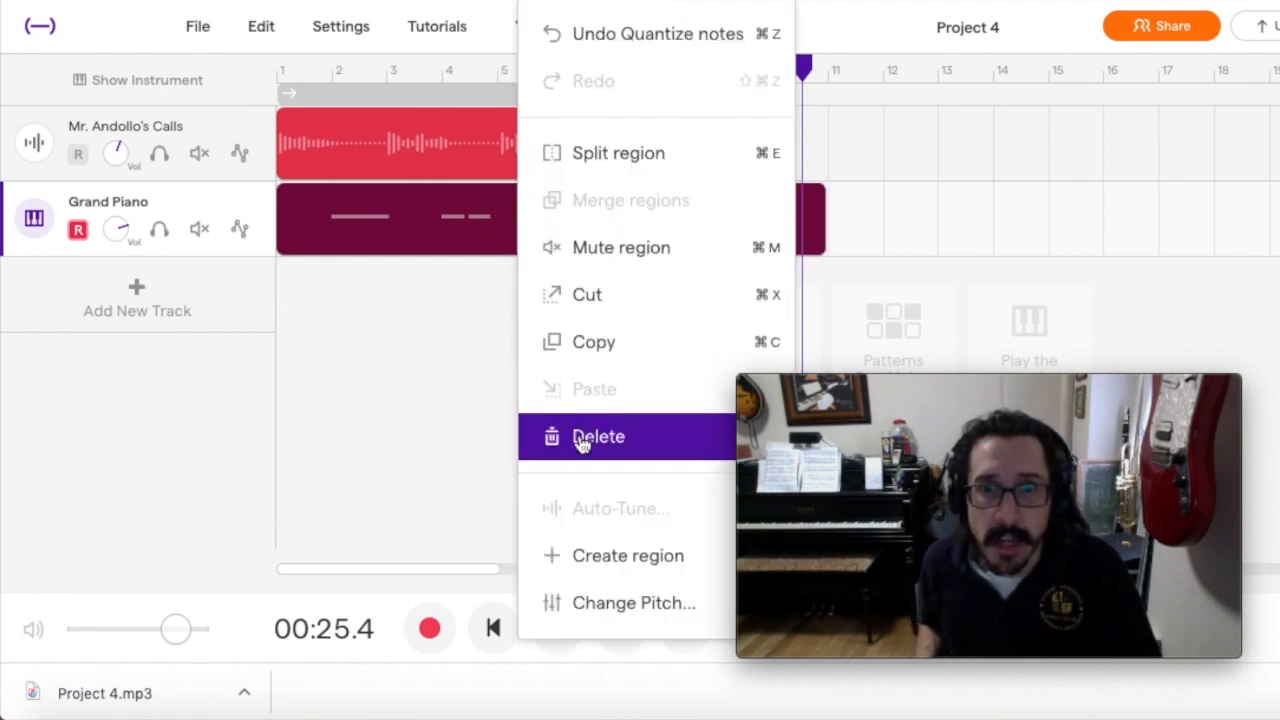
left_click(598, 437)
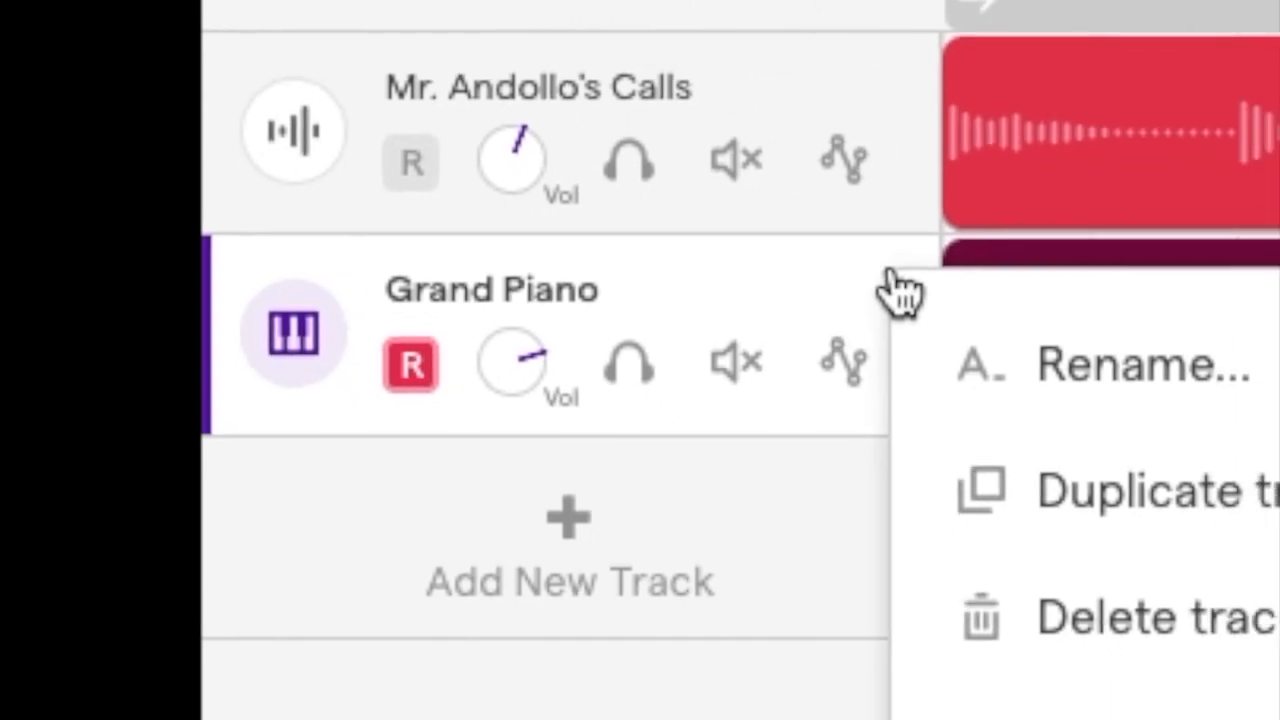
Step: Rename the Grand Piano track, entering 'Gio's R' toward Gio's Response
left_click(1140, 365)
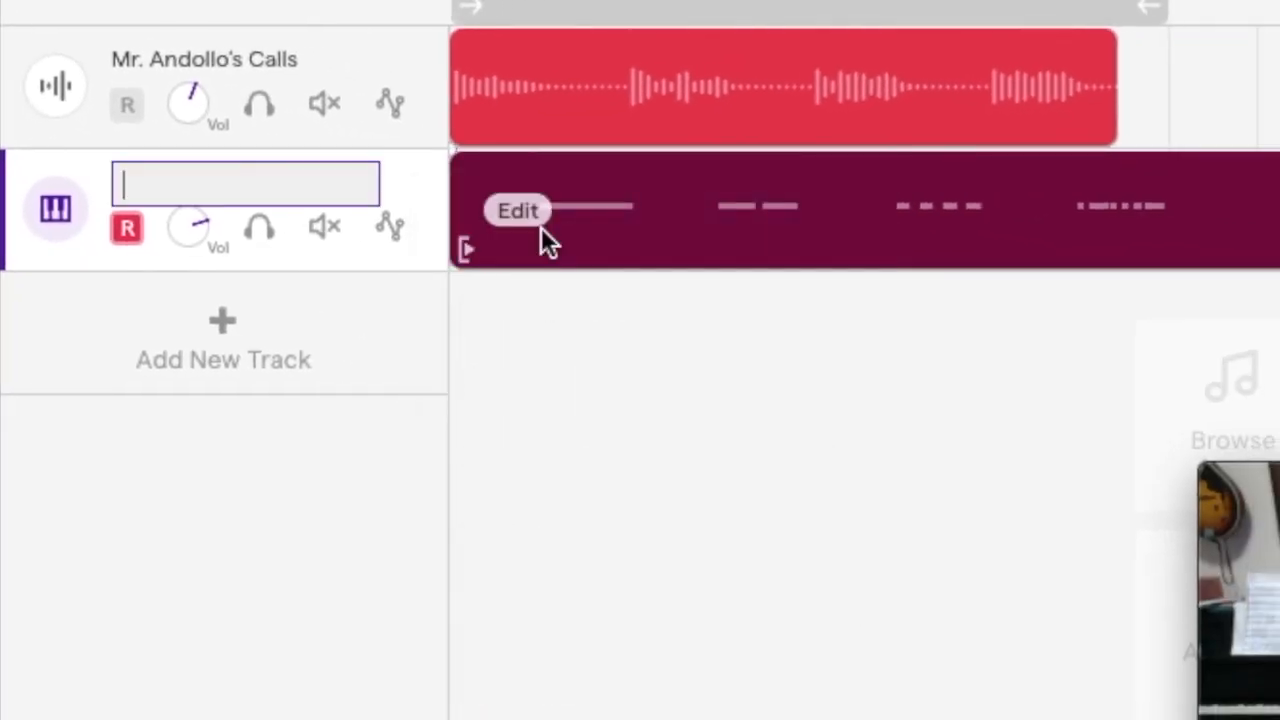
type("G")
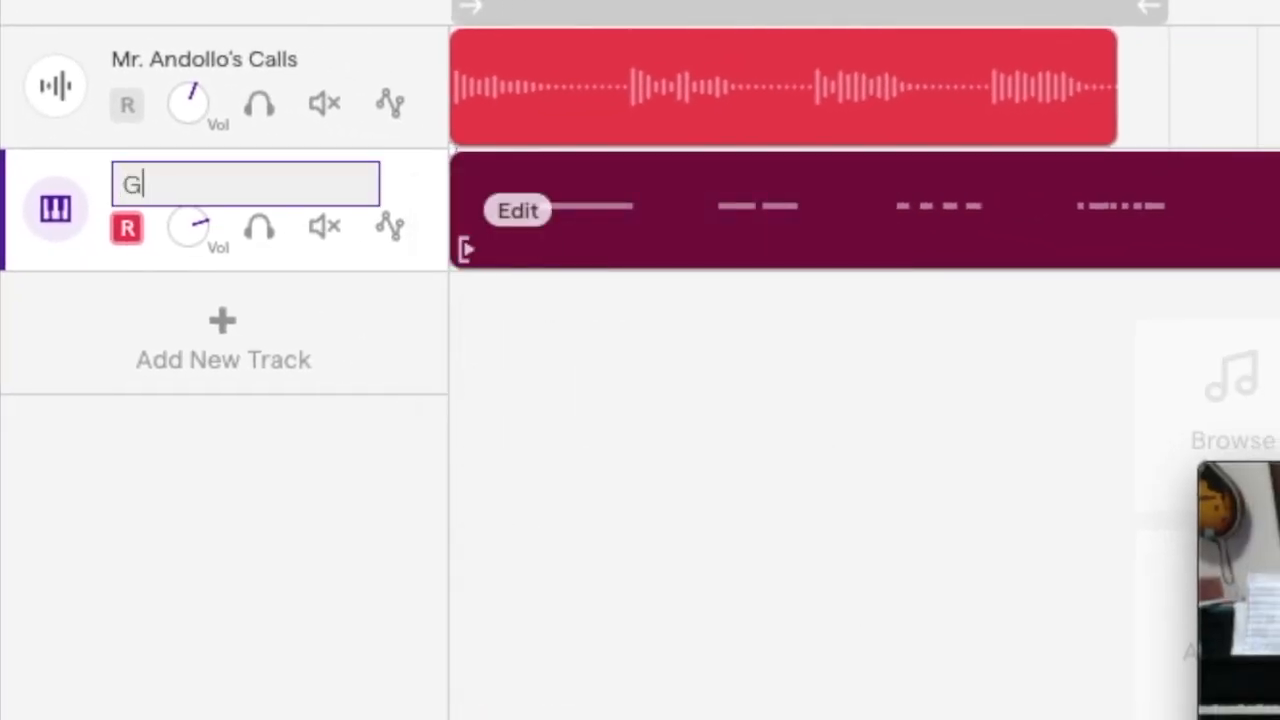
type("io's")
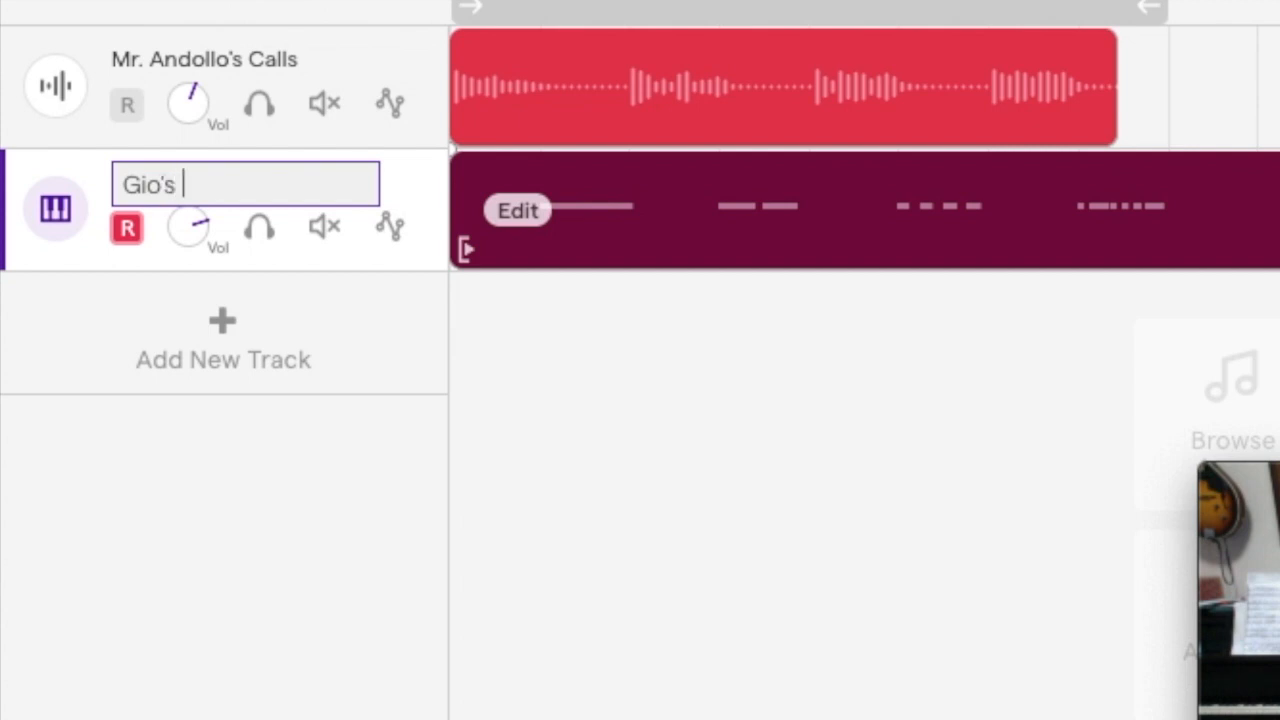
type("R")
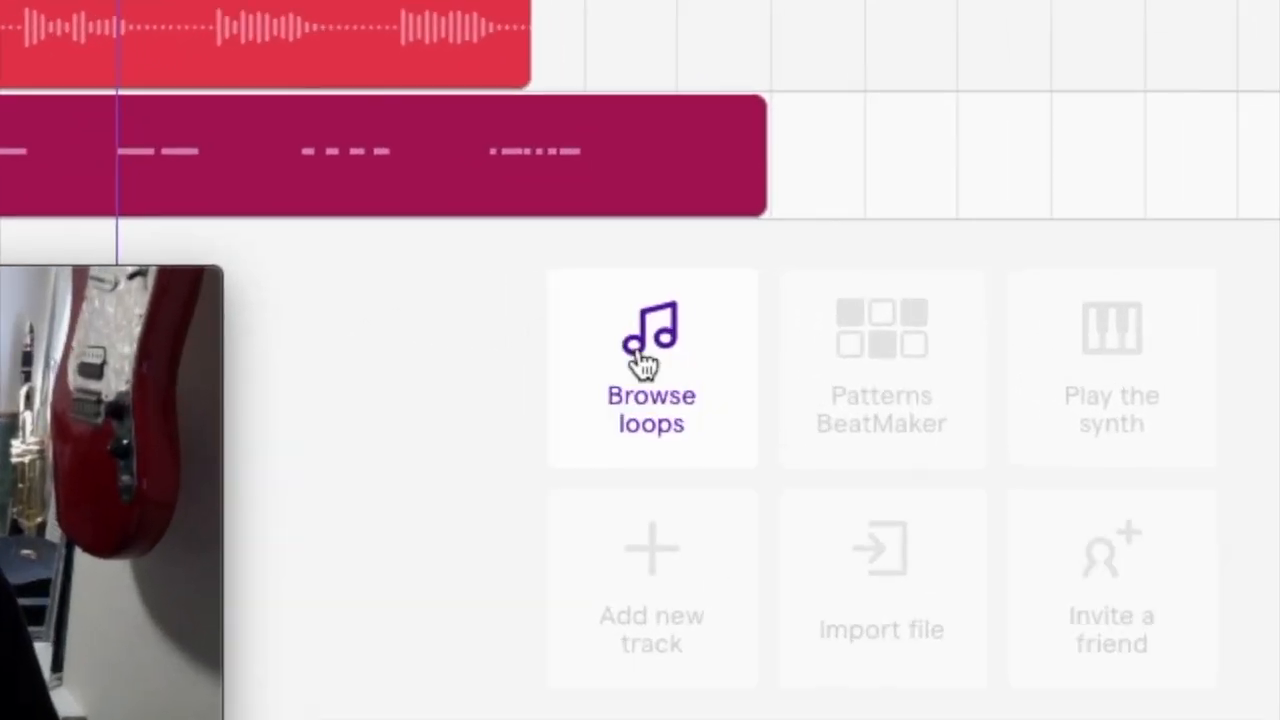
Step: Search the loop library for blues to find the Bass - Bluesy Walking 1 loop
left_click(651, 368)
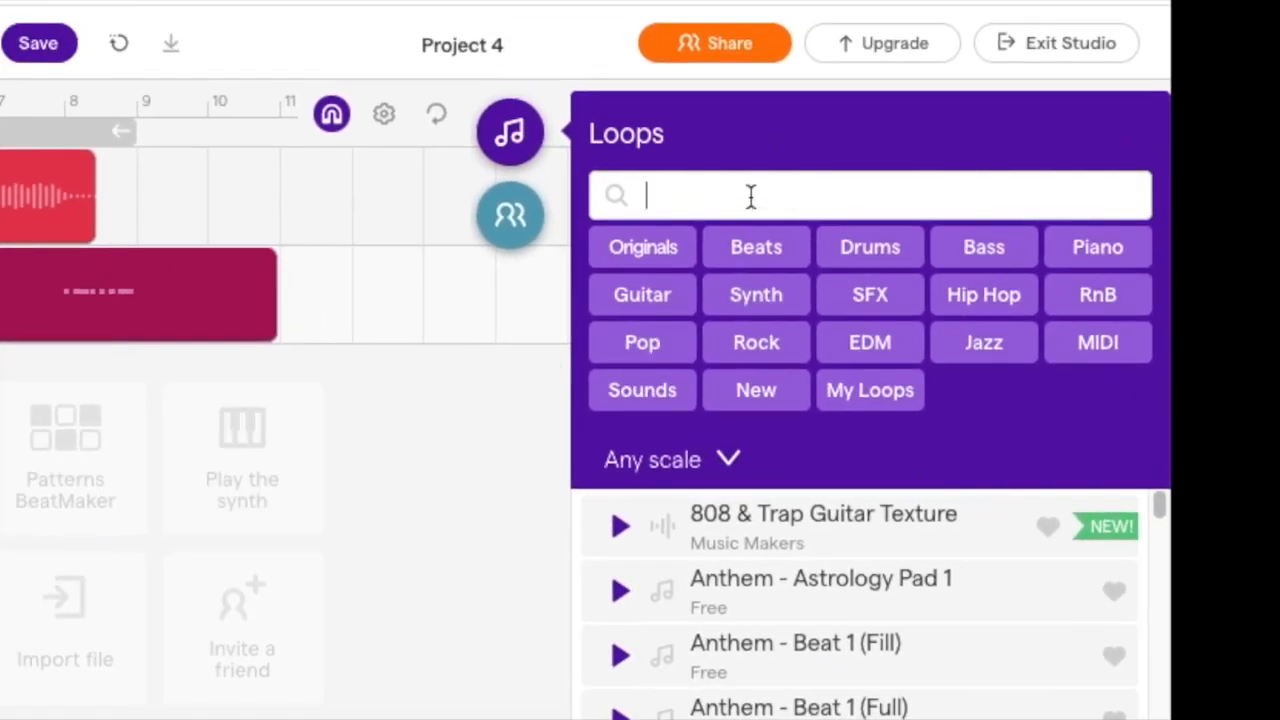
type("blues")
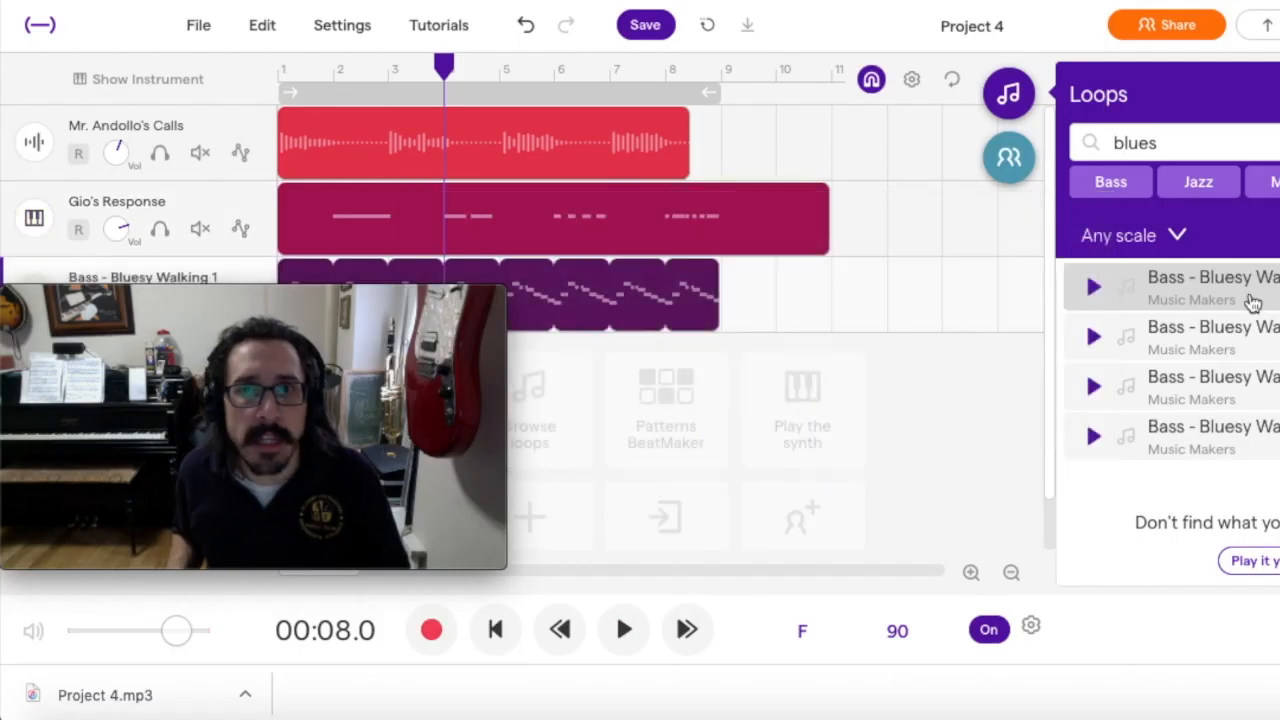
Step: Play the song through from the start with the bass loop added
left_click(623, 629)
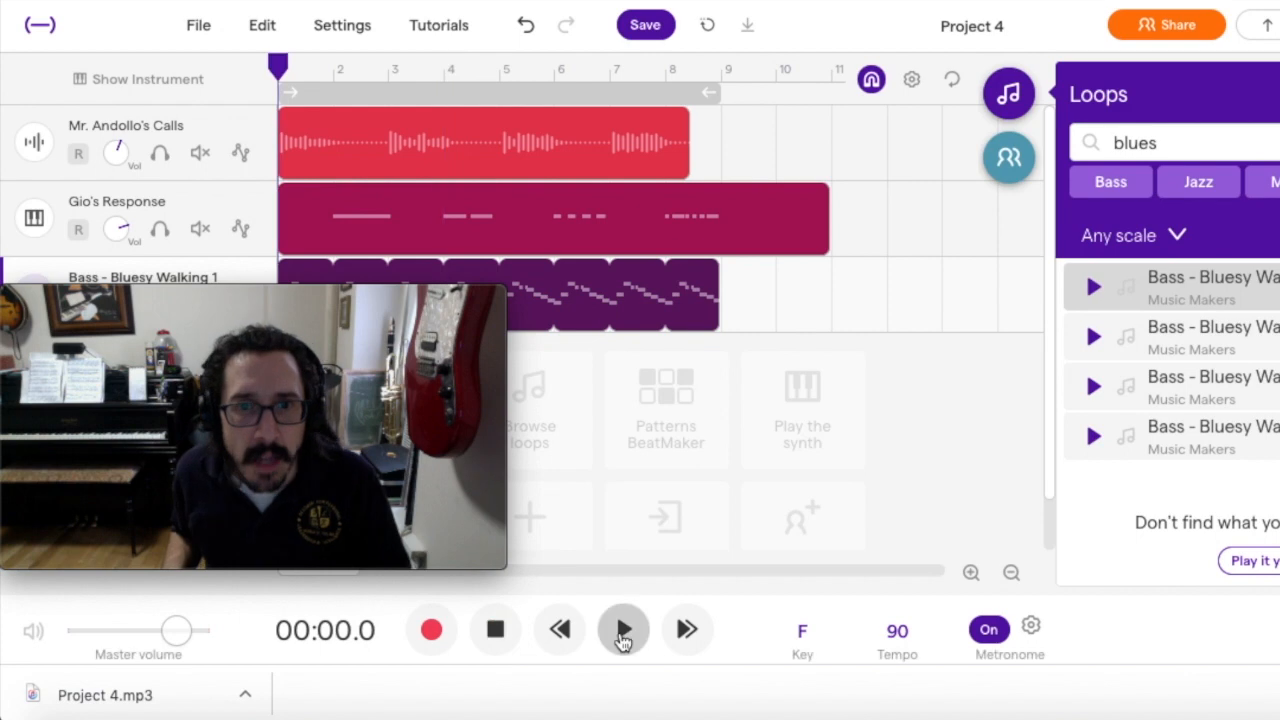
left_click(623, 629)
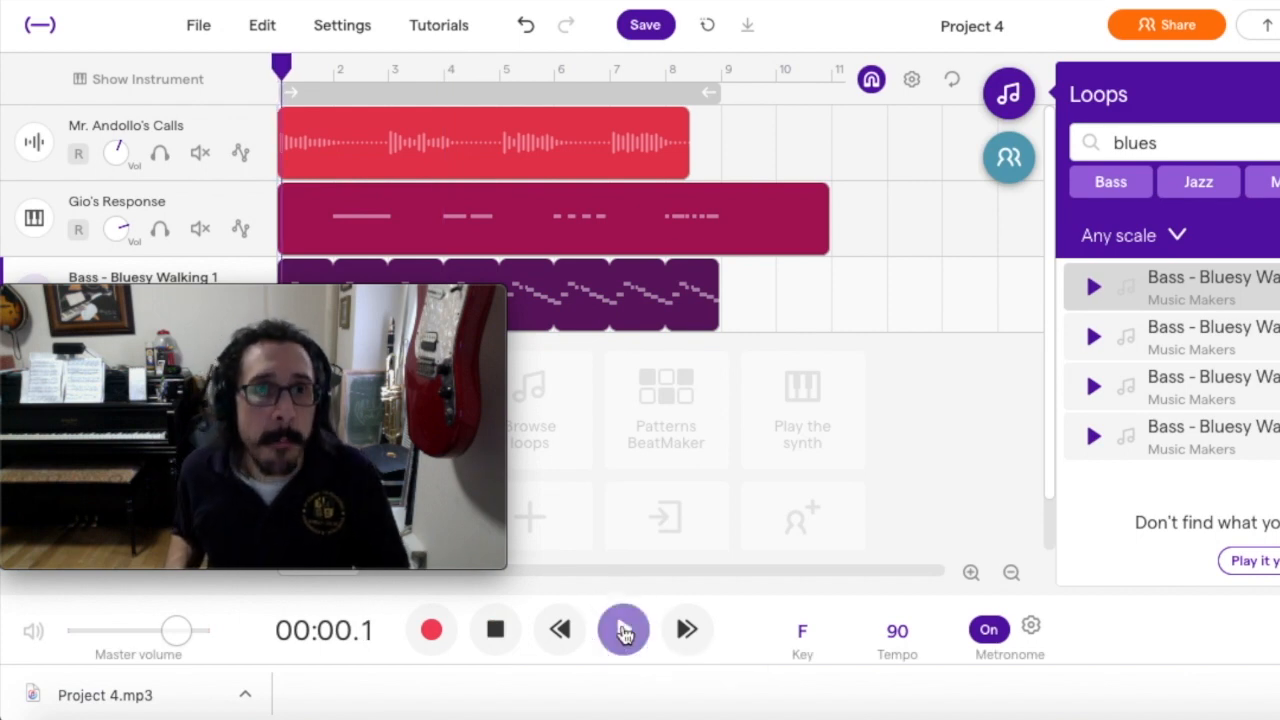
left_click(622, 629)
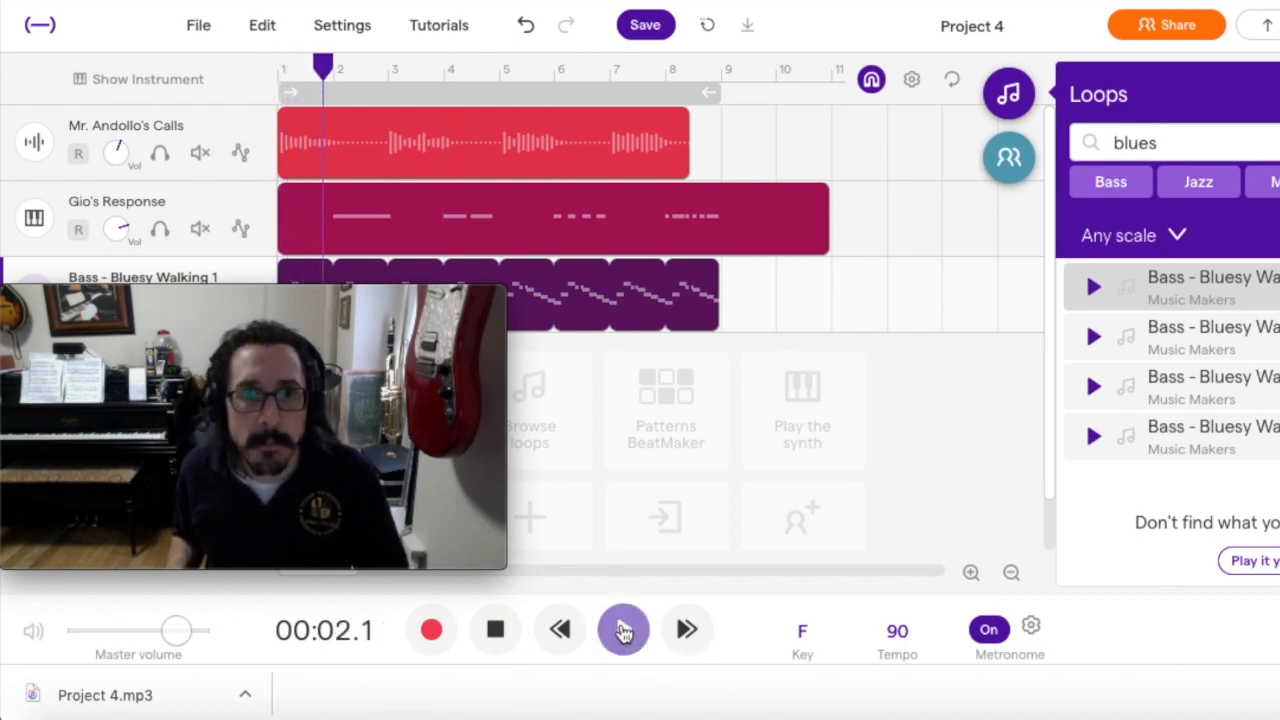
left_click(623, 629)
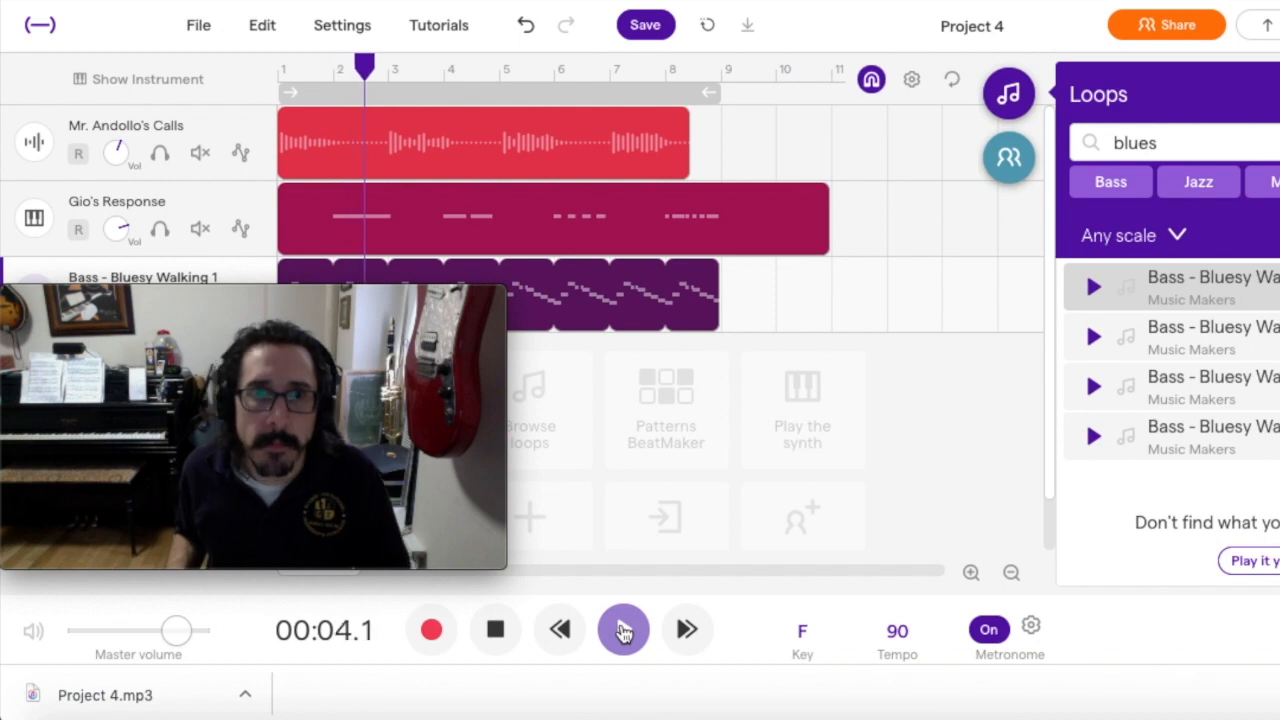
left_click(622, 629)
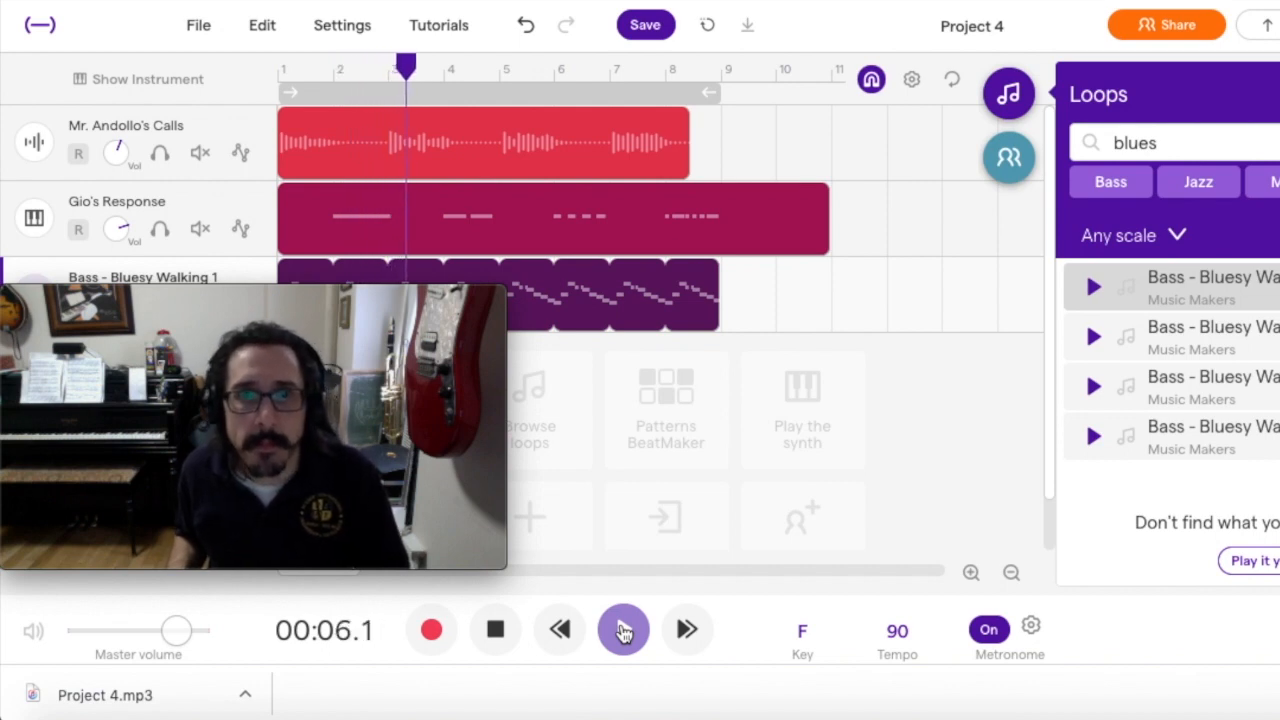
left_click(623, 629)
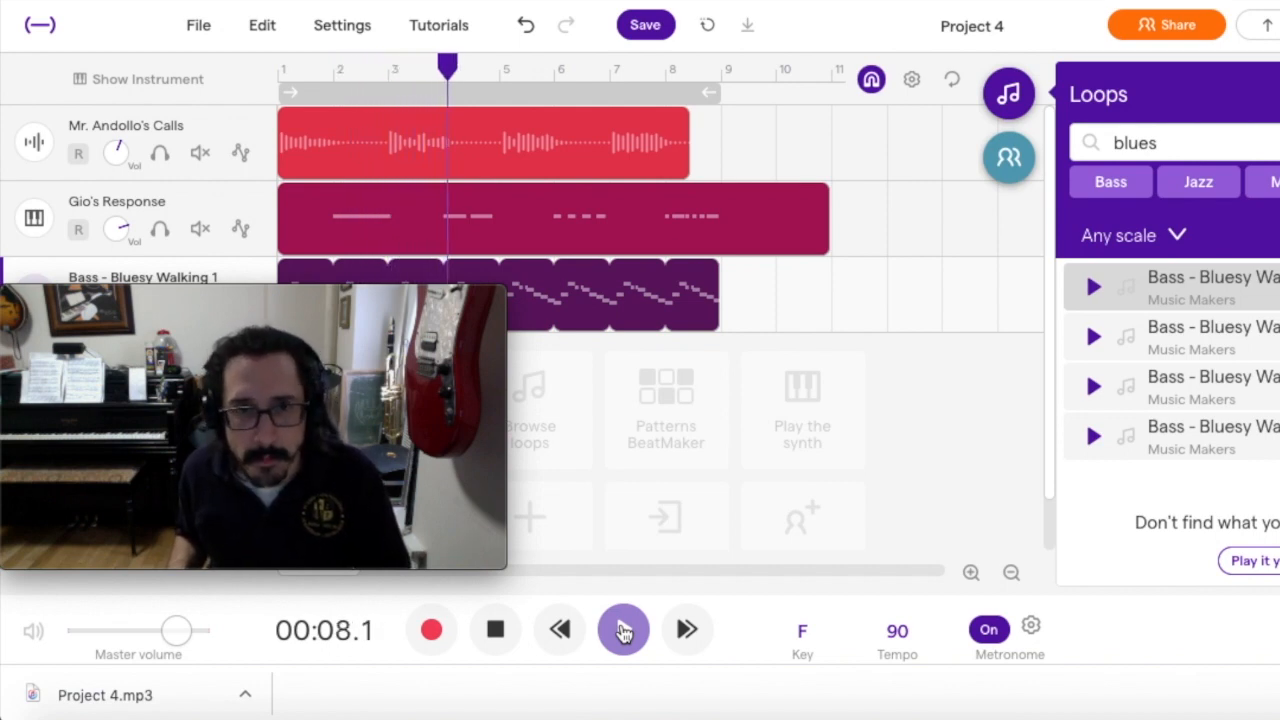
left_click(623, 629)
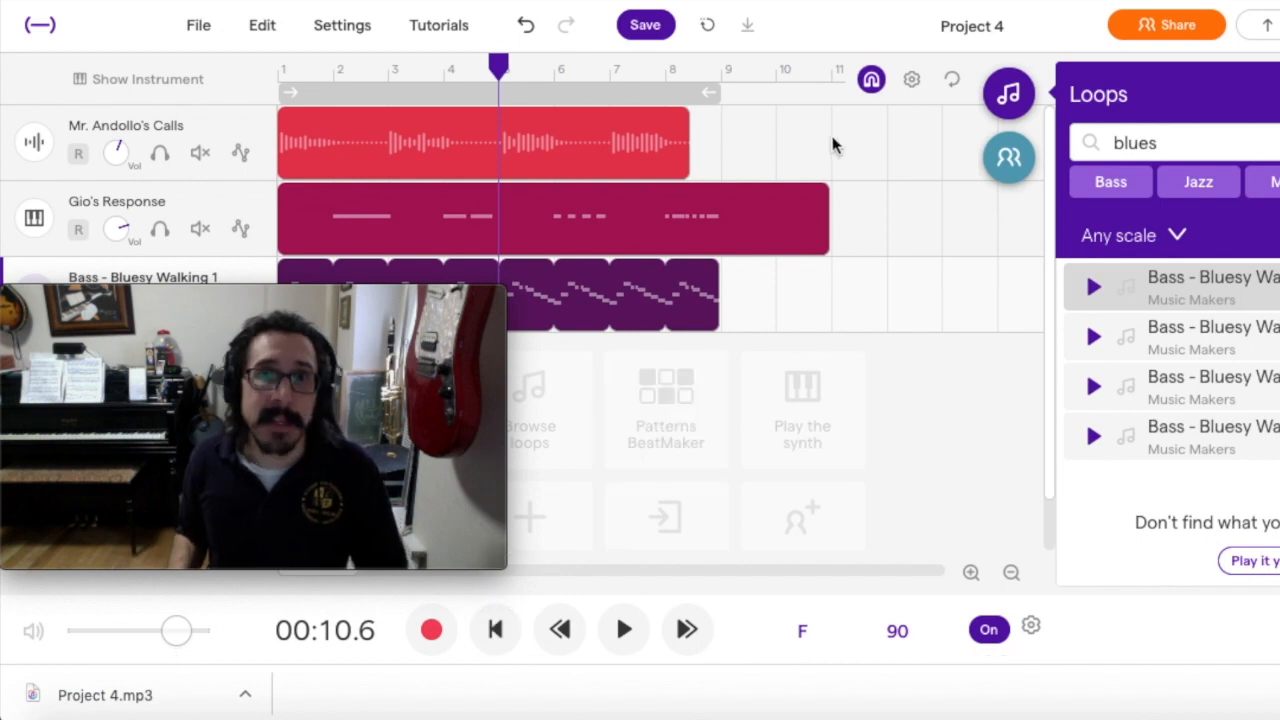
Step: Save the project and bring up the collaborators panel
left_click(645, 24)
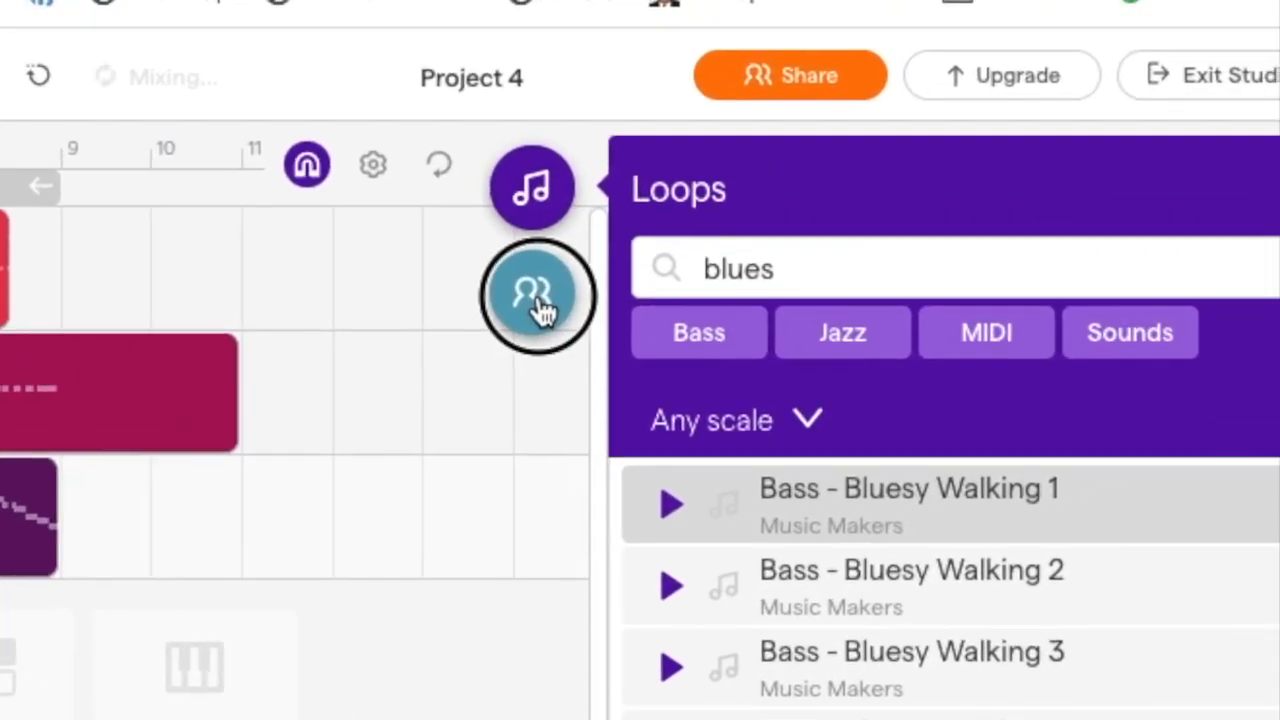
left_click(534, 295)
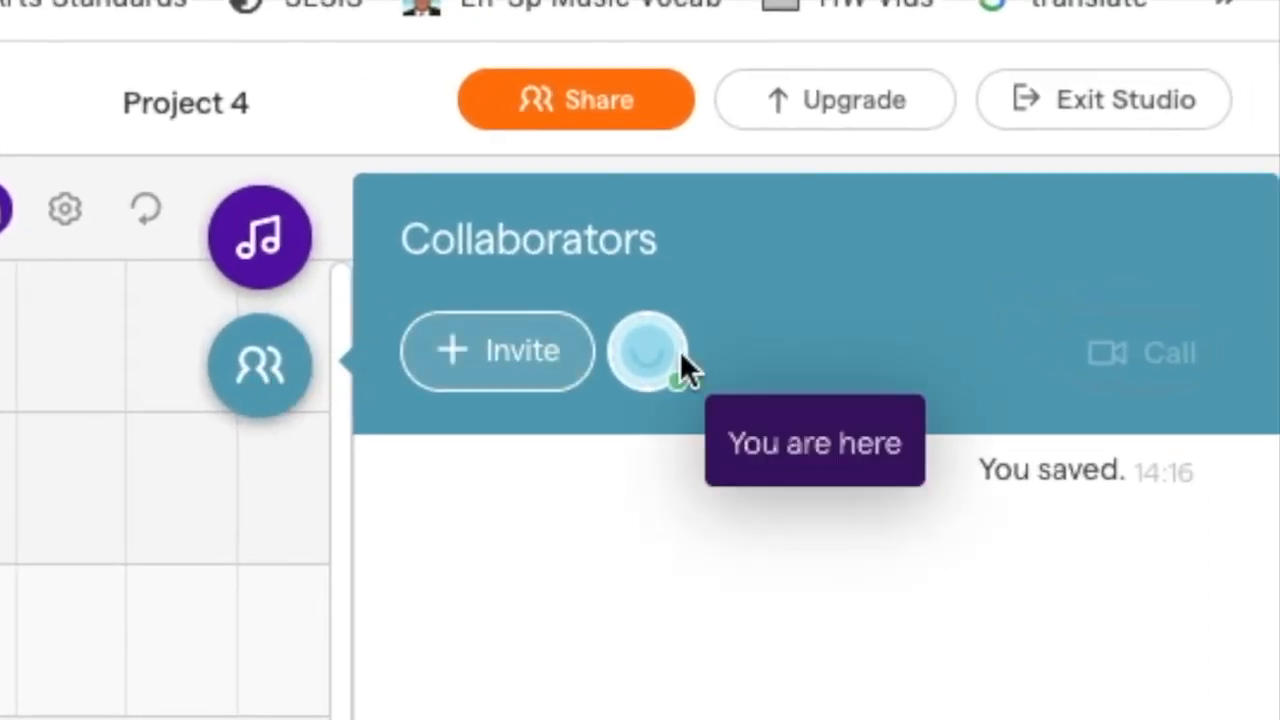